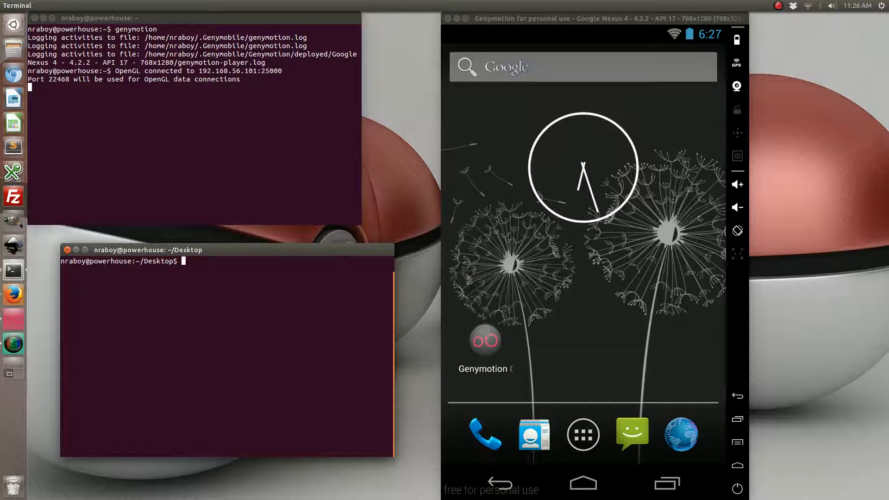
Run ionic start ExampleProject, cd into ExampleProject and run ionic platform add android
text(ionic start Ex)
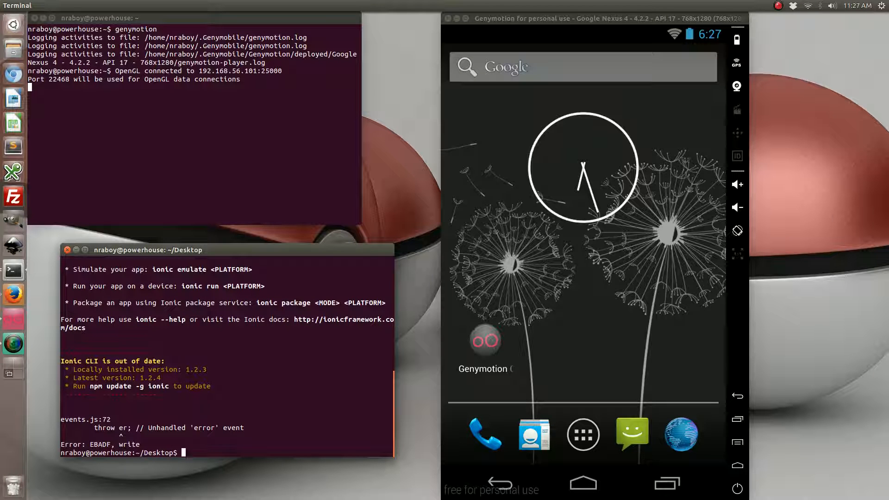
text(cd ExampleProject/)
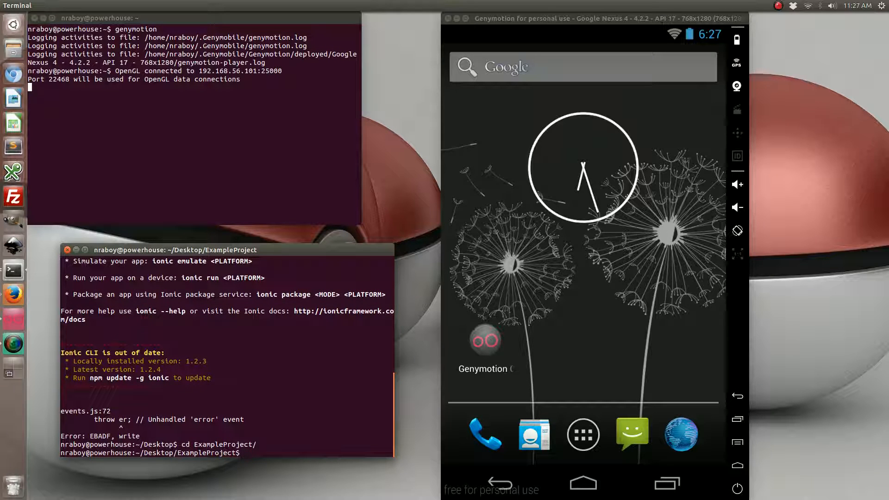
text(io)
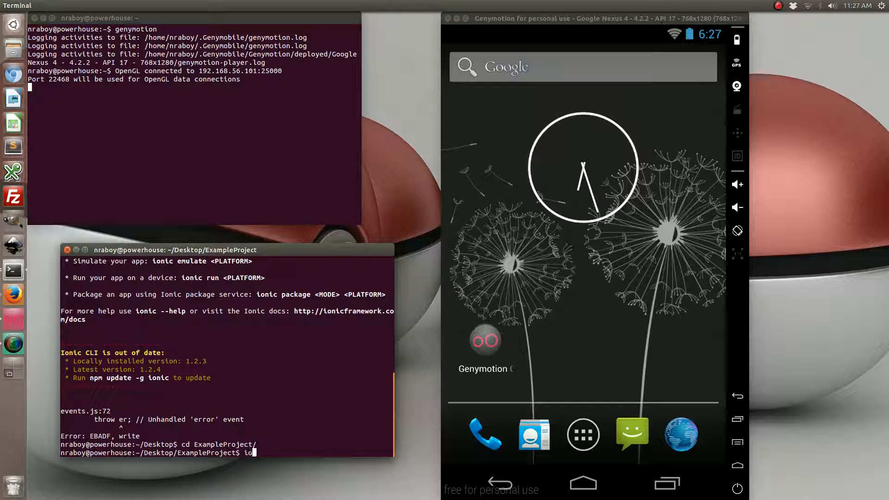
text(onic platform)
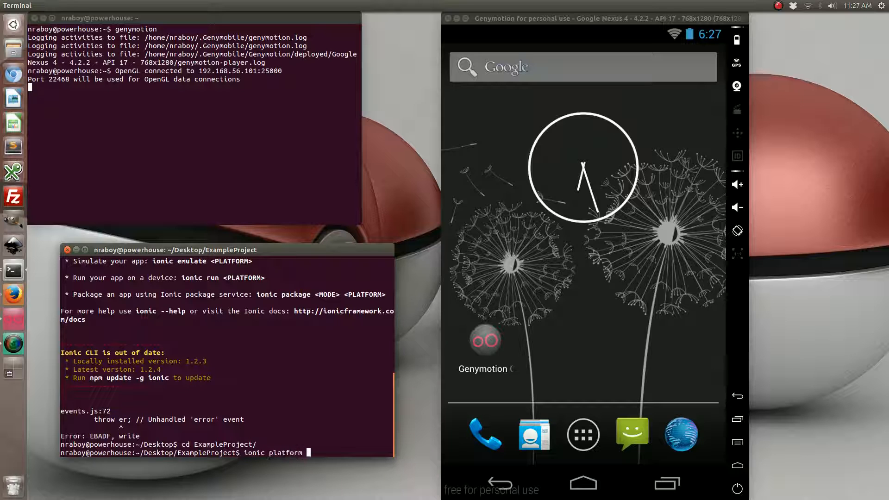
text(add android)
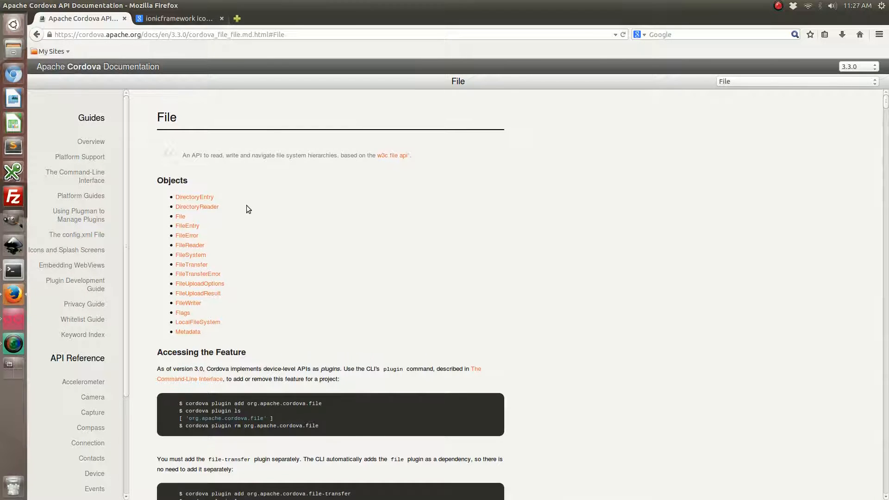
mouse_move(352, 222)
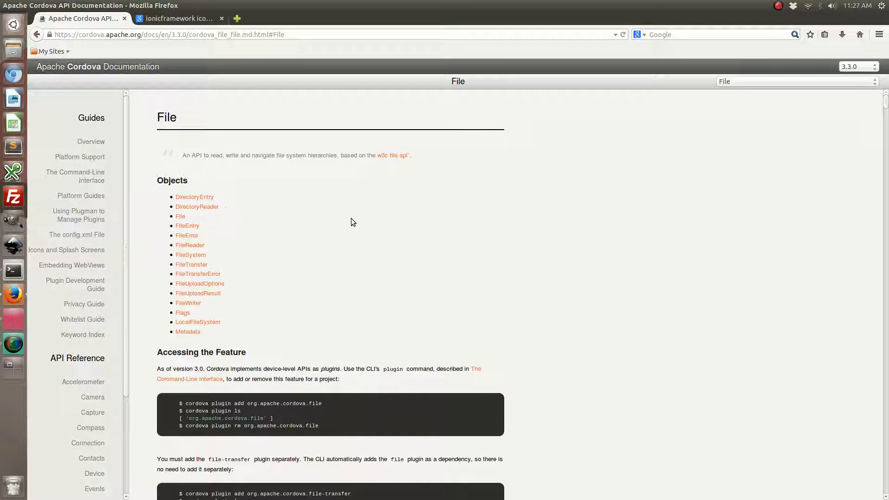
mouse_move(313, 390)
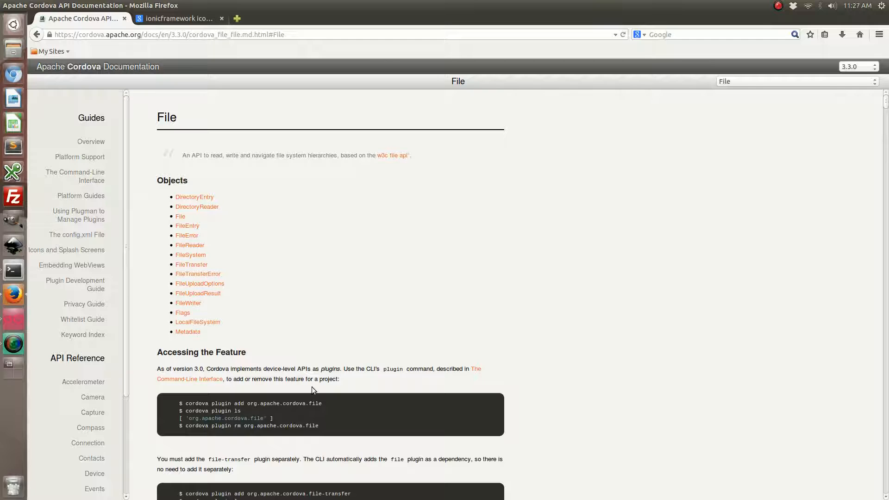
mouse_move(331, 404)
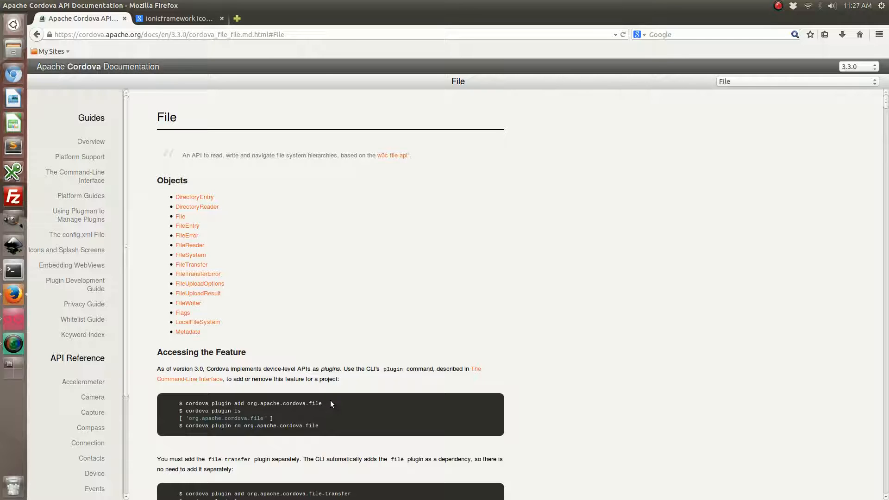
Scroll the Cordova File docs to 'Accessing the Feature' and select the file-transfer plugin install command
scroll(down, 3)
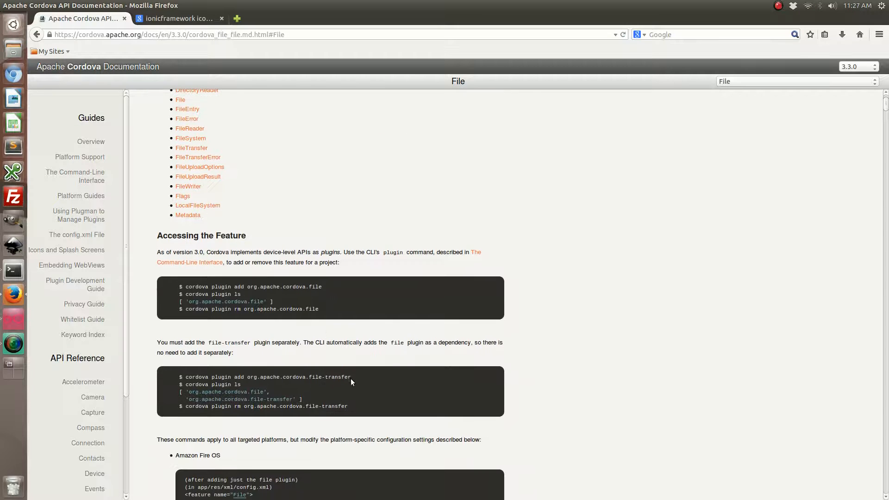
drag(185, 377, 351, 376)
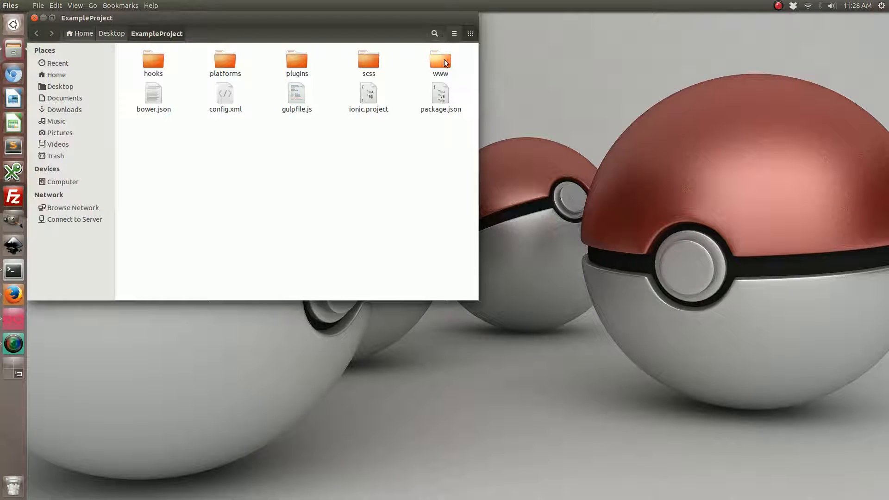
Navigate into www/js and open app.js in the editor
double_click(441, 59)
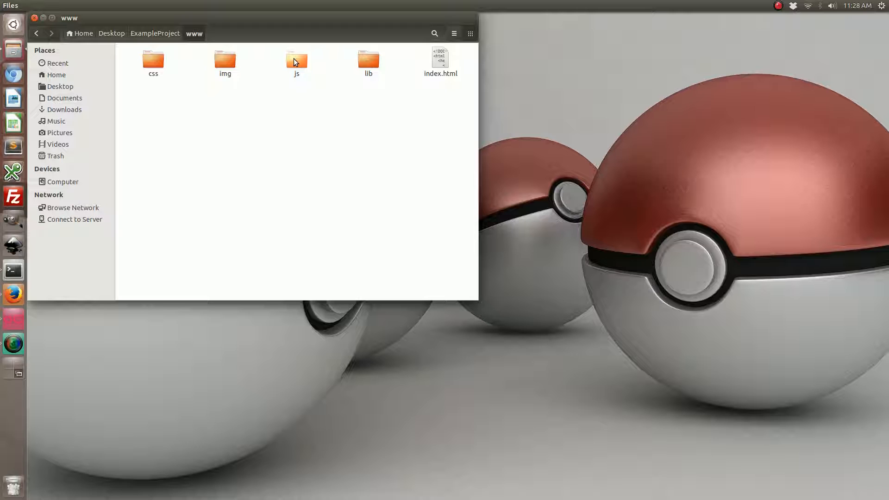
double_click(296, 60)
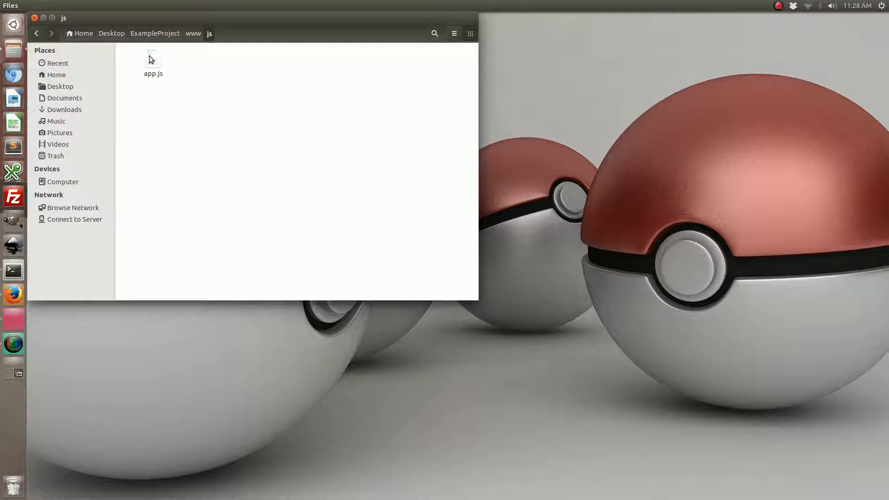
double_click(154, 56)
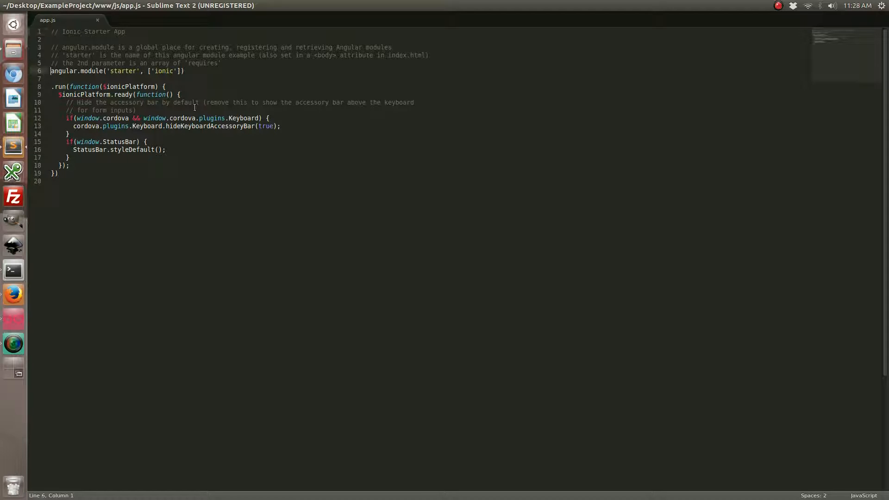
Assign the angular.module starter to var exampleApp and start a fresh line below the run block
text(va)
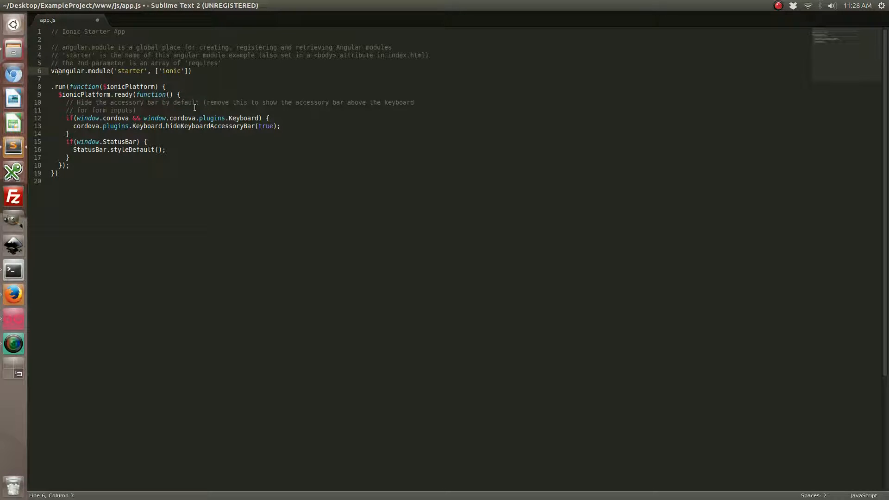
text(exampleApp =)
click(58, 172)
text(;)
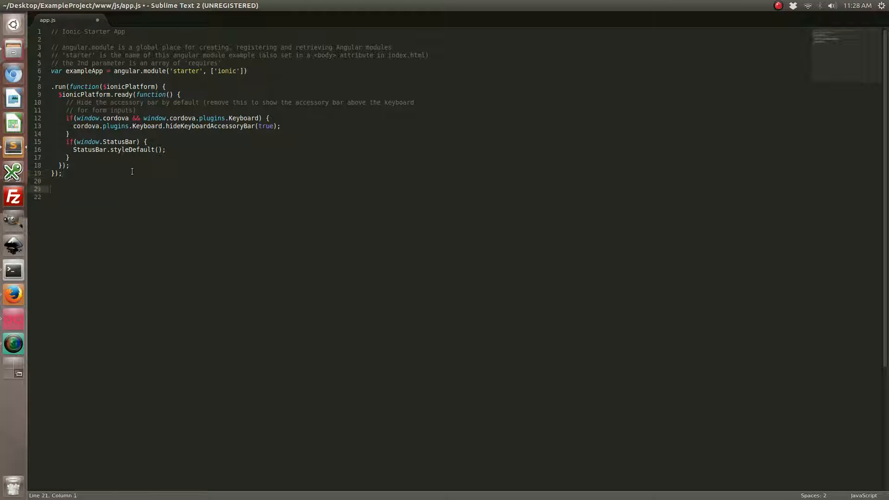
key(Backspace)
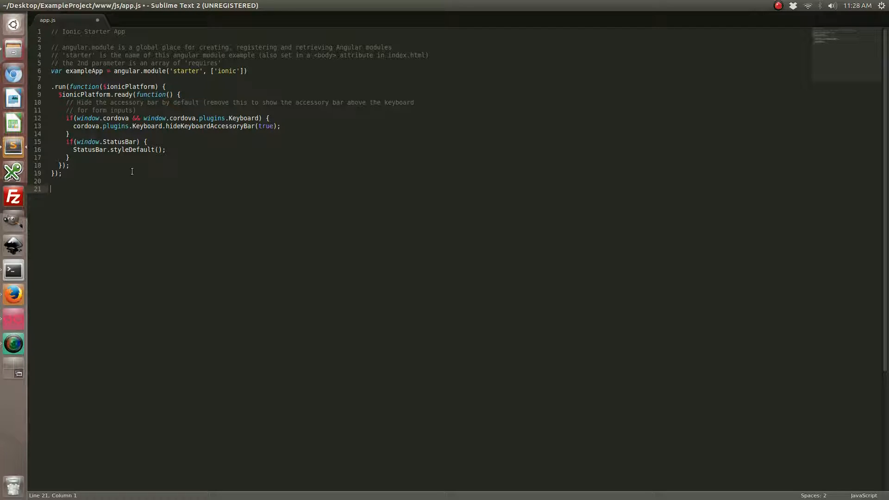
Write exampleApp.controller("FileController", function($scope, $ionicLoading))
text(exampleApp.)
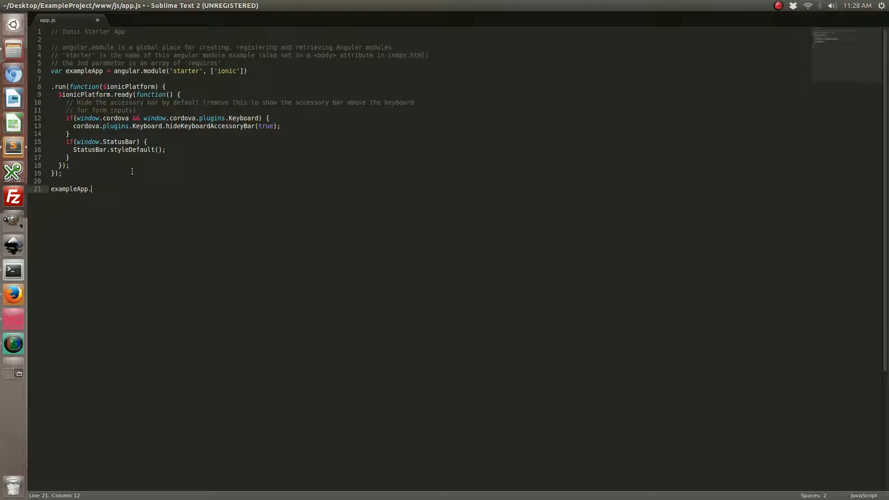
text(controller("FileController",)
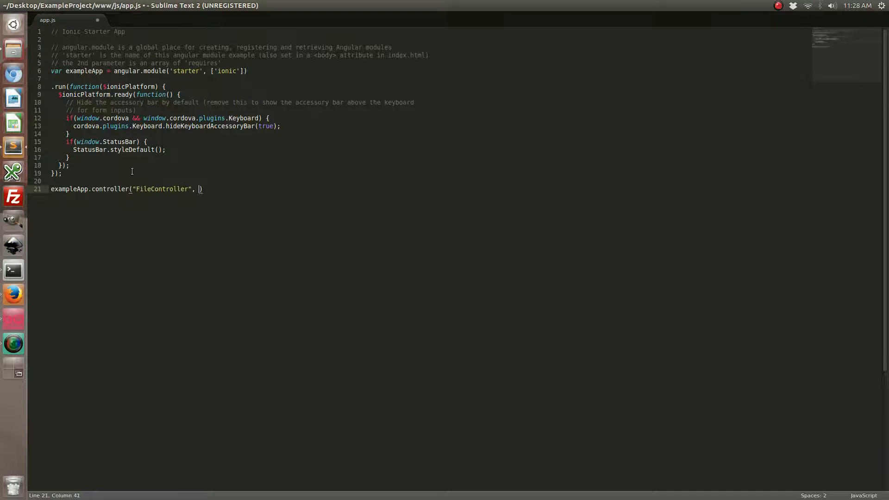
text(function())
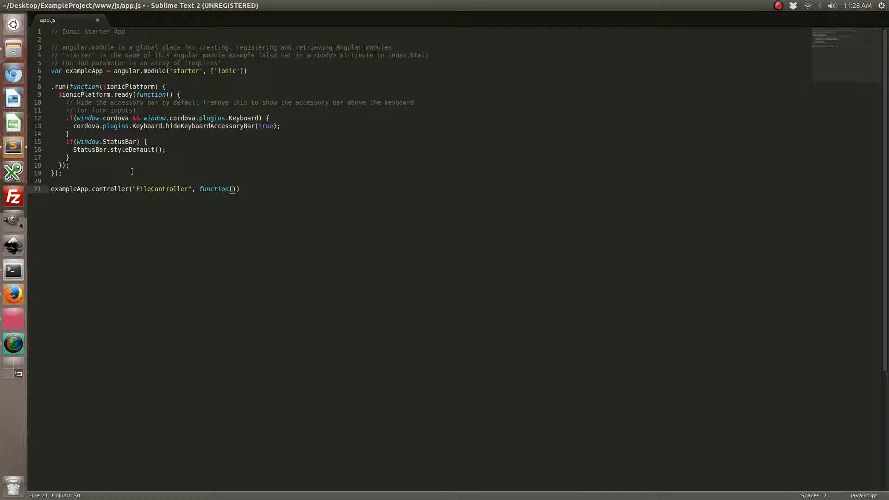
text($scope)
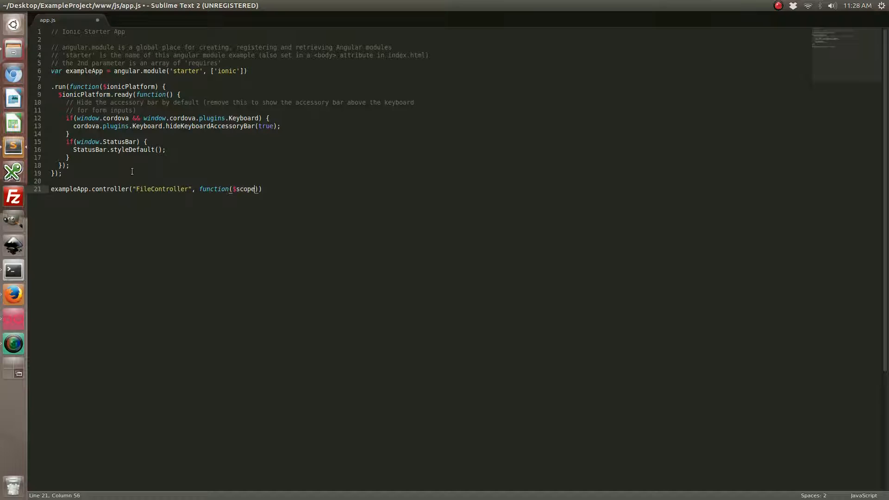
text(, $ionicLoading)
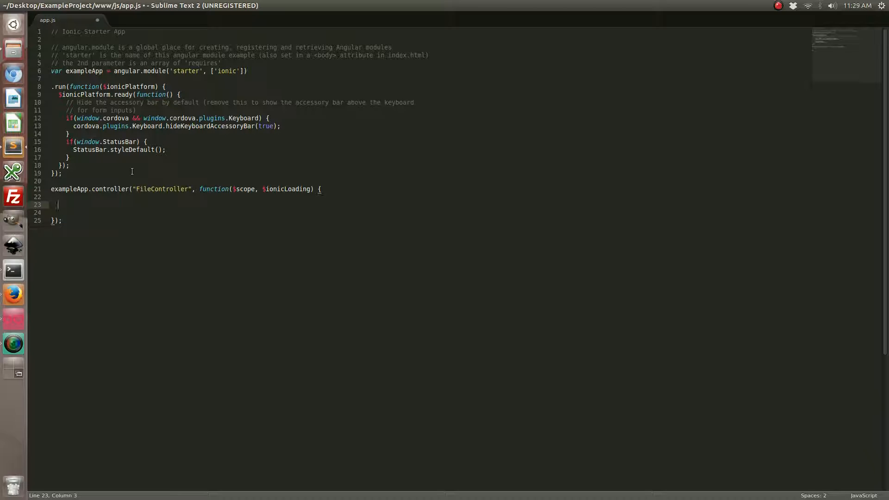
Add empty $scope.download = function() {} and $scope.load = function() {} inside FileController
text($scope.d)
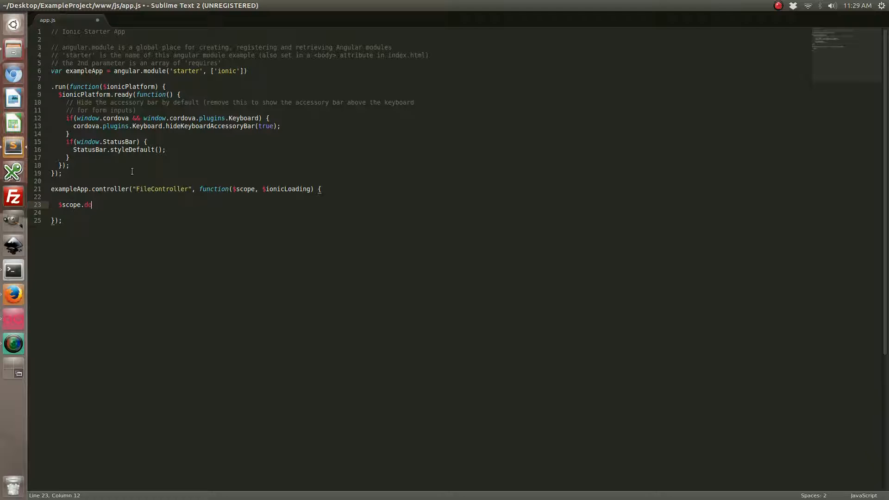
text(ownload)
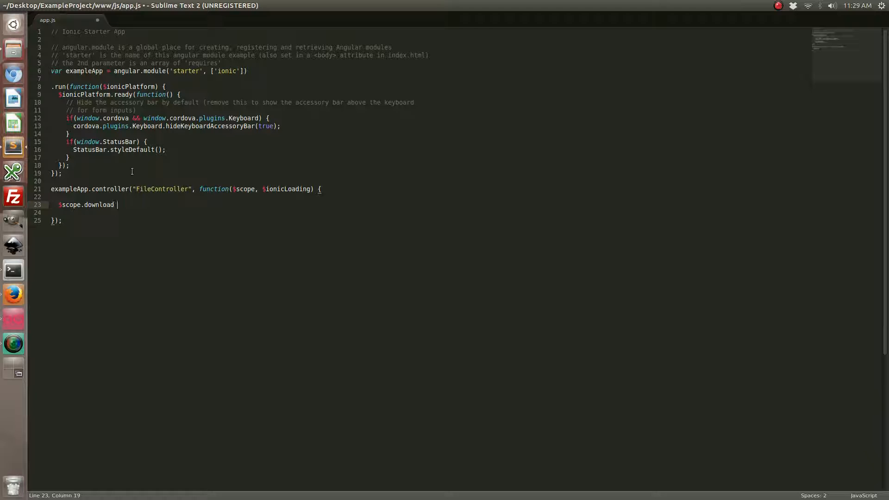
text(= function() {)
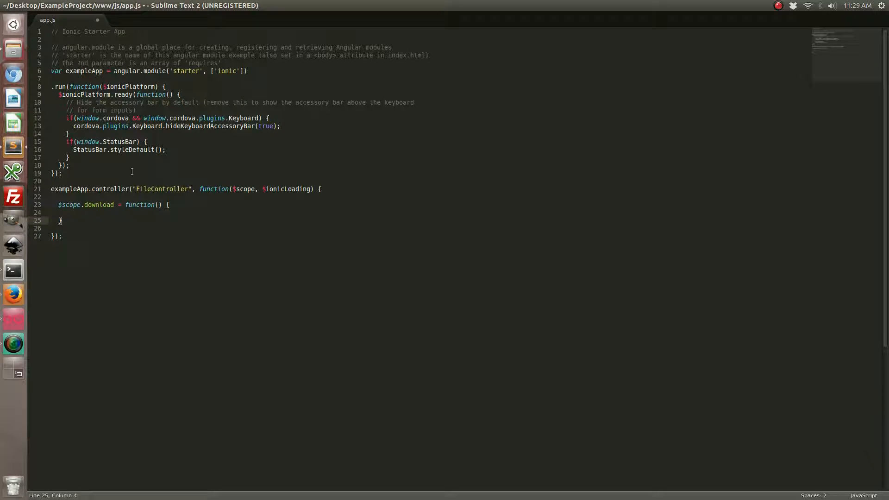
text($scope.)
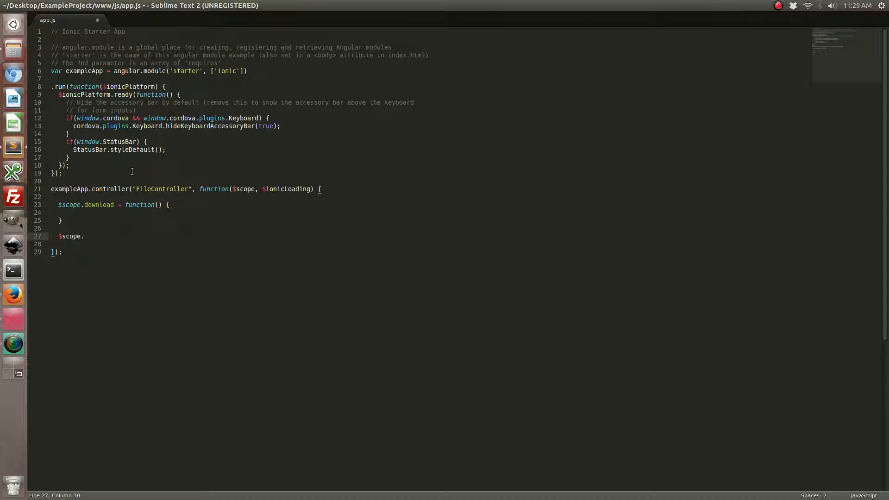
text(load = funct)
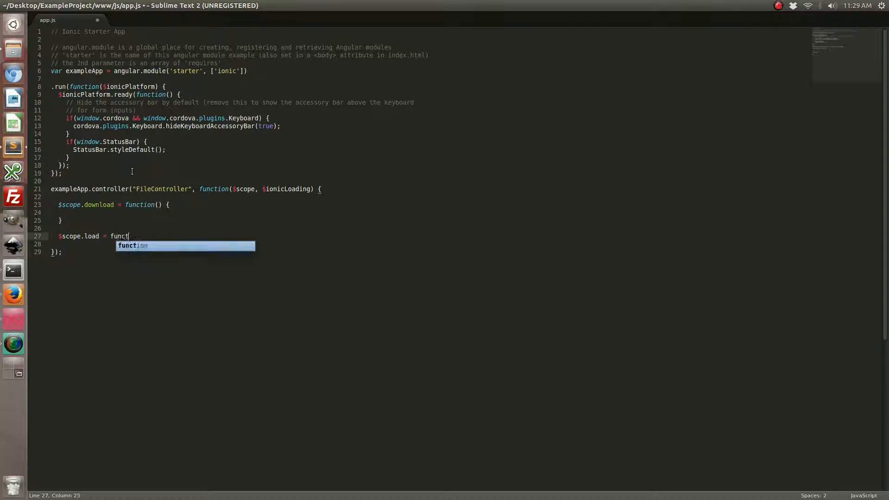
key(Tab)
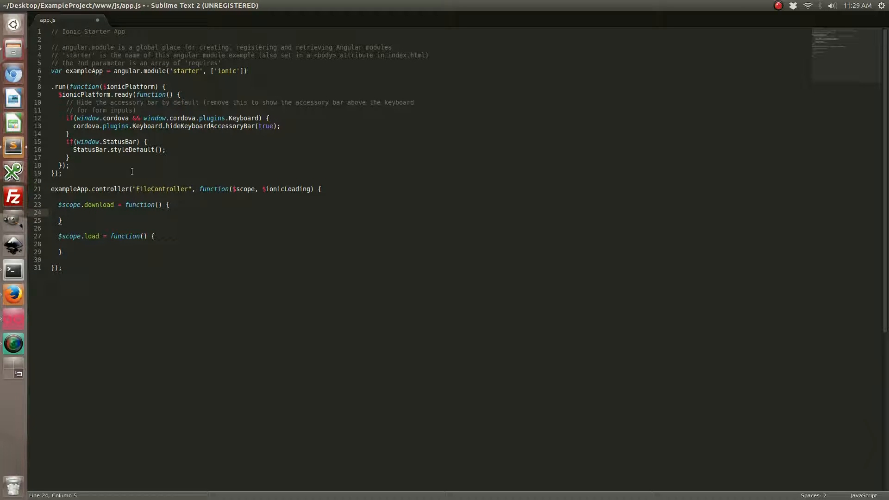
In download, call $ionicLoading.show({}) with a template: "Loading..." option
text($ionicLoading)
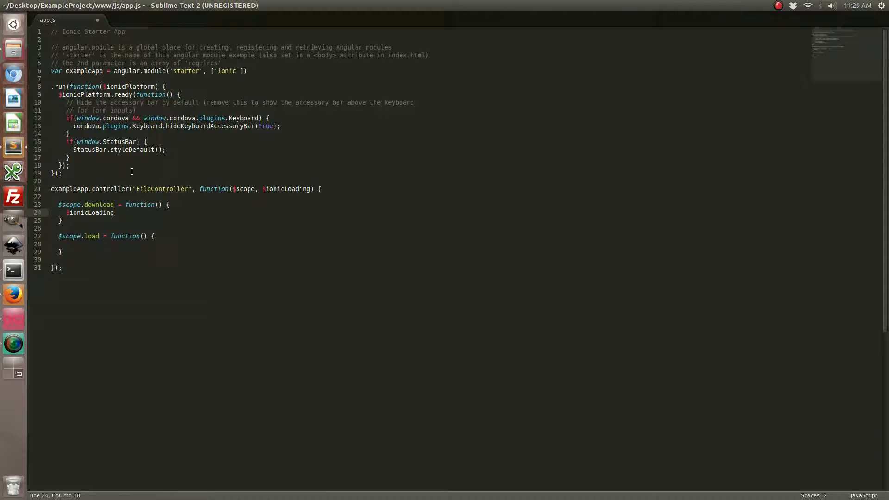
text(.show({}))
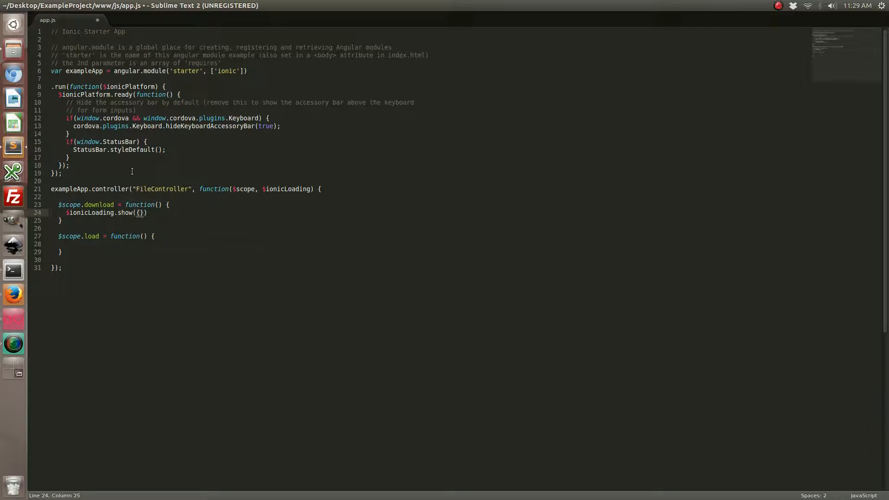
key(Enter)
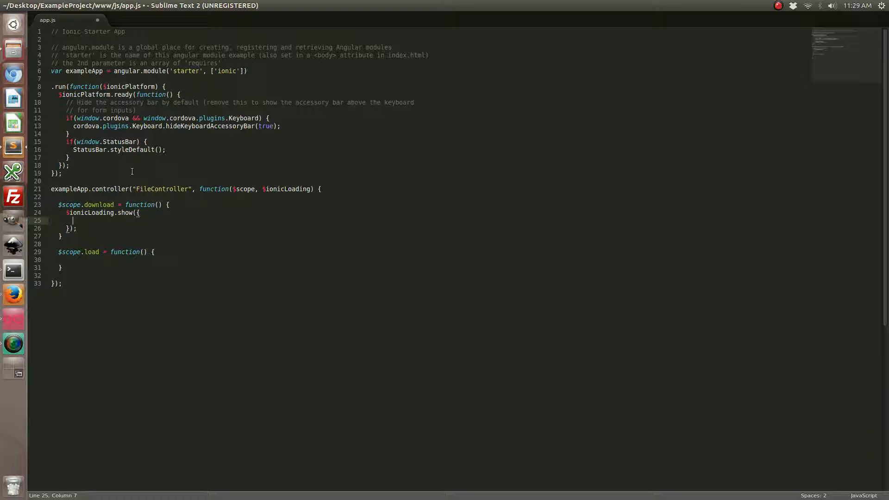
text(template: "Loading...)
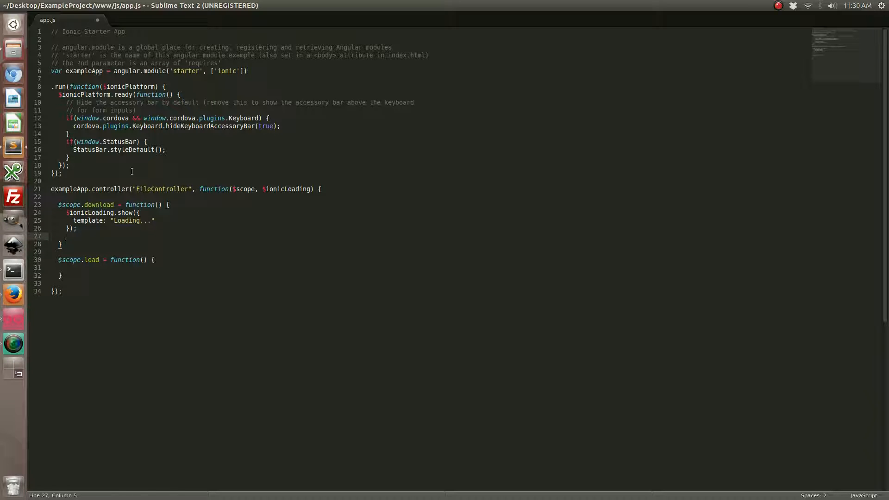
Add window.requestFileSystem(LocalFileSystem.PERSISTENT, 0, function(fs){...}, null); in download
text(window.requestFileSystem()
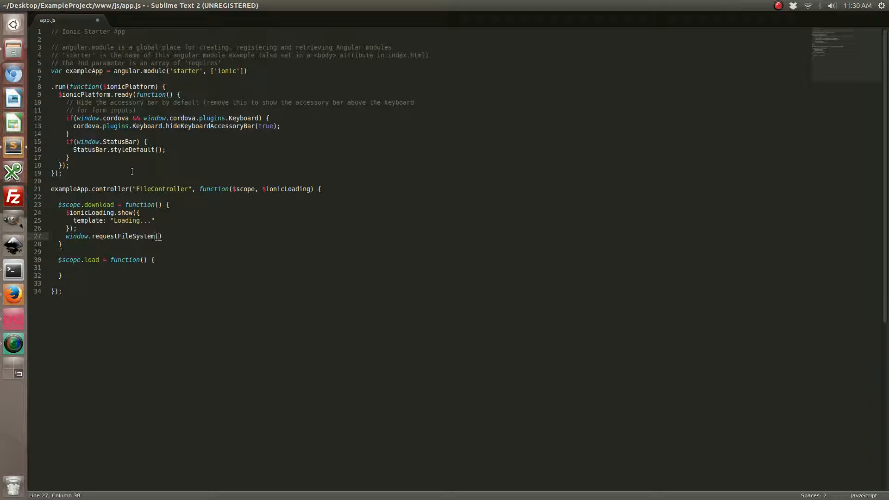
text(LocalFiles)
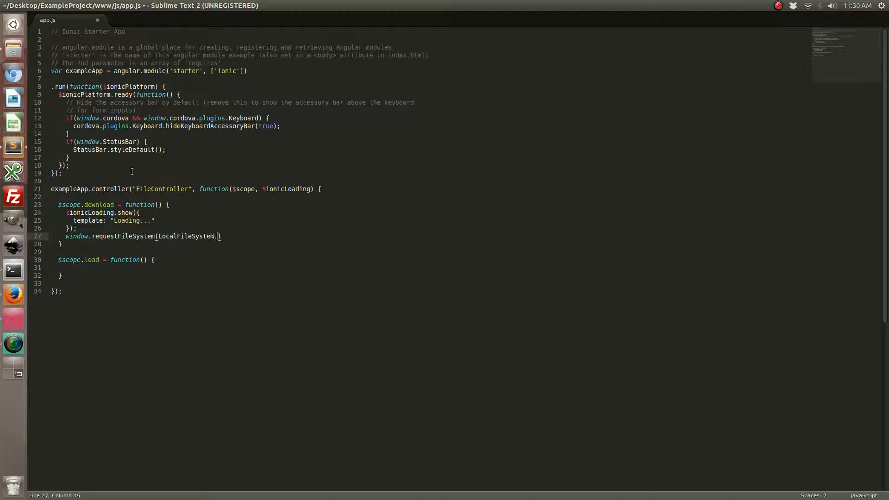
text(PERSISTENT, 0, function(fs)
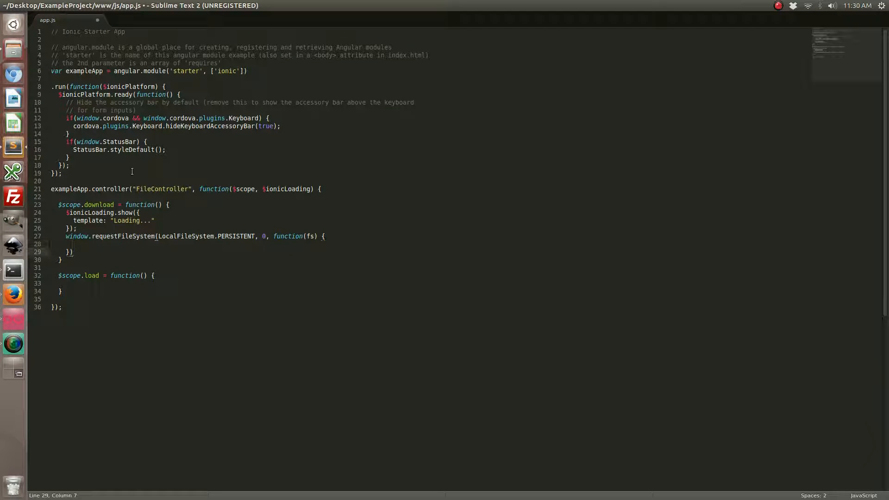
text(;)
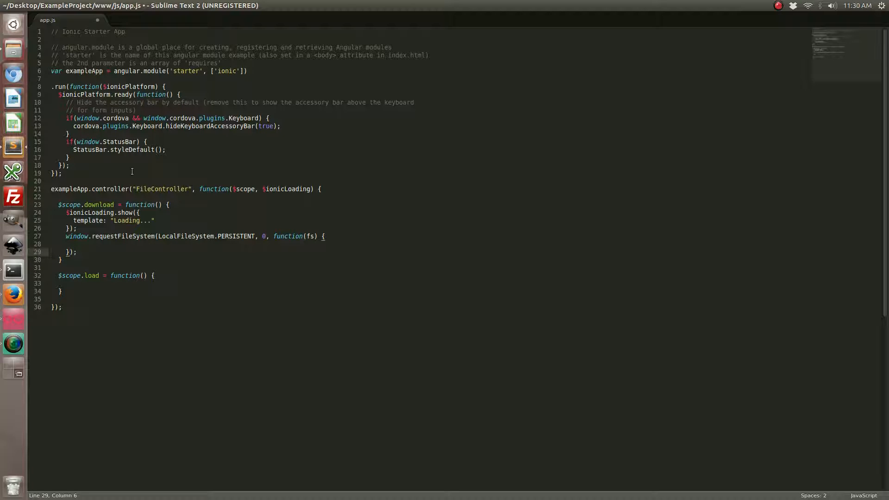
text(, null)
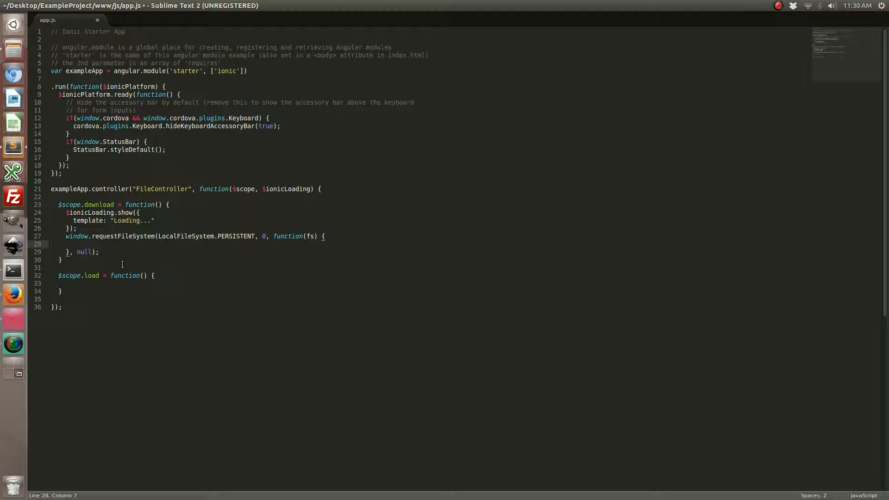
Inside the fs callback, call fs.root.getDirectory with {create: true} and an empty function(dirEntry) callback
text(f)
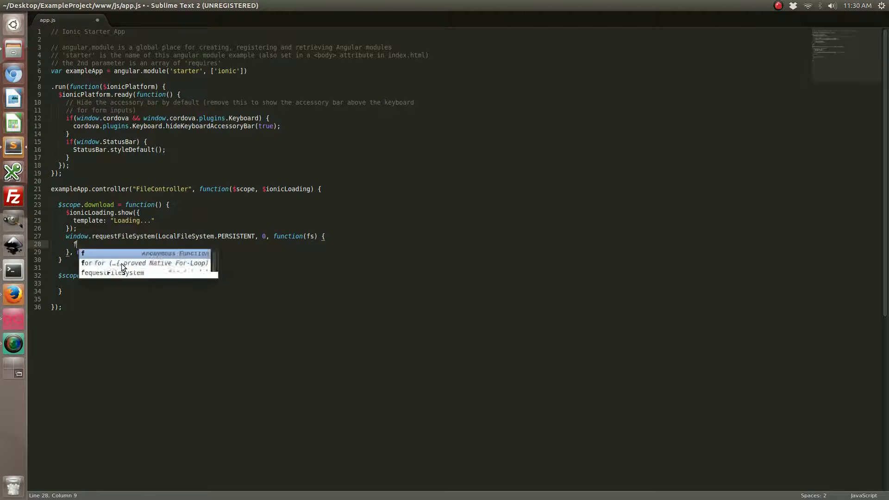
text(s.root.)
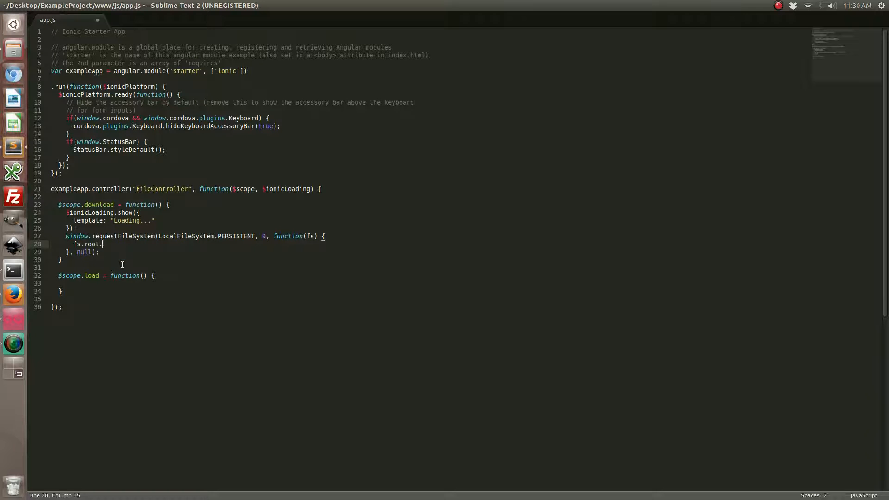
text(getDirector)
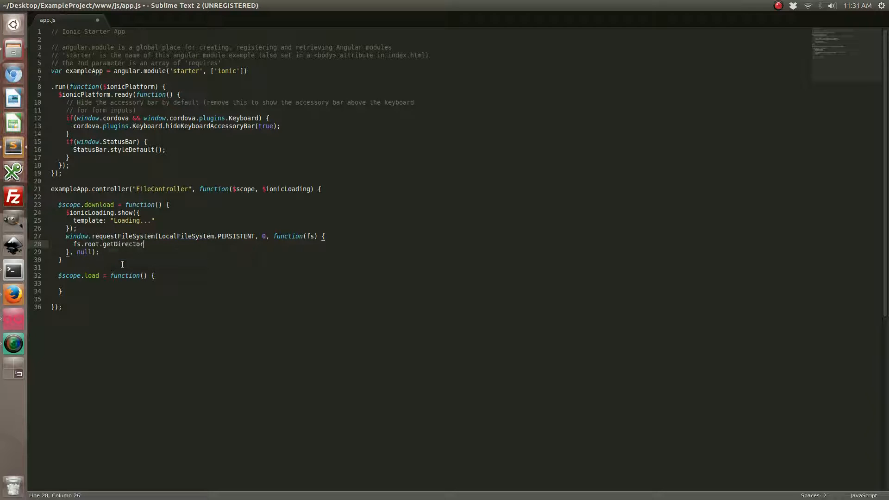
text(())
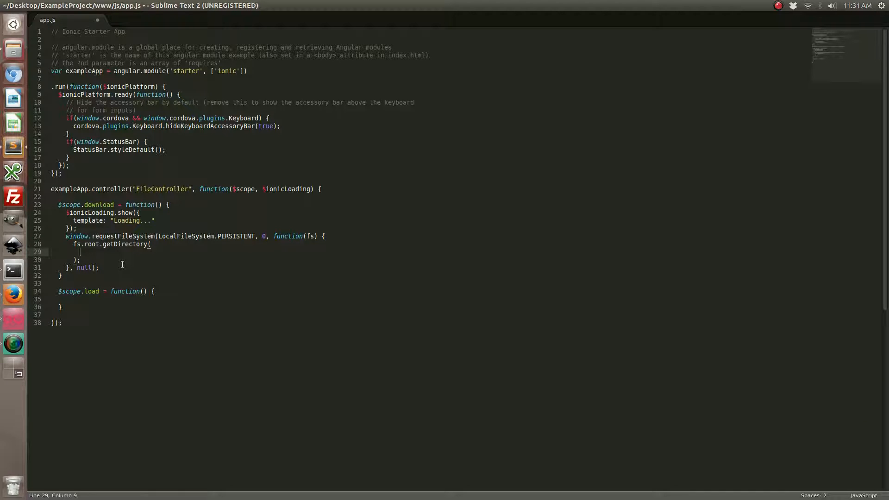
text({)
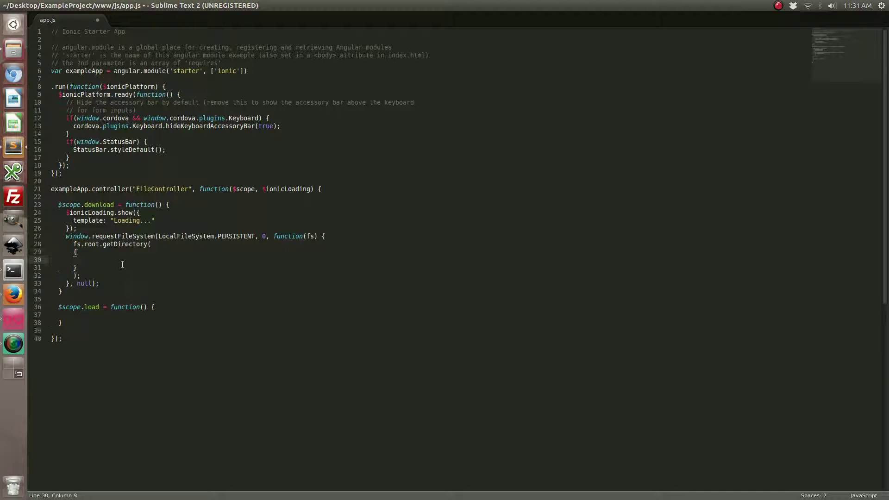
text(c)
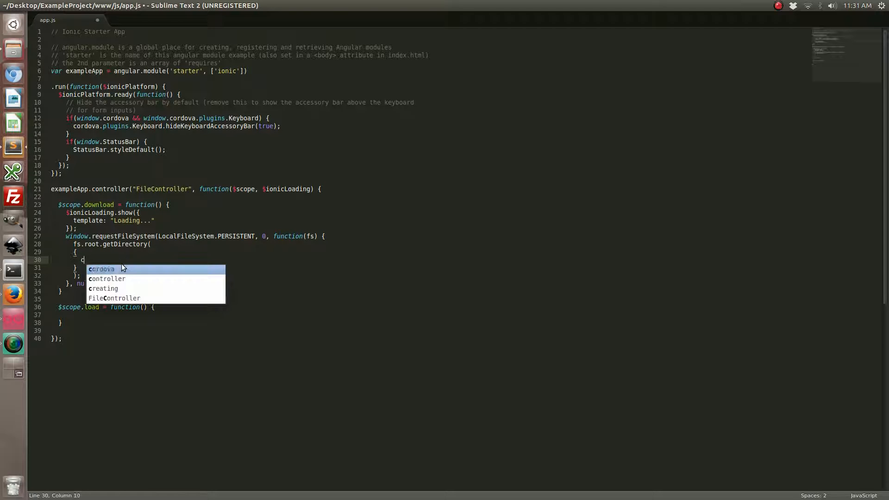
text(reate: true)
text(fu)
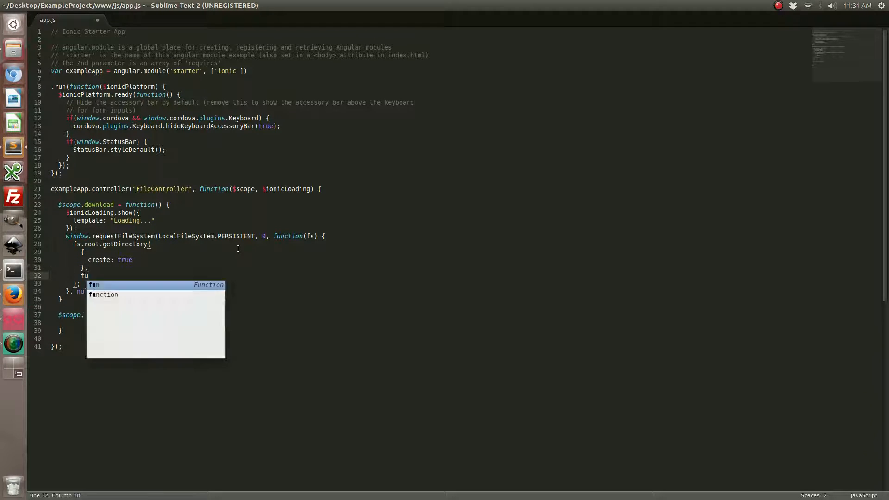
key(Tab)
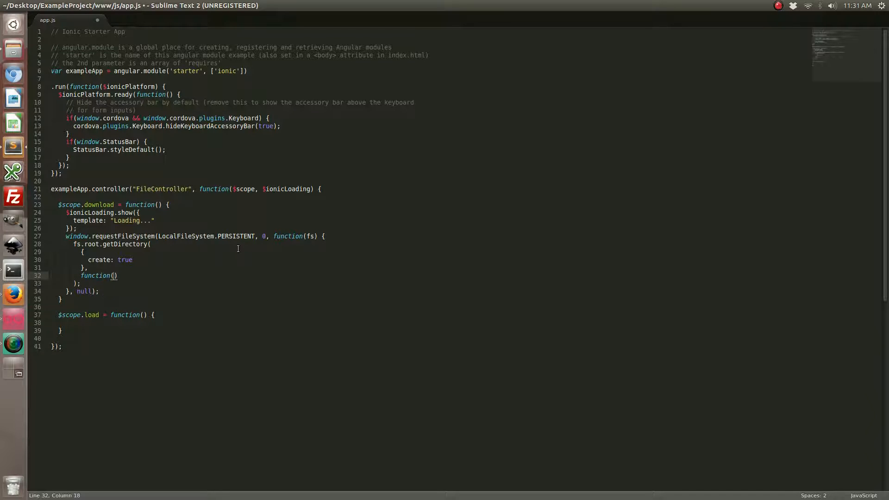
text(dirEntry)
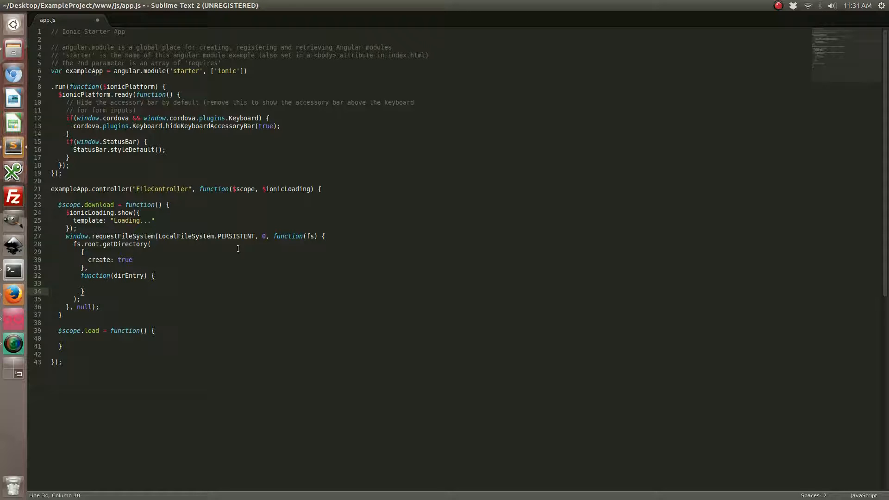
text(})
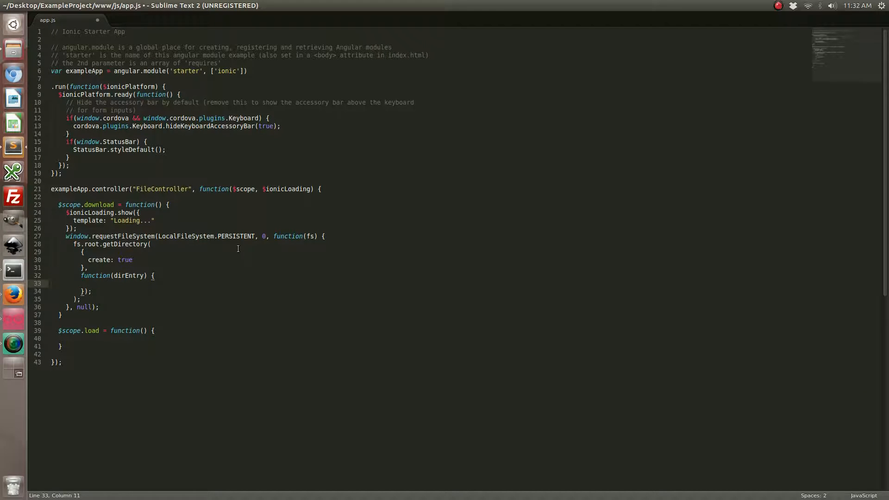
In the dirEntry callback, start dirEntry.getFile("test.png", ...) with arguments on separate lines
text(dirEntry)
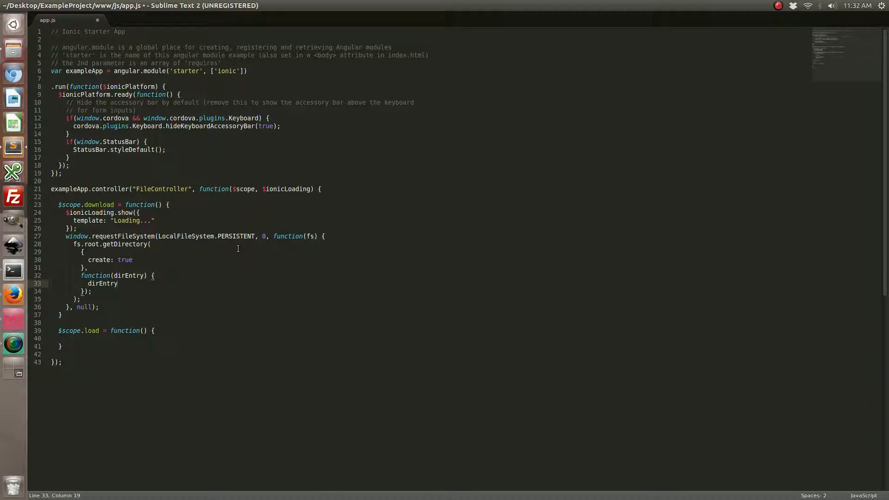
text(.getF)
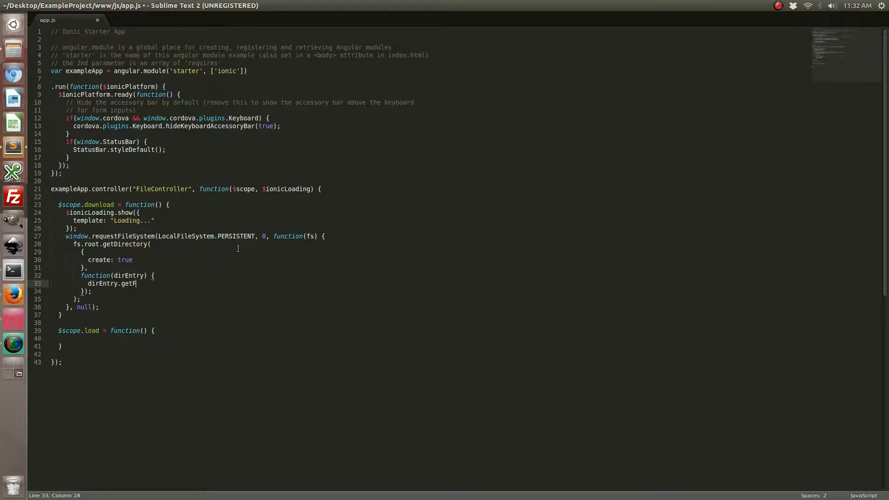
text(ile())
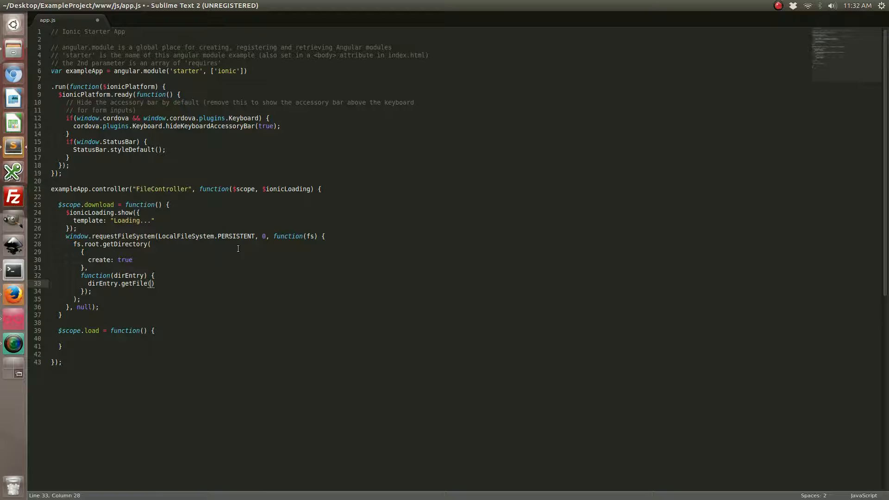
key(Enter)
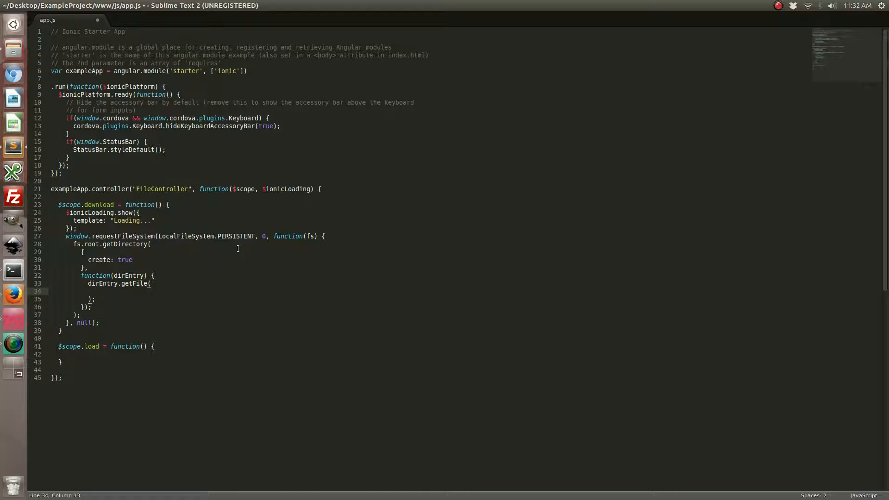
text("")
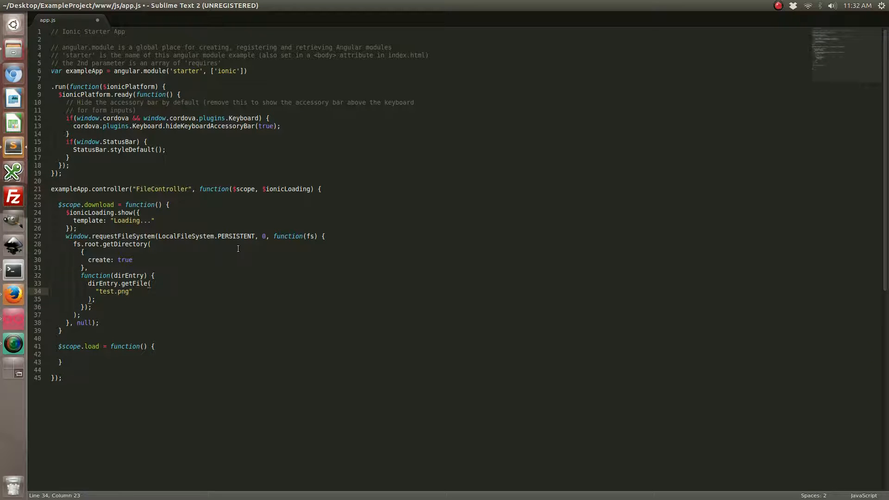
text(,)
text({)
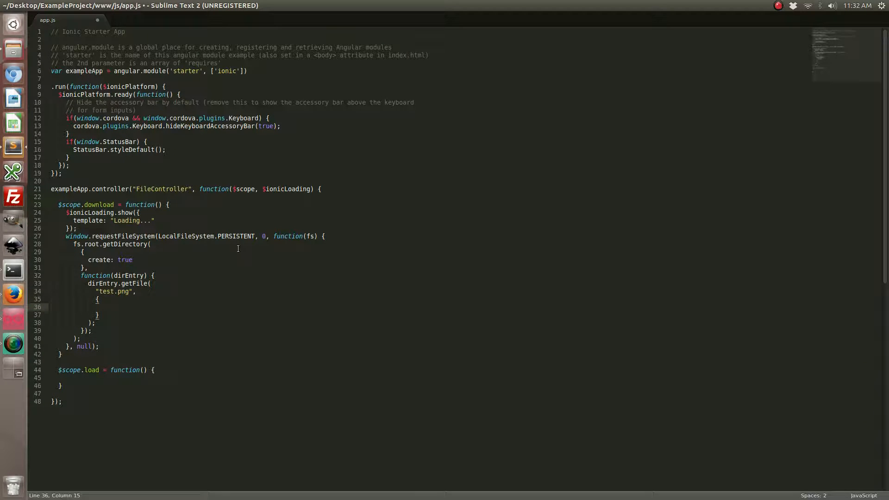
Pass {create: true, exclusive: false} and begin the success callback function()
text(create: true,)
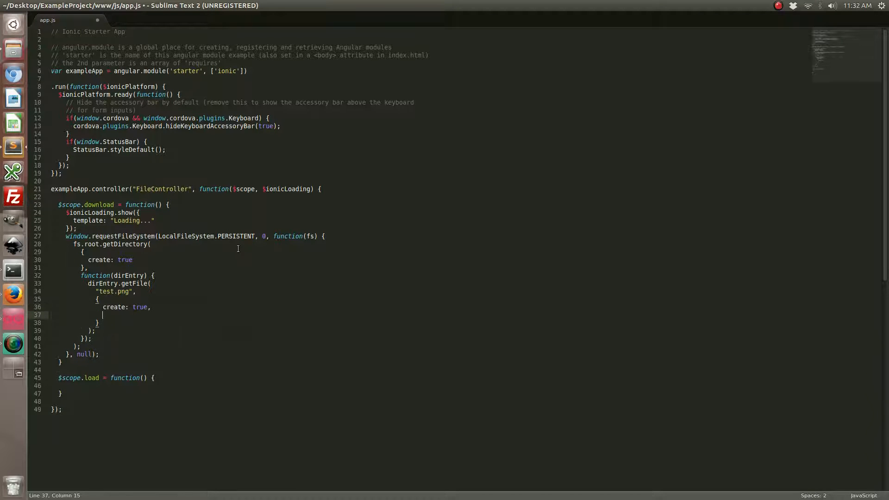
text(exclusive:)
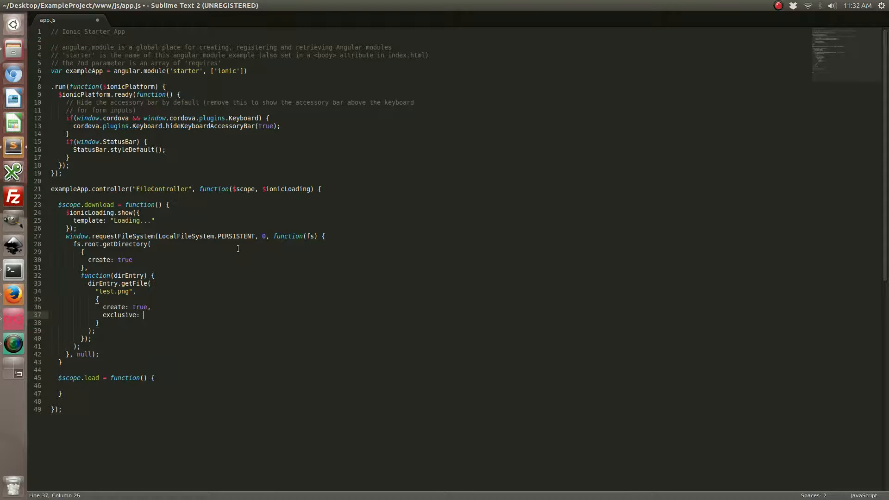
text(false)
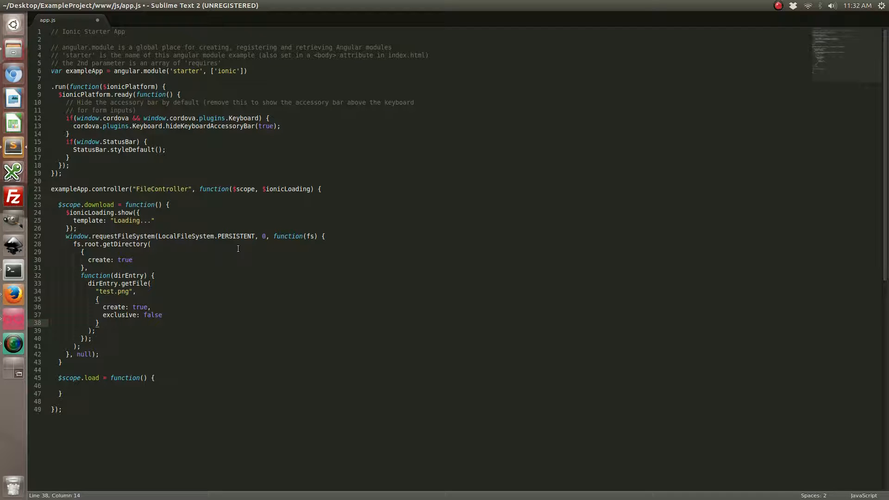
text(,)
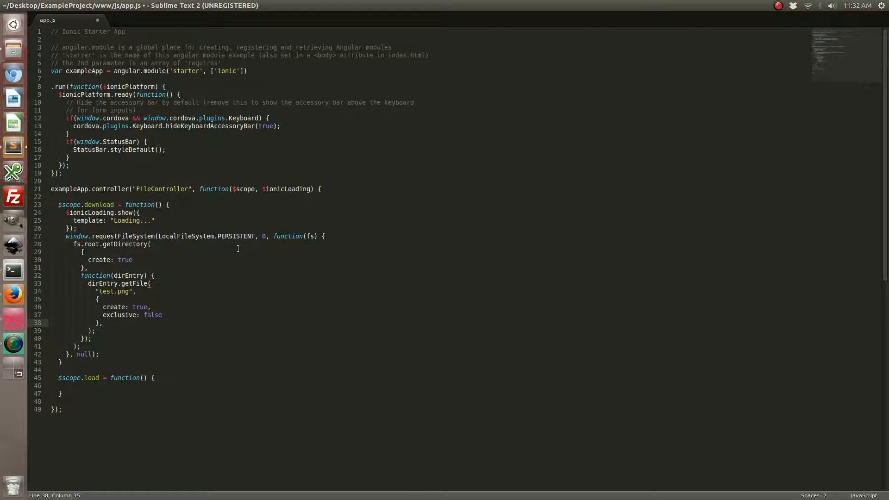
text(function())
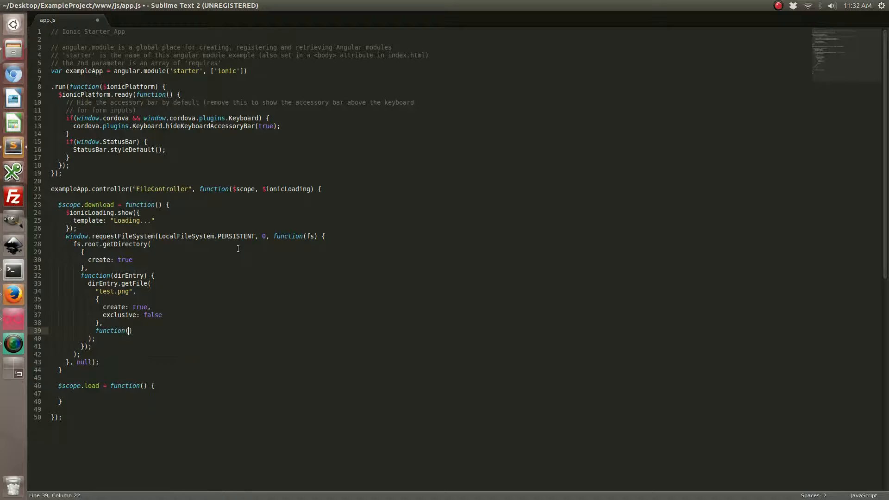
Name the success callback gotFileEntry(fe) with an empty body
key(BackSpace)
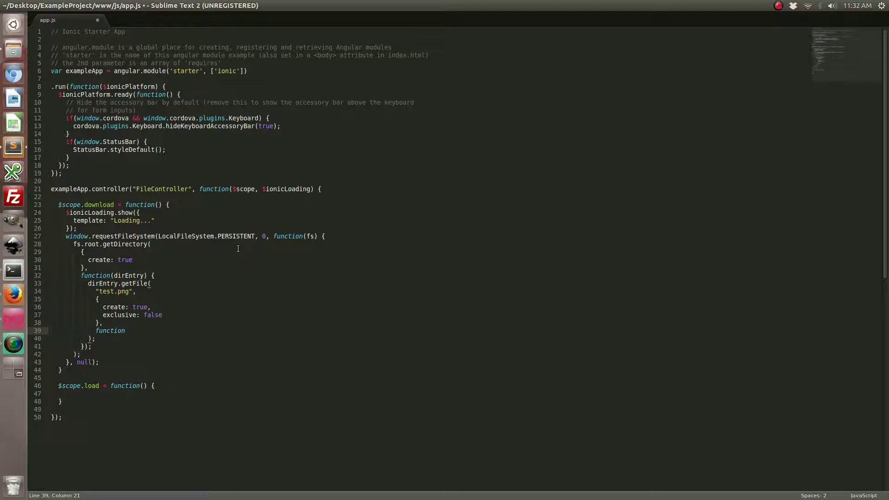
key(Right)
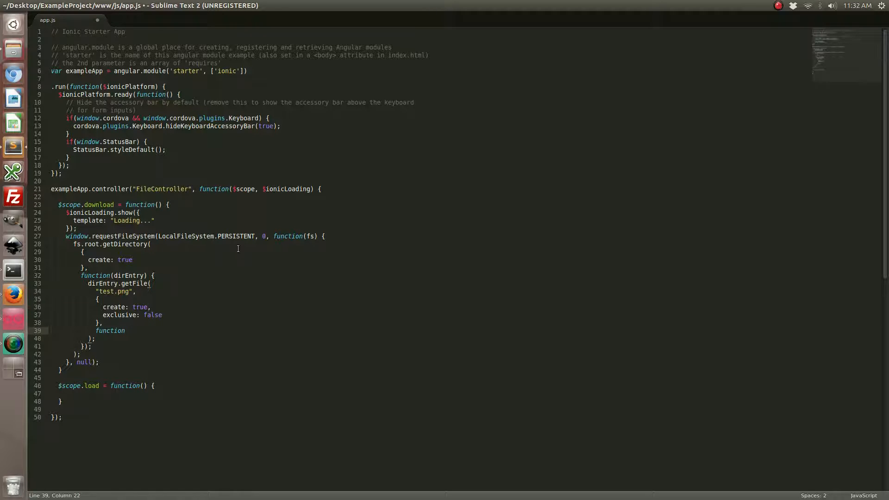
text(gotF)
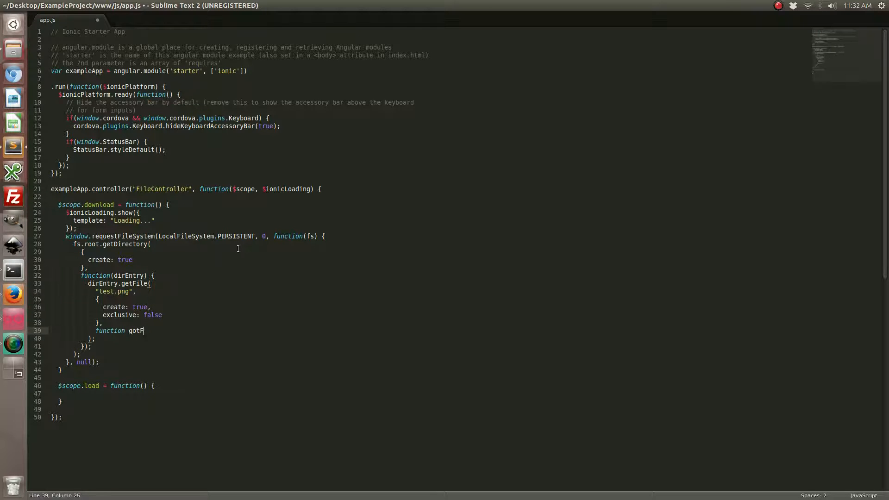
text(ileEntry(fe) {)
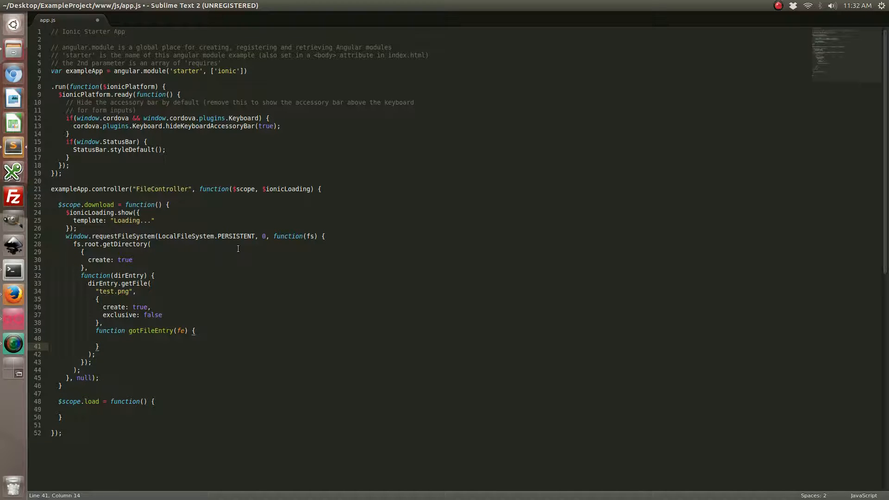
text(,)
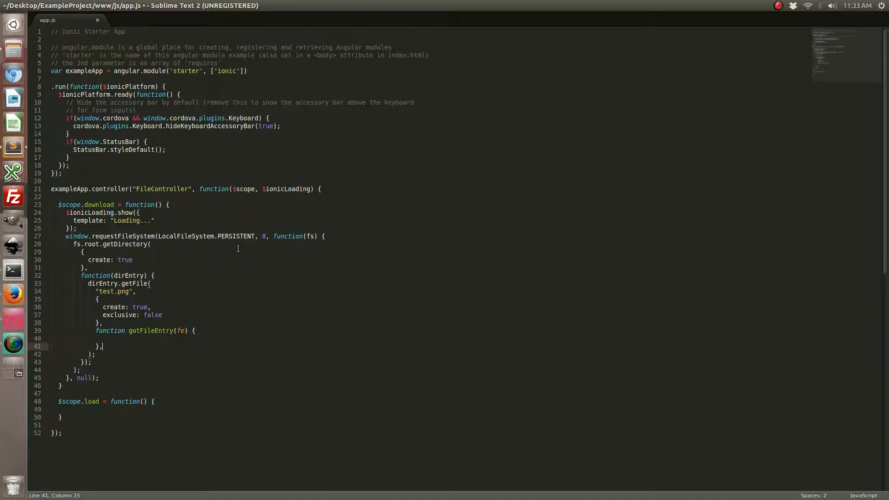
Add an error callback that calls $ionicLoading.hide() and logs "Failed to load file"
text(function())
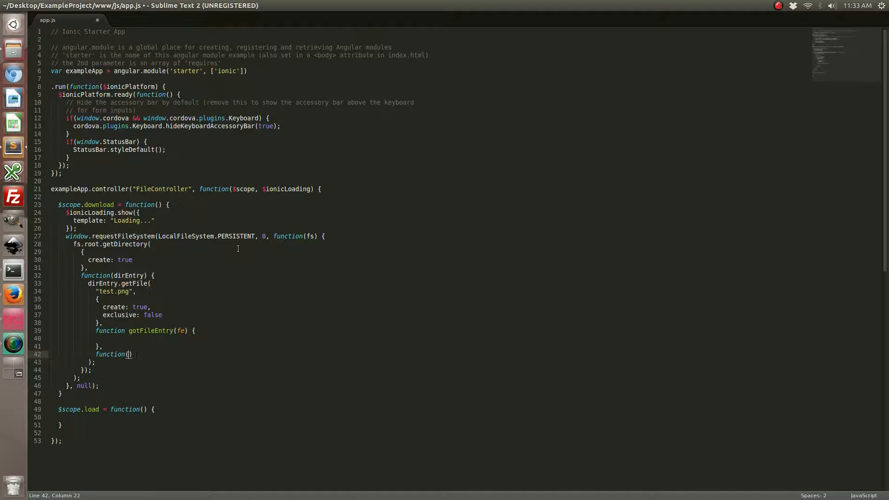
text({)
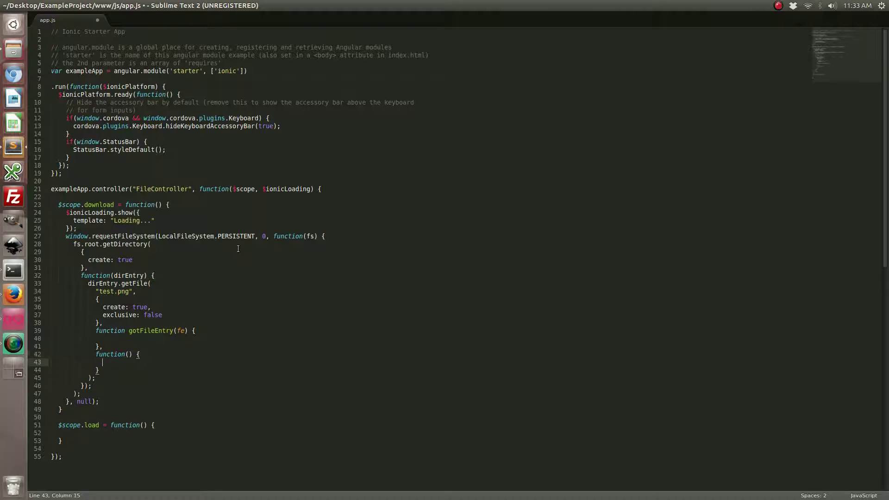
text($ionicLoading)
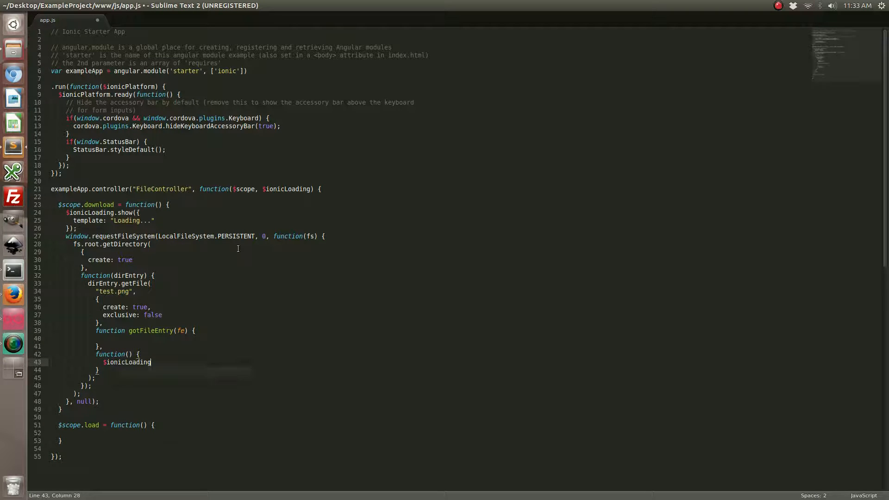
text(.hide();)
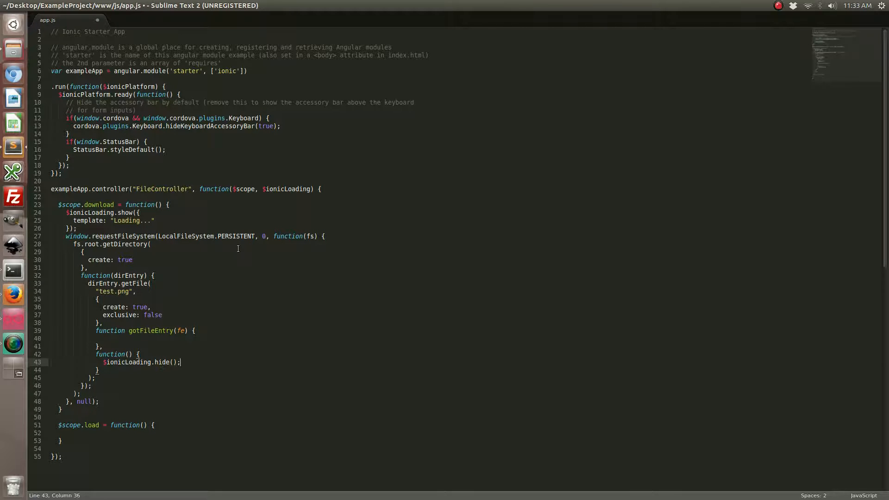
text(console.log(")
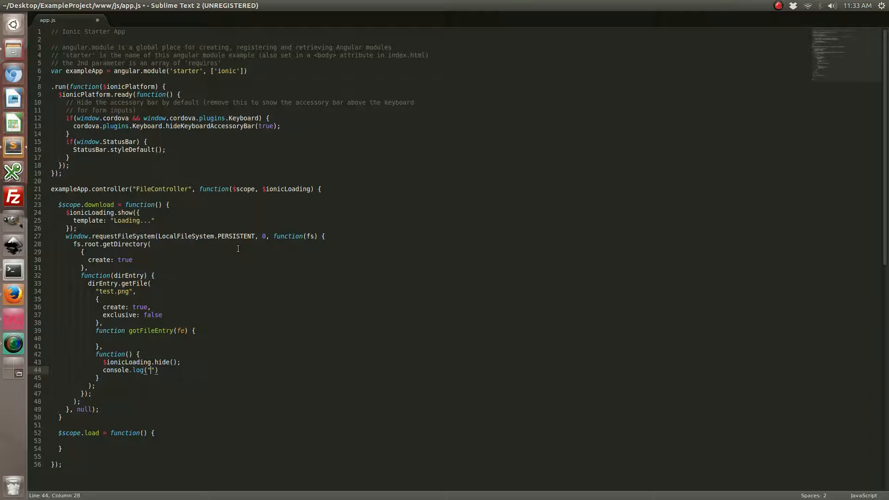
text(Failed to load file)
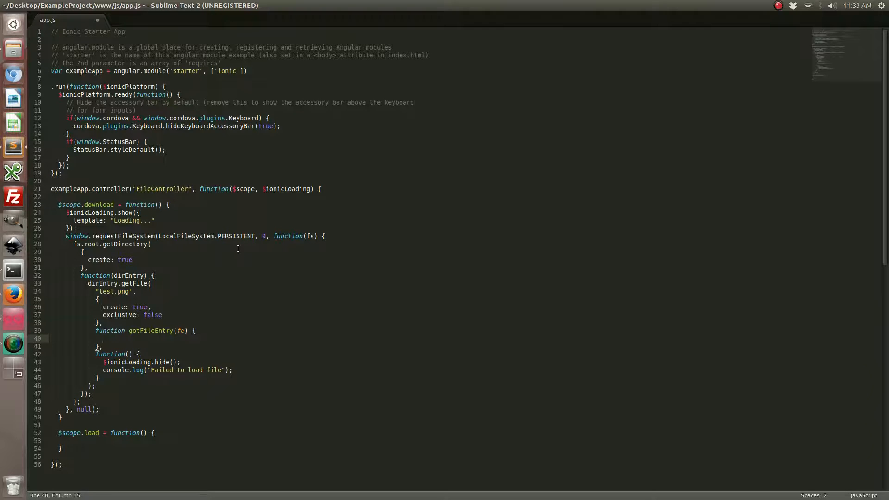
Inside gotFileEntry, write var p = fe.toURL(); then fe.remove(); and start a new line
text(var)
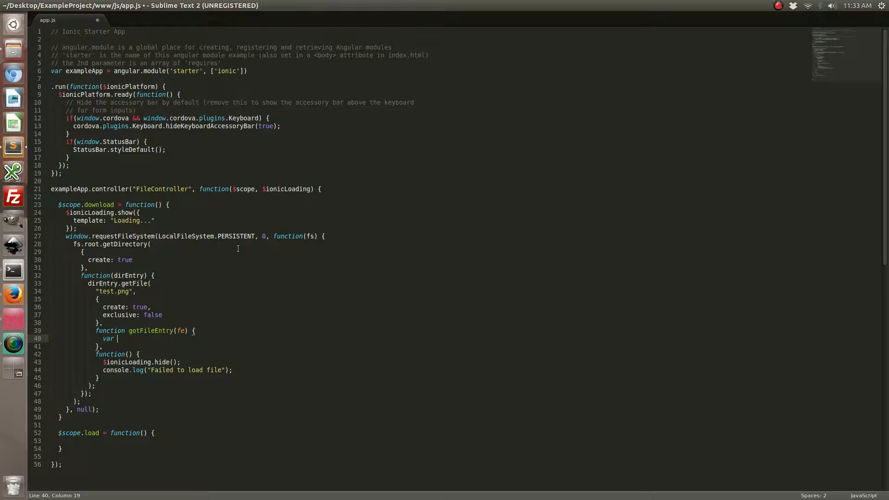
text(p = fe.)
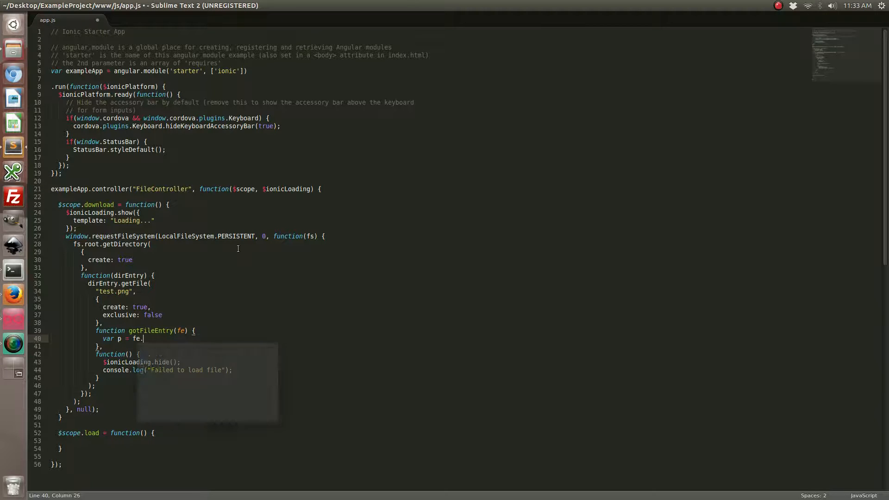
text(toURL)
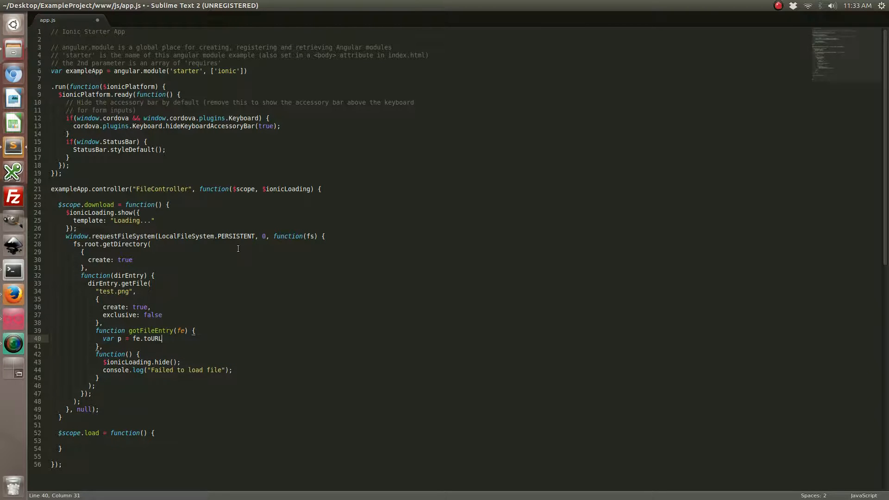
text(();)
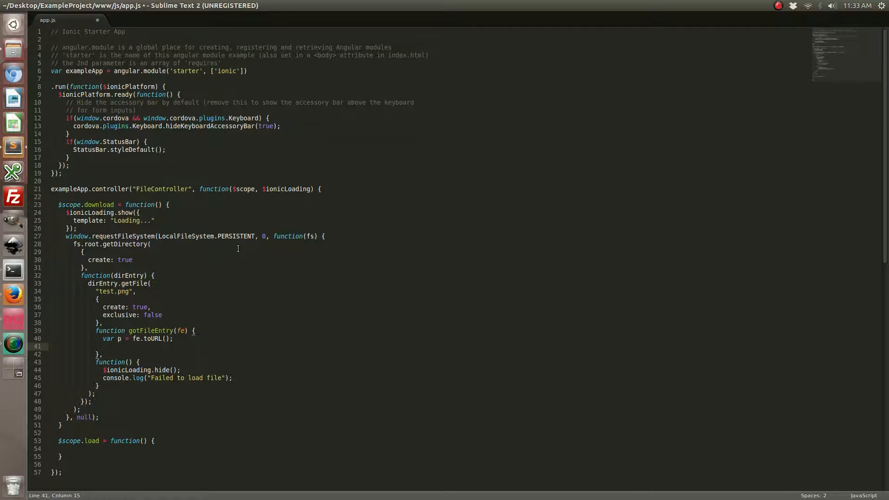
text(fe.remove)
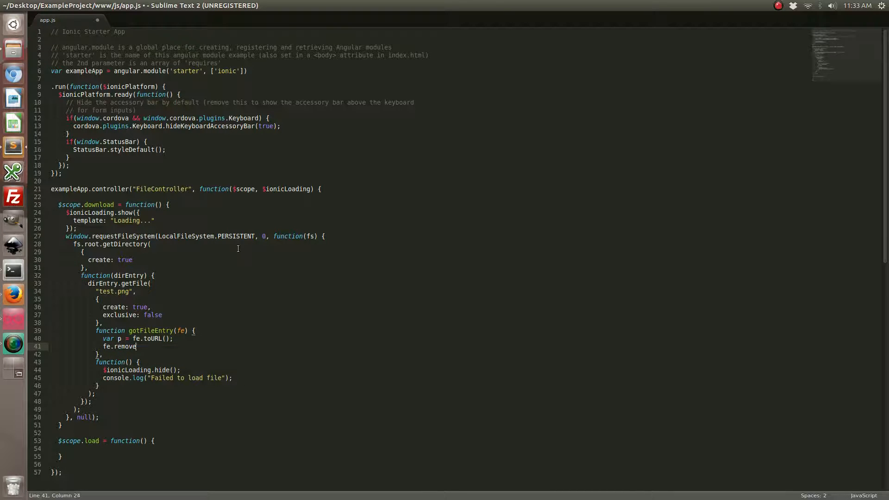
text(())
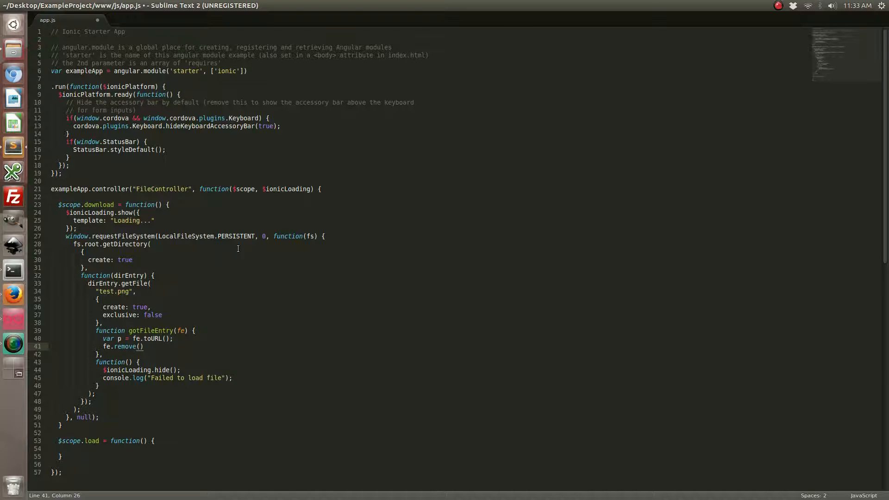
key(Return)
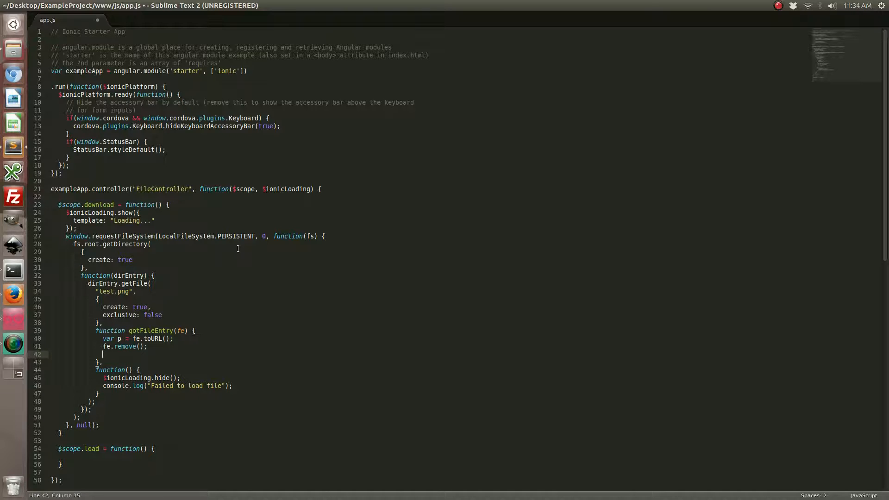
In gotFileEntry create ft = new FileTransfer() and begin ft.download(encodeURI("")
text(f)
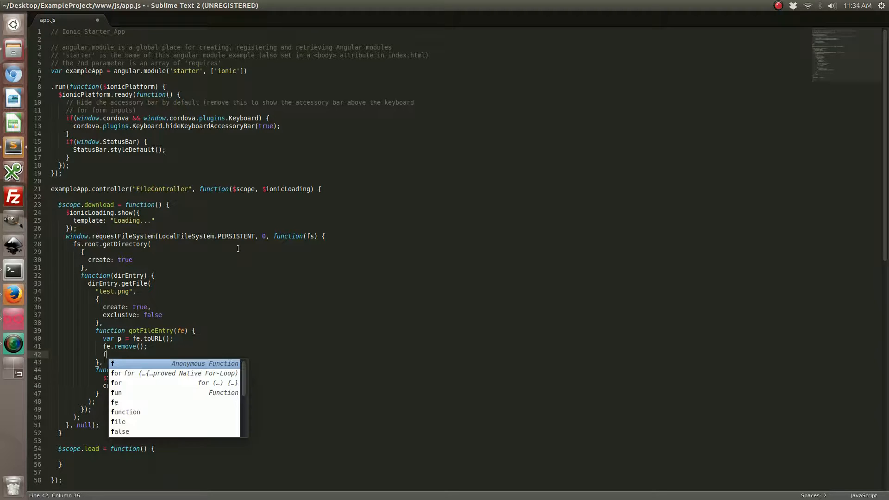
text(t = new FileTransfer();)
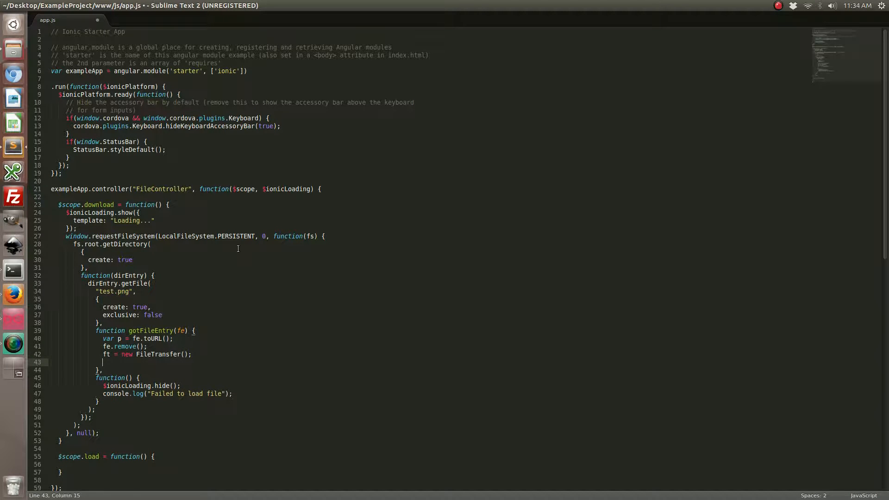
text(ft.down)
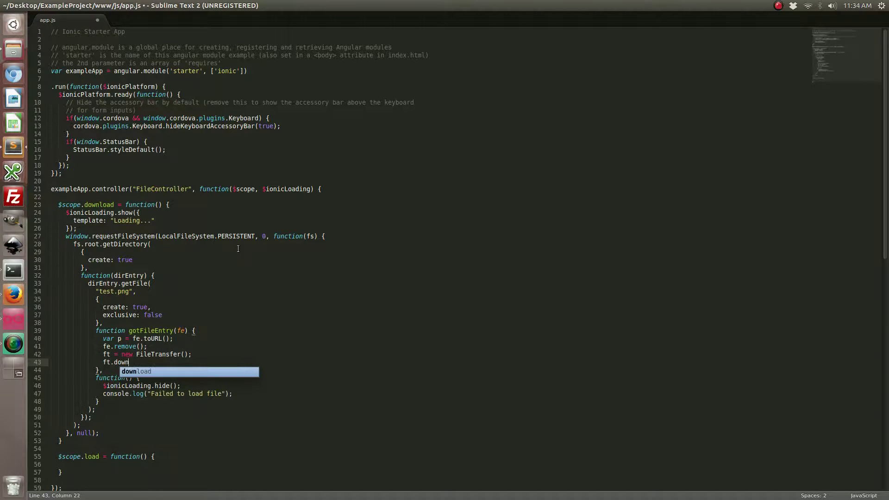
key(Tab)
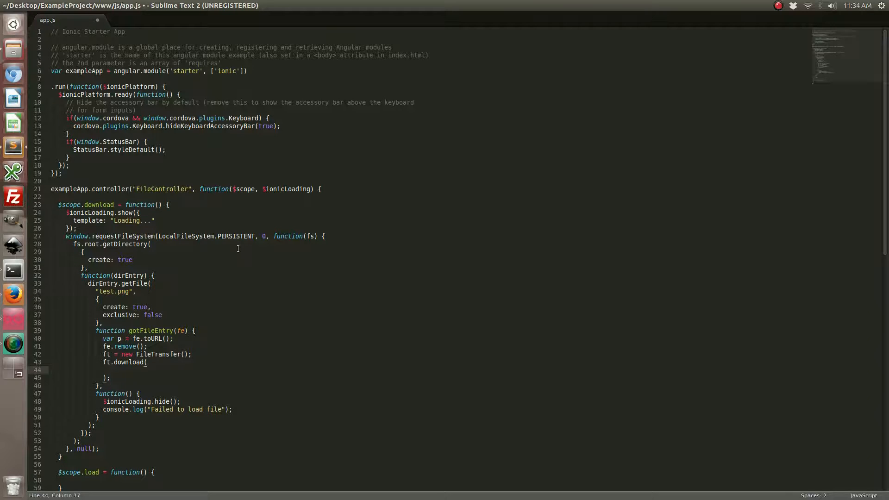
text(encodeURL)
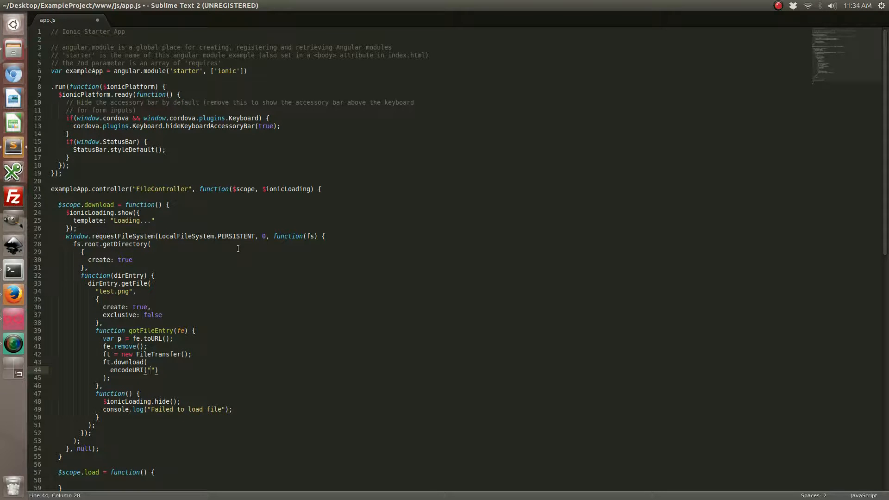
Copy the Ionic logo's image location from the Google Images results
text(,)
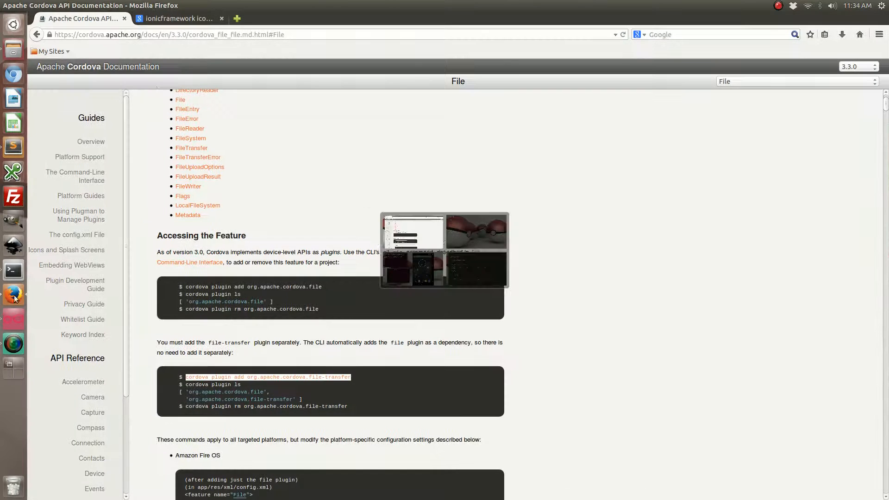
click(178, 18)
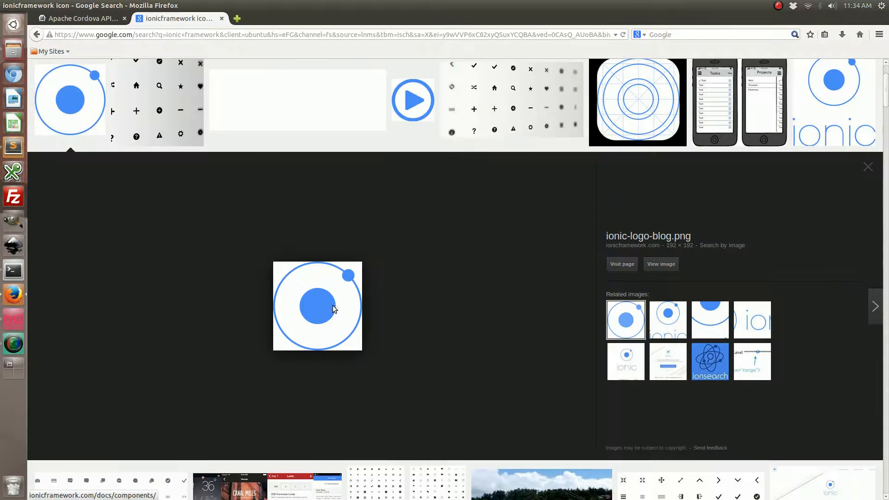
right_click(334, 309)
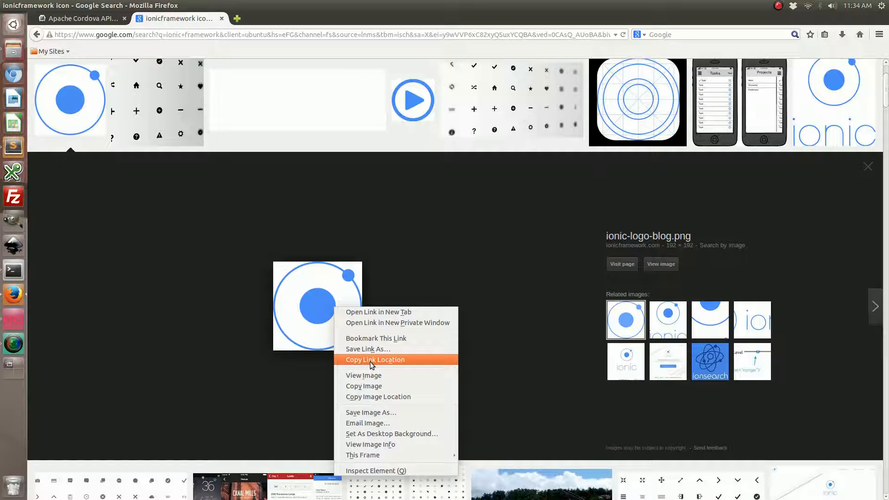
click(375, 359)
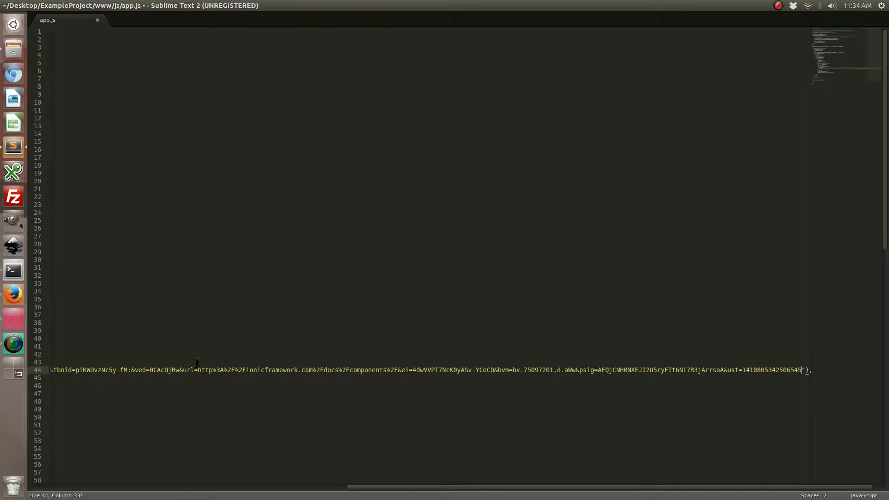
Visit ionicframework.com/docs/components/ in a new tab and copy the Ionic logo's web address
key(ctrl+z)
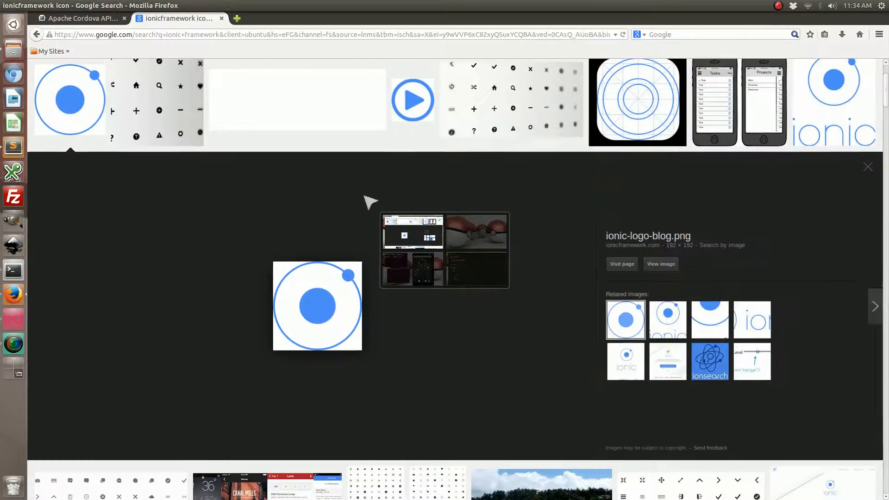
click(239, 18)
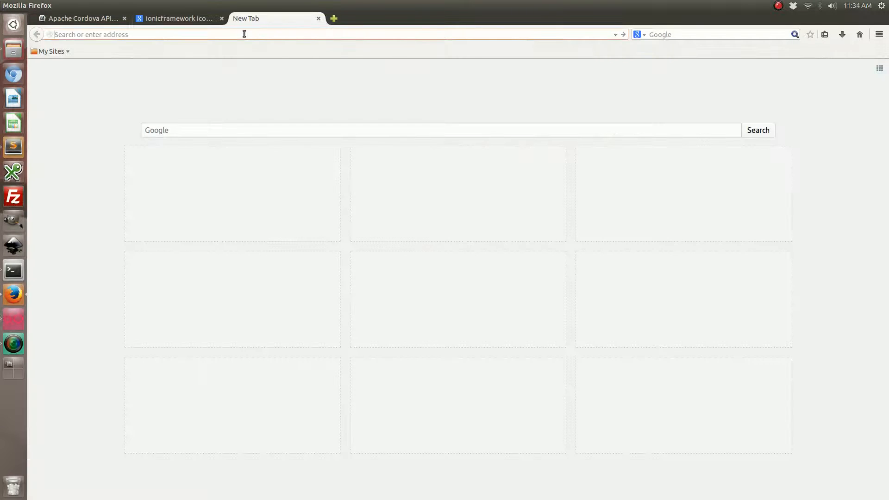
text(ionicframework.com/docs/components/)
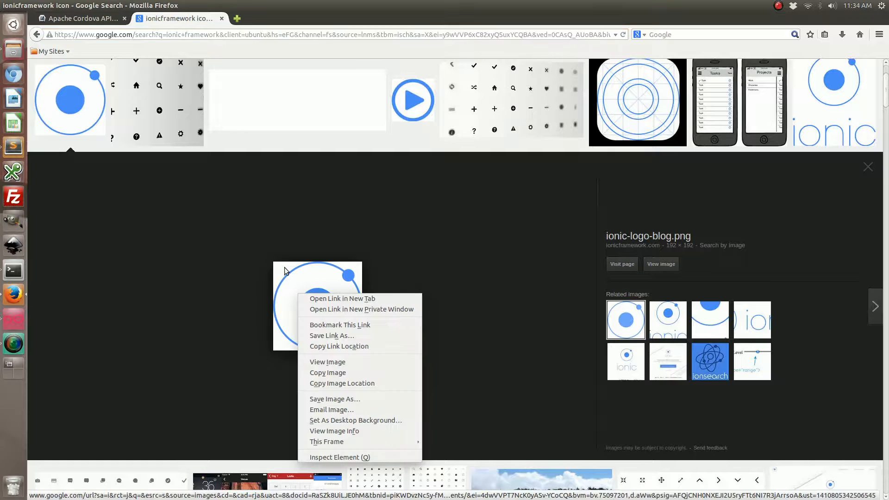
click(347, 386)
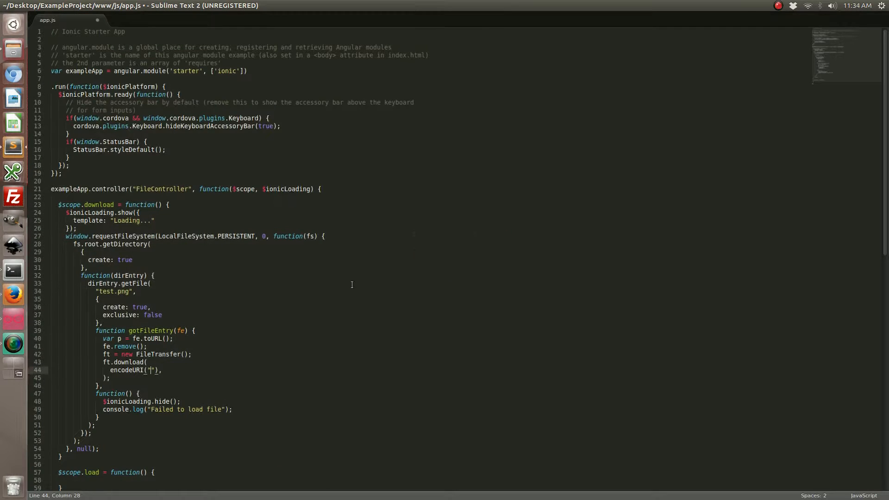
text(http://ionicframework.com/img/ionic-logo-blog.png)
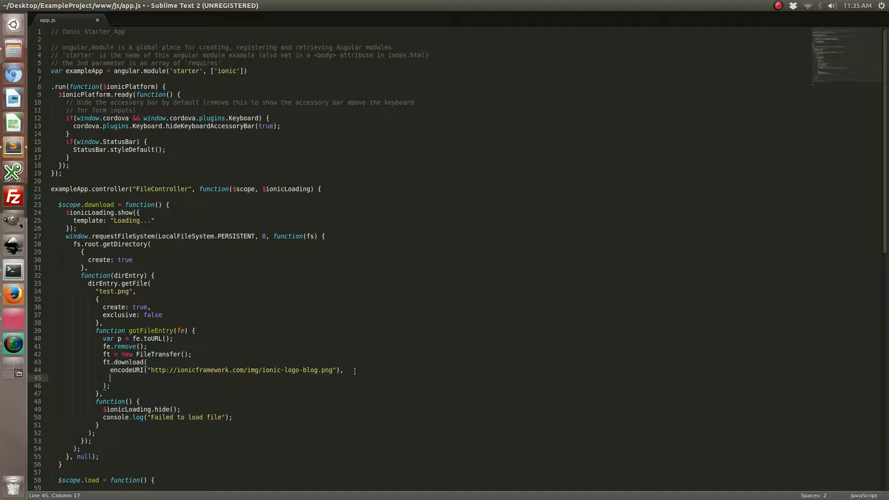
text(p,)
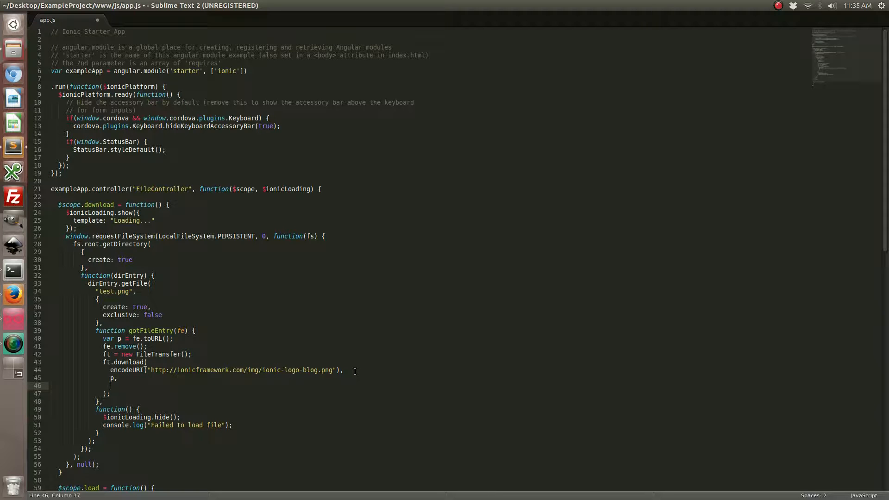
text(function)
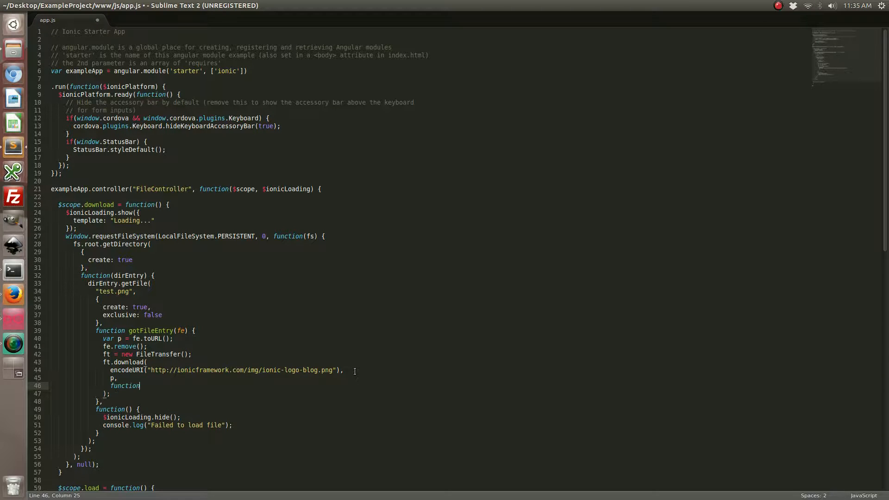
text((entry) {)
text(},)
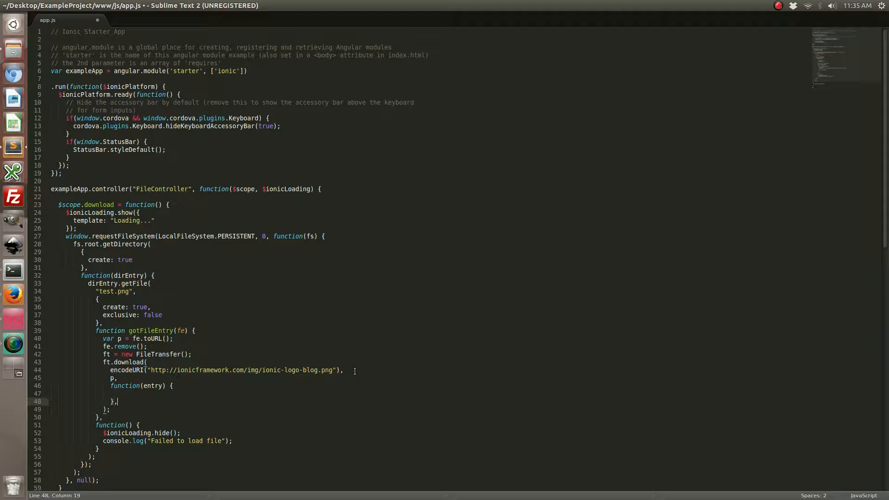
Add an empty function(error) callback followed by false and null arguments
text(function())
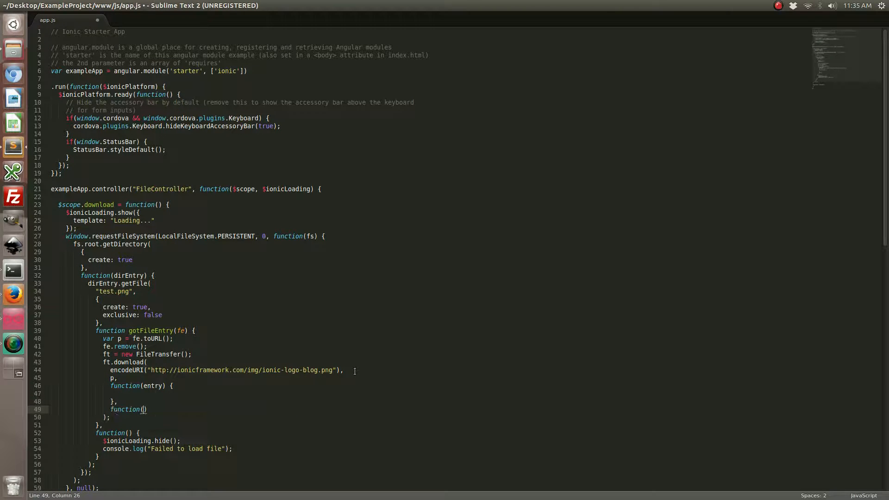
text(error) {)
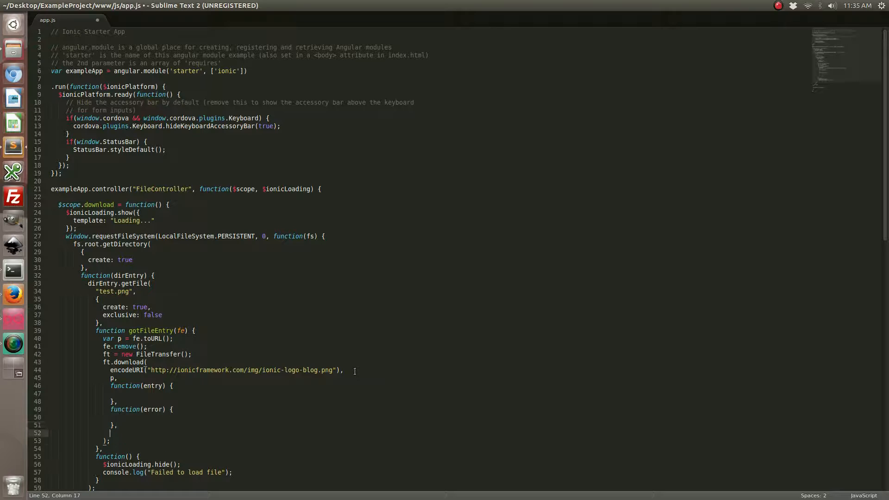
text(false,)
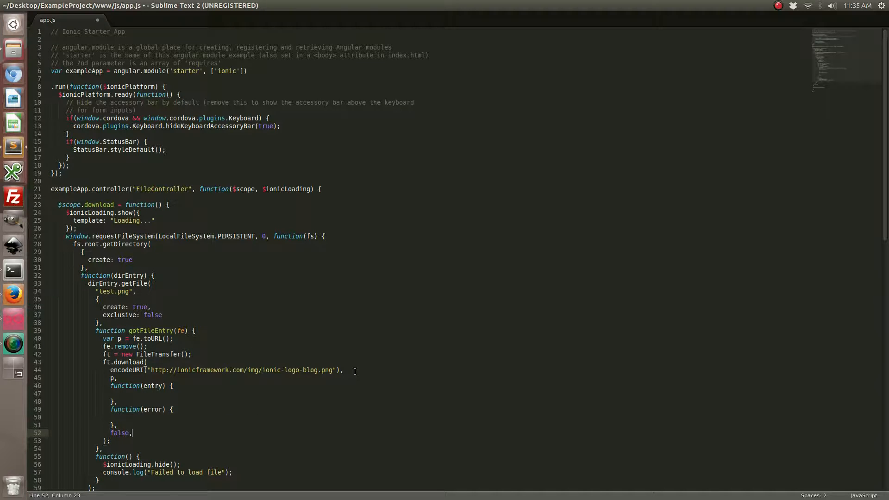
text(null)
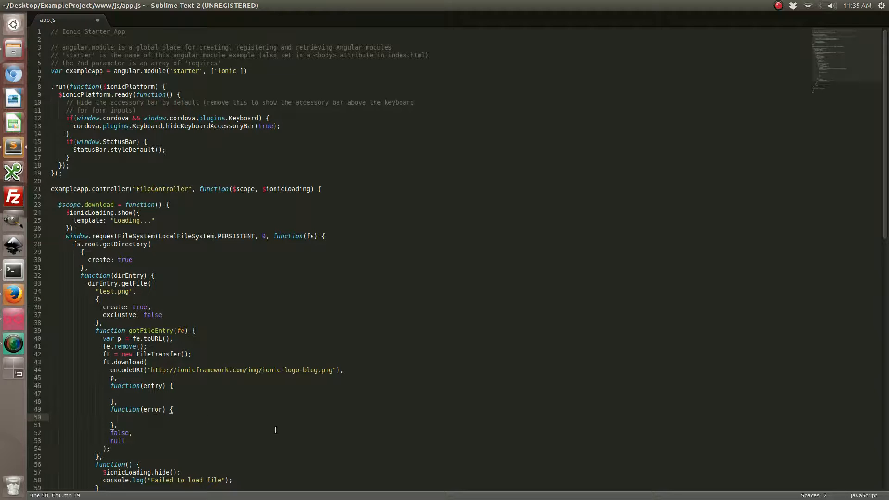
Hide $ionicLoading in both callbacks and log "download failed" in the error one
text($ionicLoading.hide();)
text(console.log(")
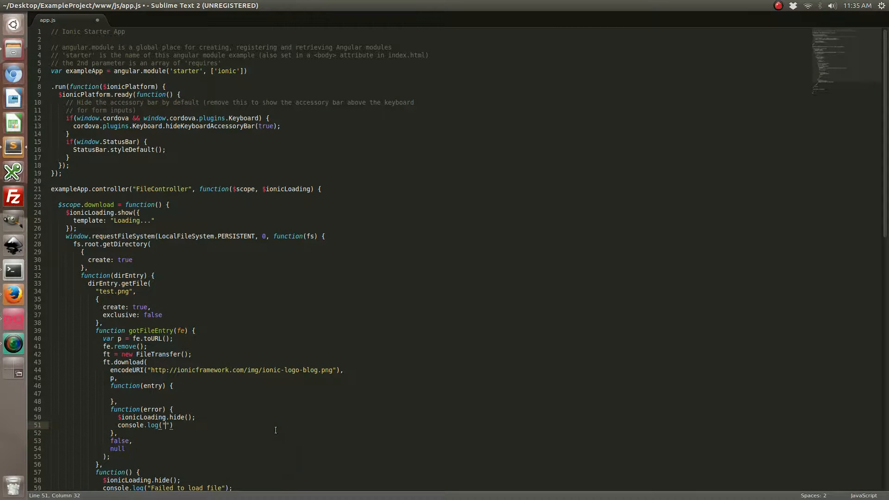
text(download failed)
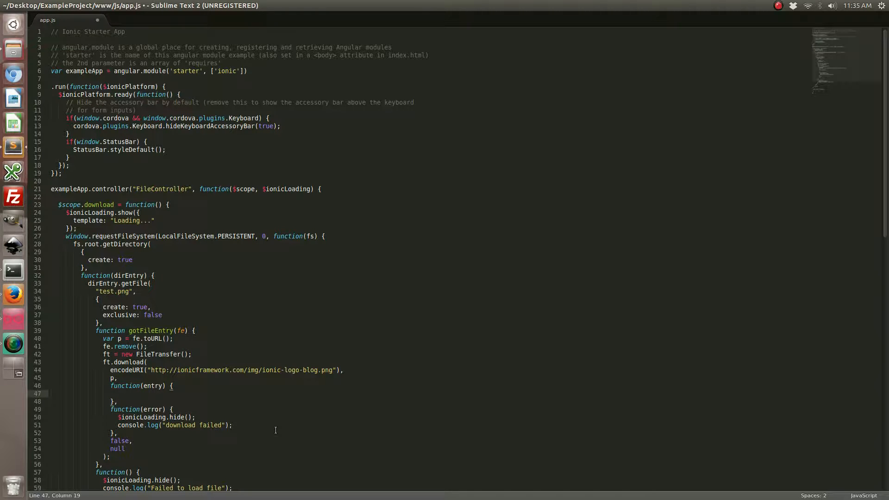
text($ioni)
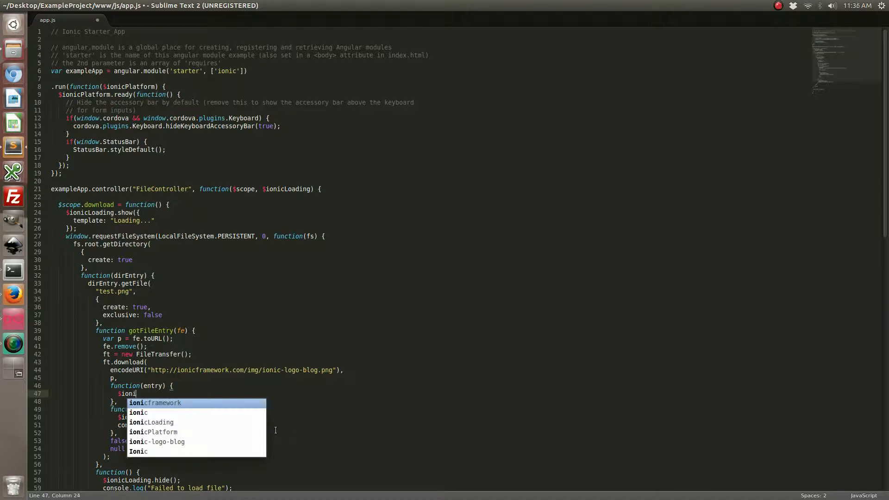
text(cLoading.hid)
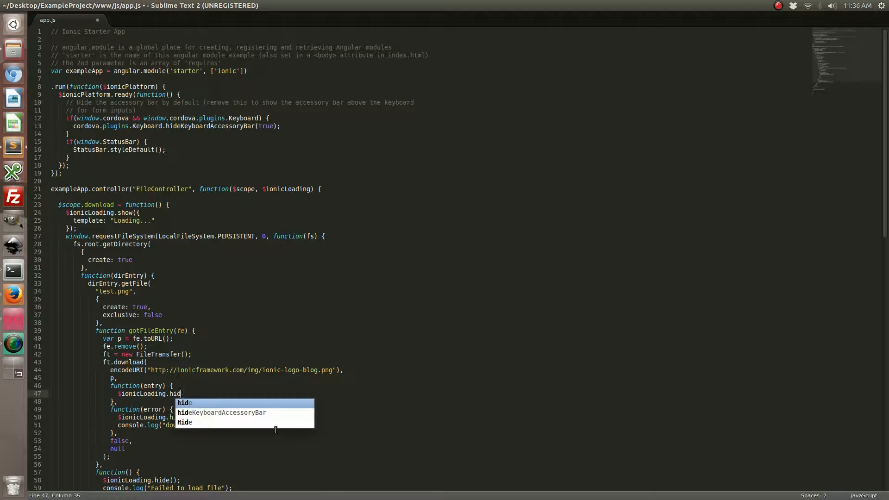
key(Tab)
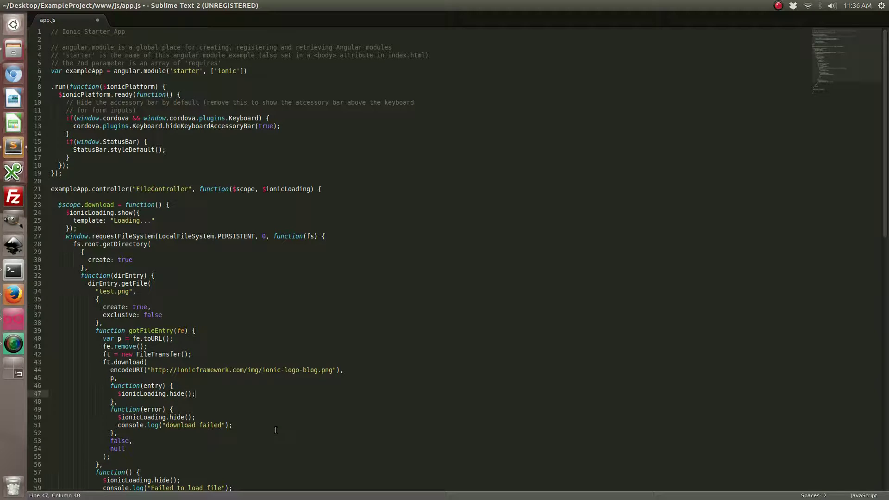
Set $scope.imgFile = entry.toURL() in the success callback
text($scope.i)
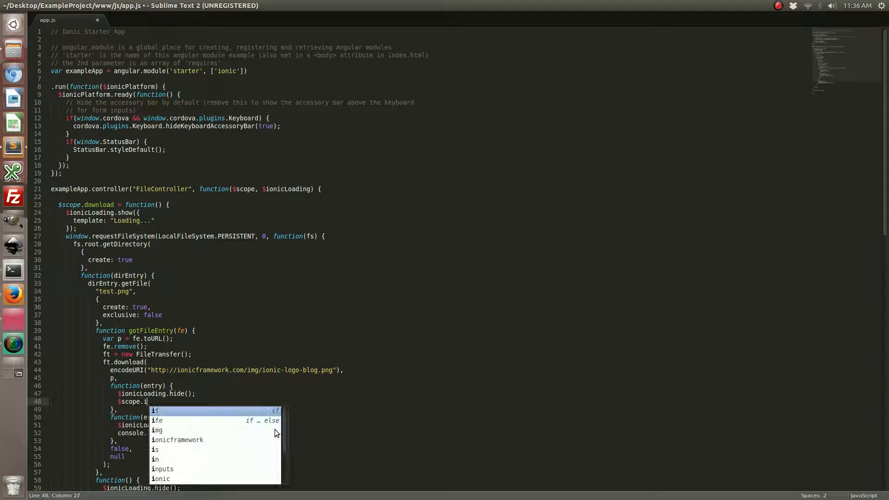
text(mgFile =)
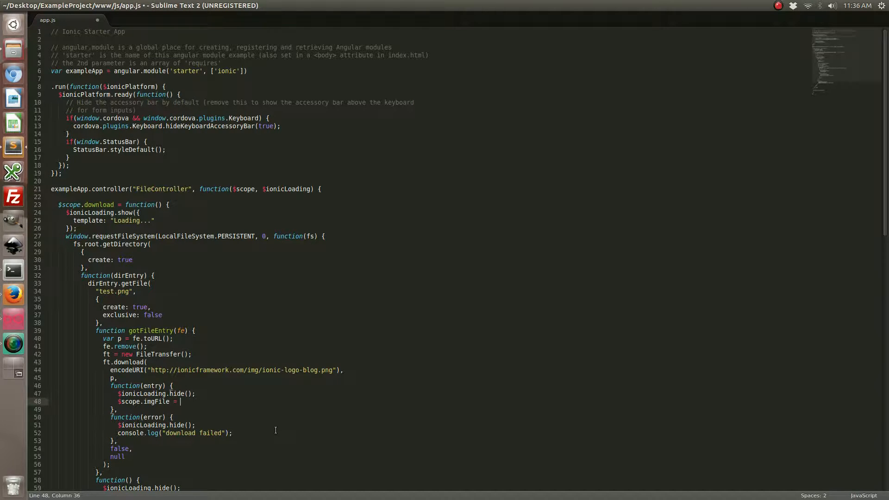
text(entry.to)
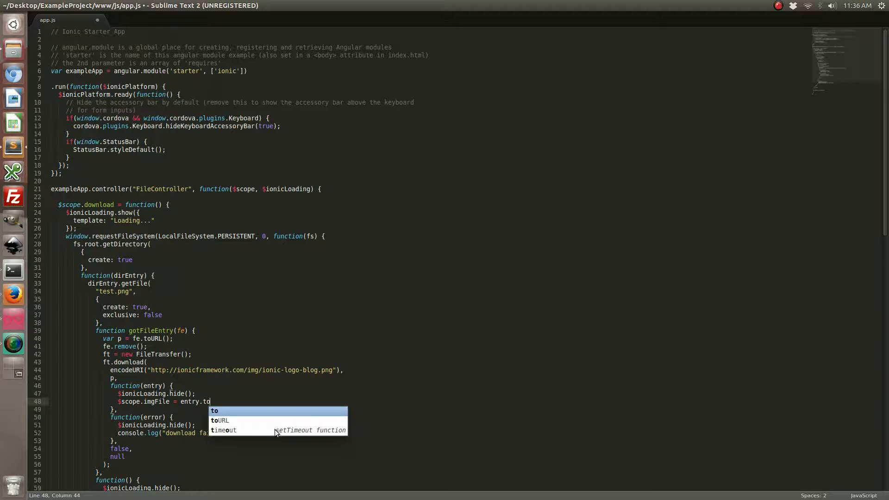
click(220, 420)
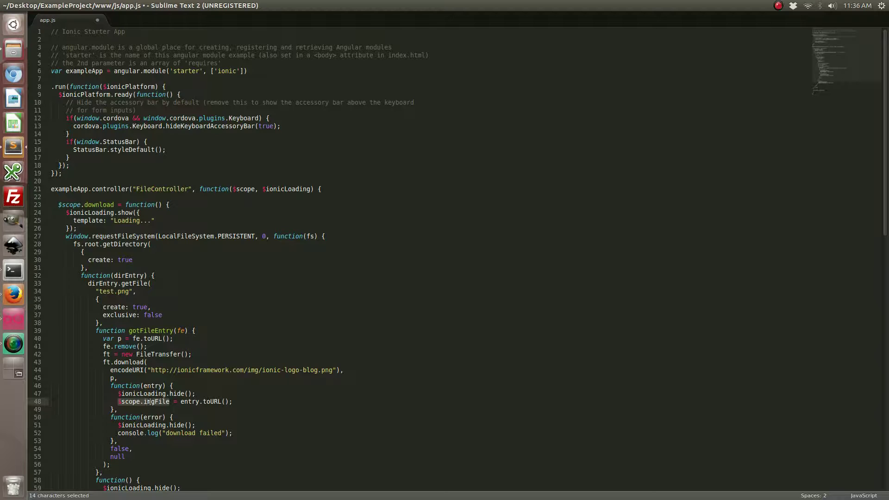
click(245, 401)
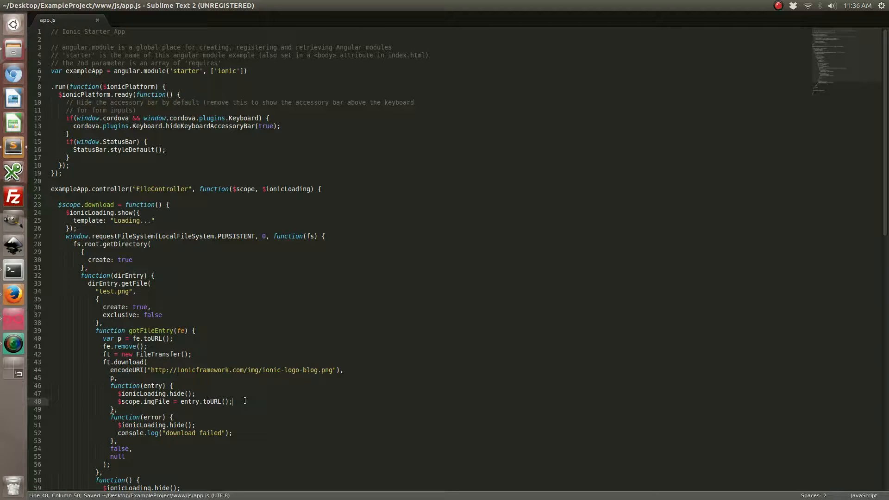
Run ionic build for ExampleProject in the terminal beside the Genymotion emulator
scroll(down, 3)
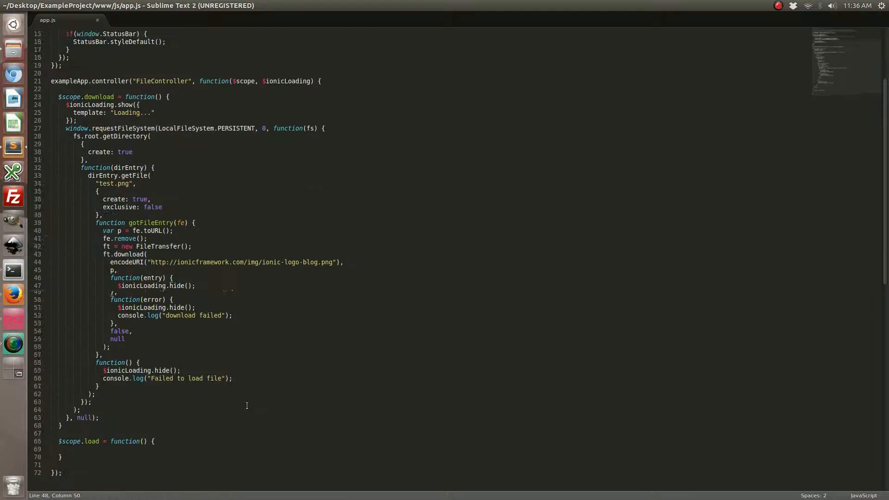
scroll(up, 3)
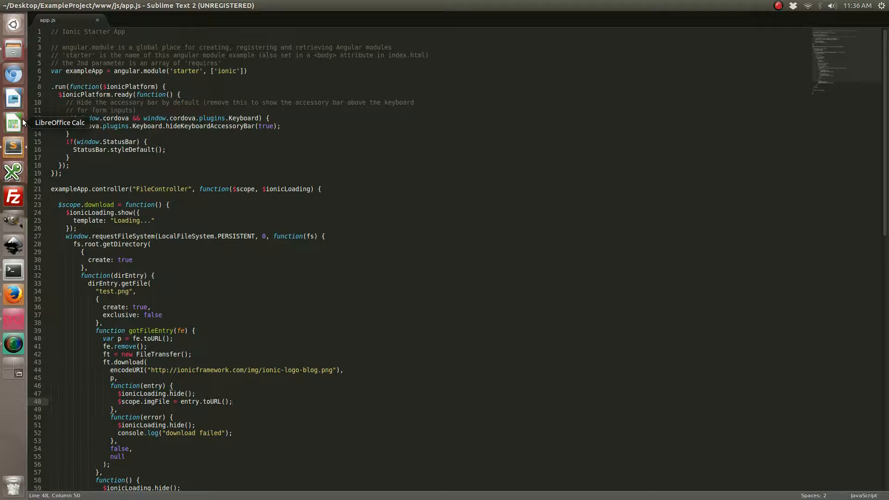
mouse_move(13, 270)
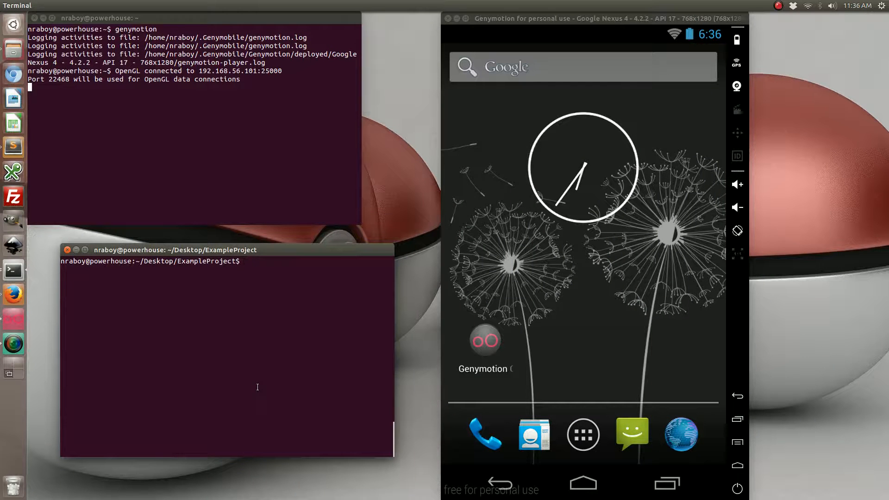
text(ionic bu)
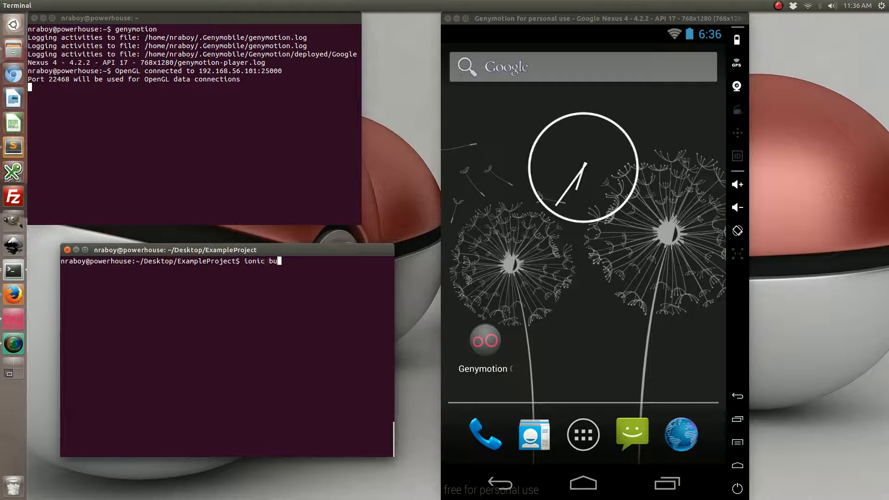
key(Return)
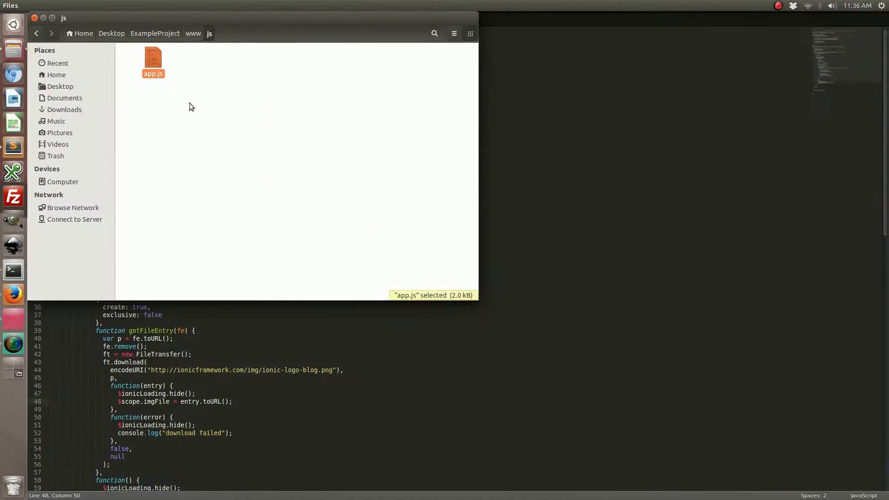
Open index.html from the www folder in Sublime Text 2
click(192, 33)
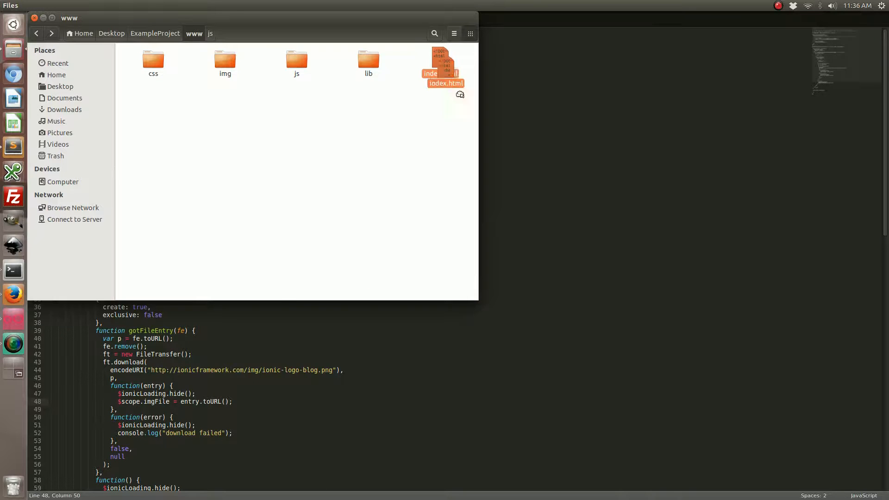
double_click(445, 60)
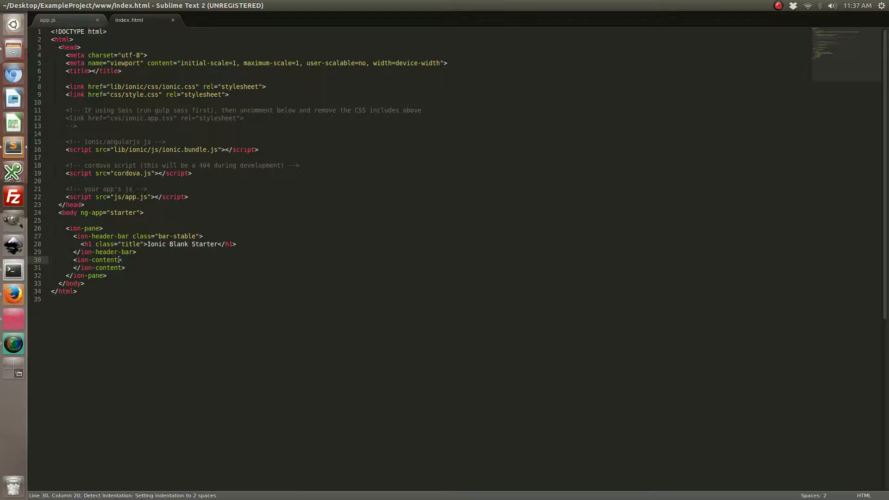
Attach ng-controller="FileController" to the ion-content area
text(ng-)
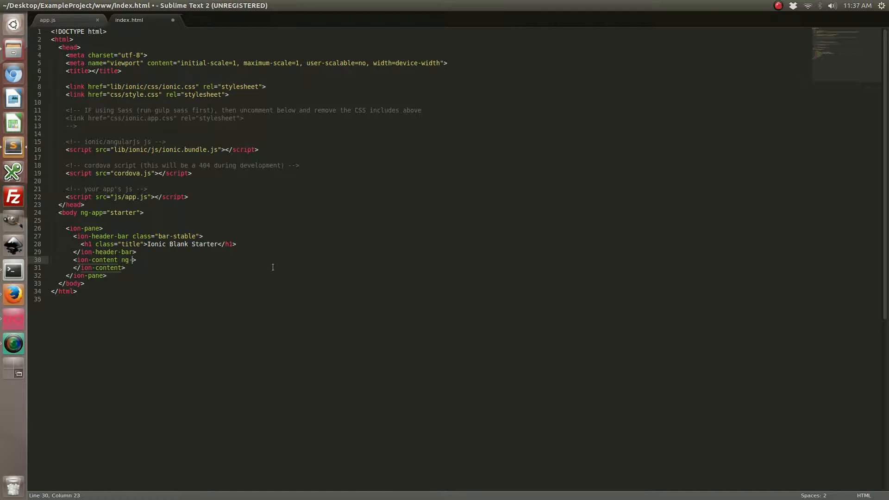
text(-controller="File")
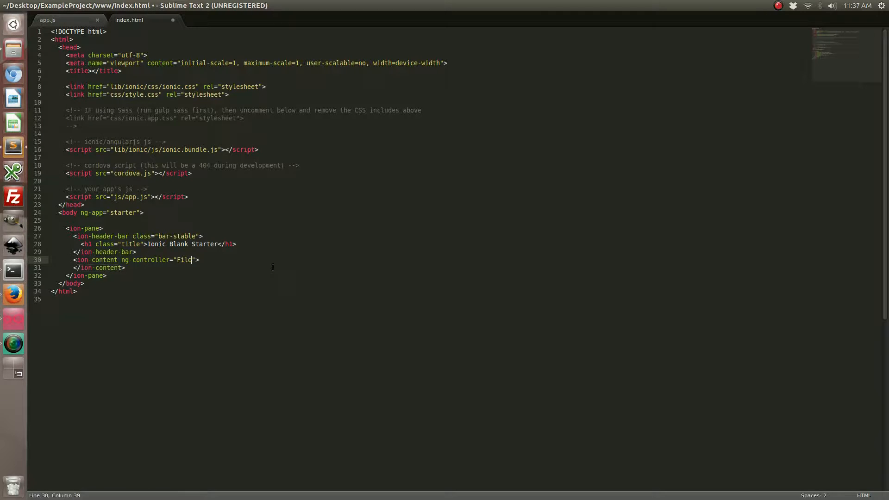
text(Controller)
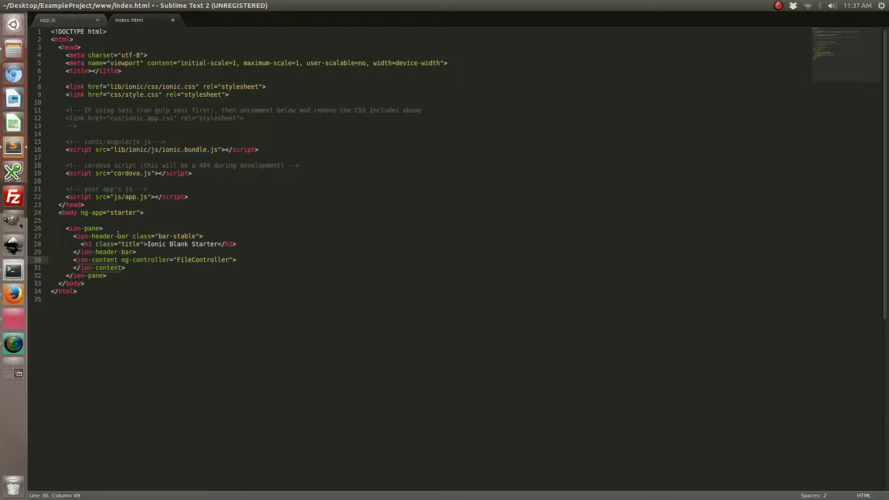
click(126, 268)
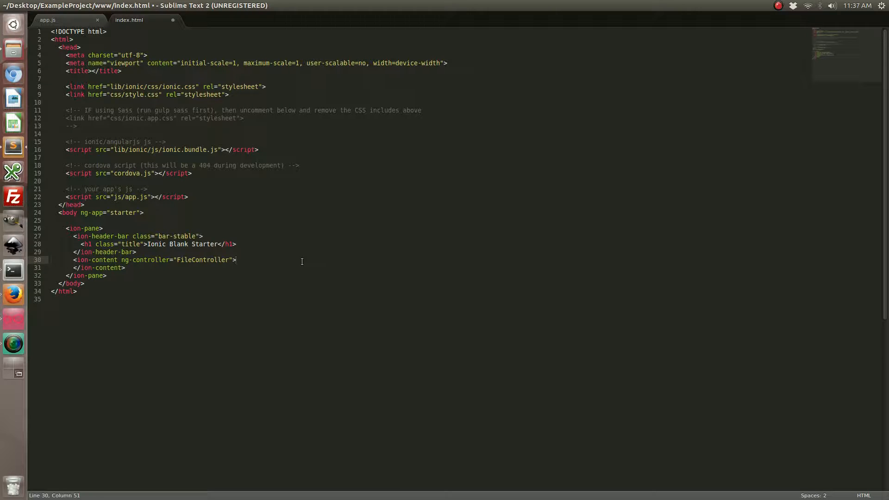
Add a button class="button" with ng-click="download()" labelled Download
text(<button)
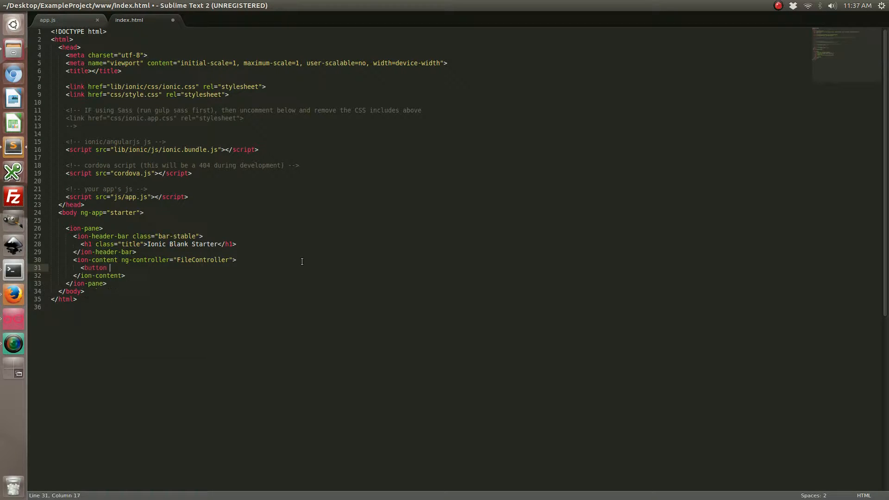
text(class="")
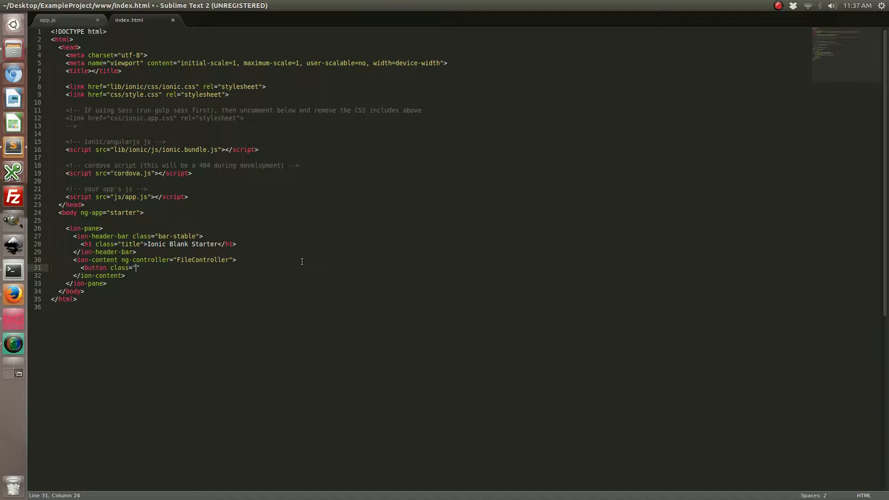
text(button" ng)
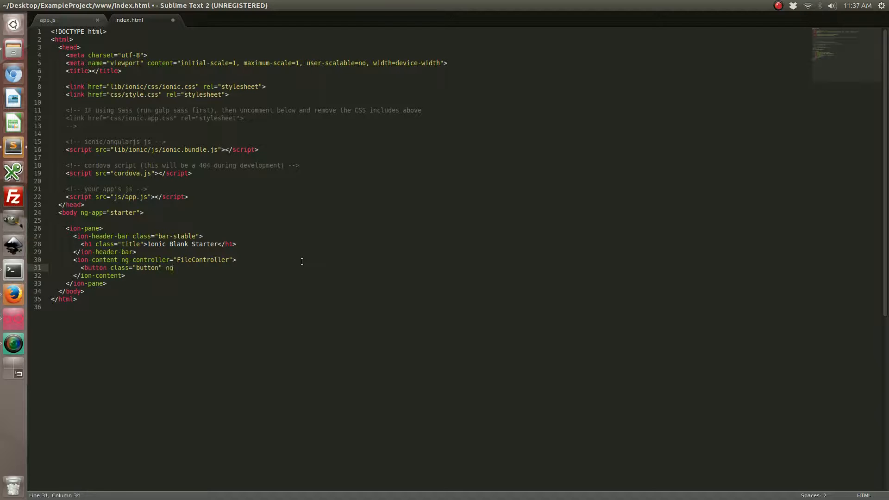
text(-click="download(")
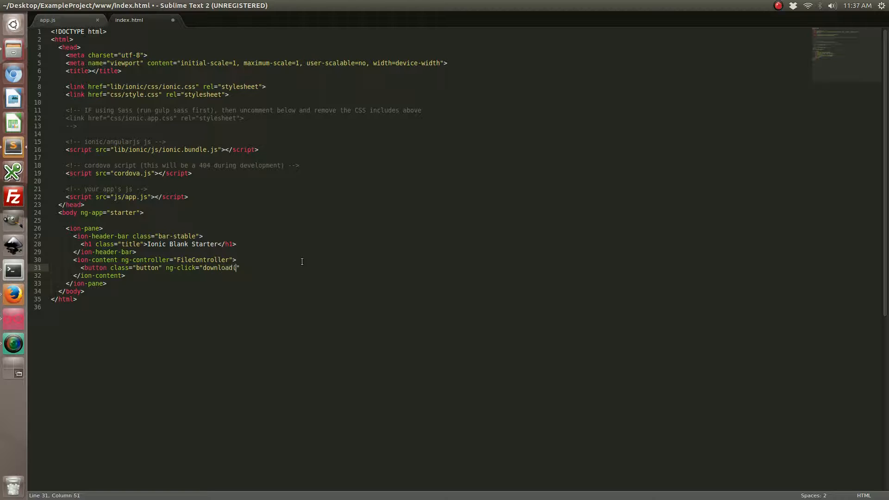
text())
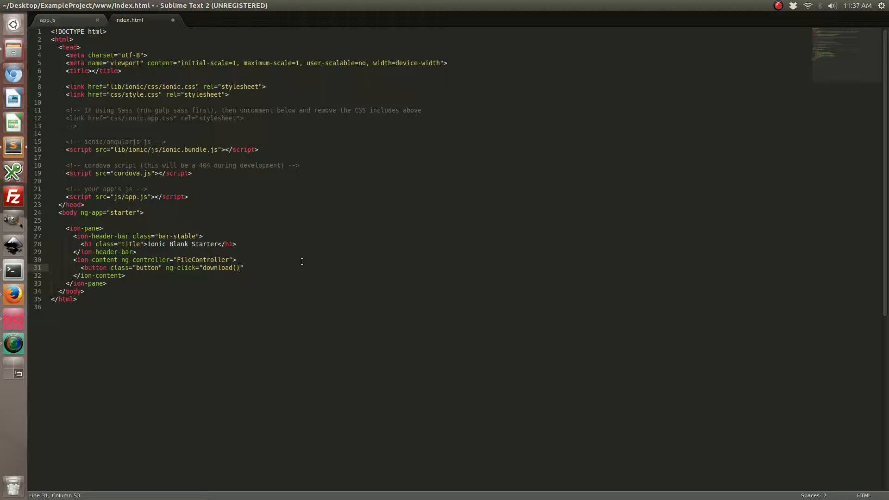
text(Download)
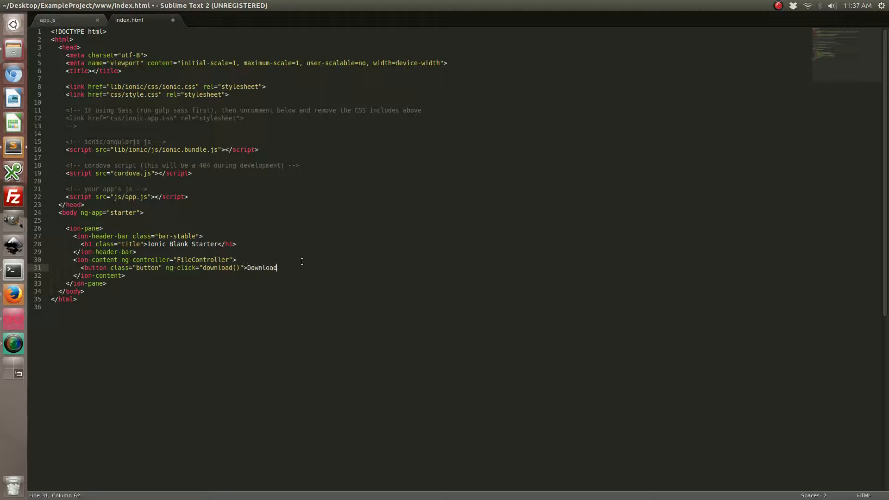
text(</button>)
text({{)
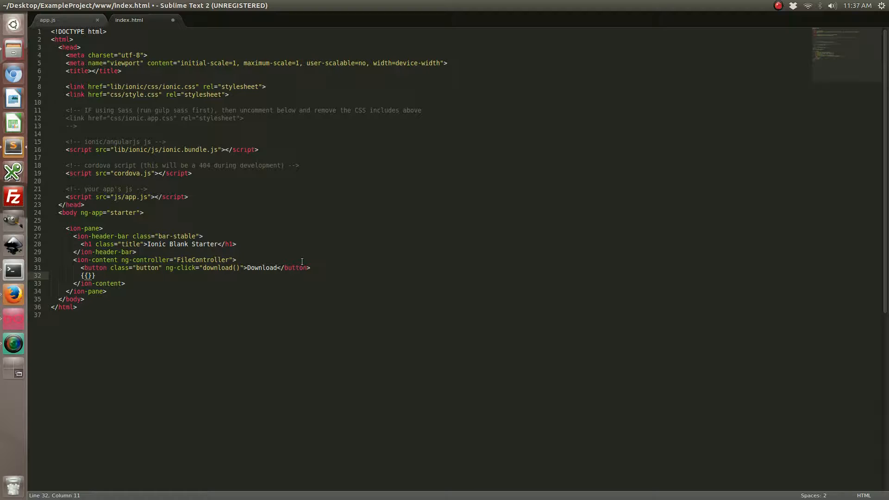
Add {{imgFile}} text and an <img ng-src="{{imgFile}}">, then save index.html
text(imgFile)
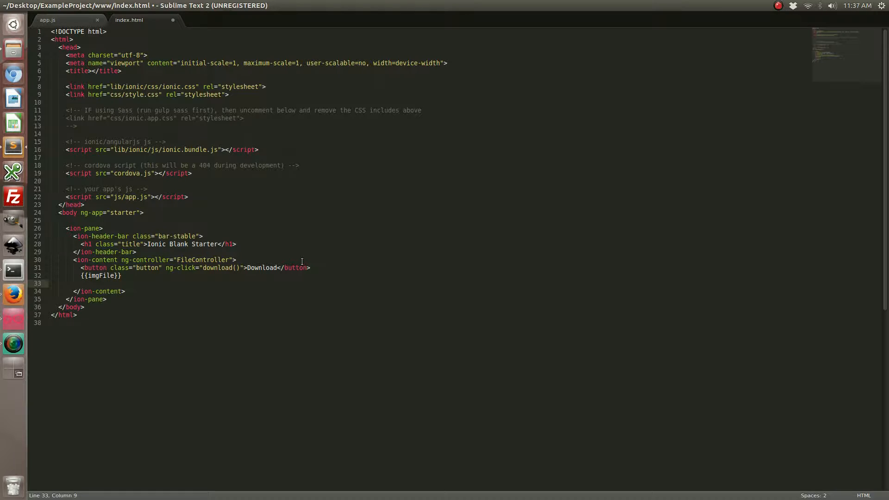
text(<img ng-src="{{imgFile")
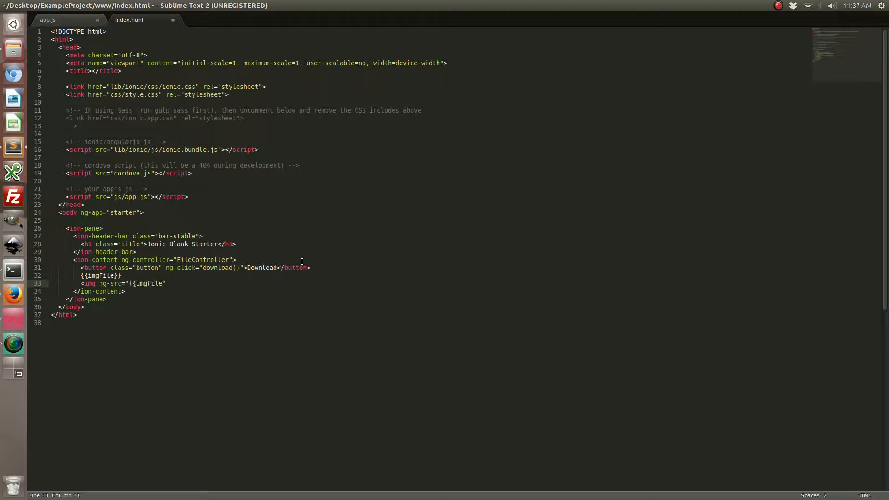
text(}}">)
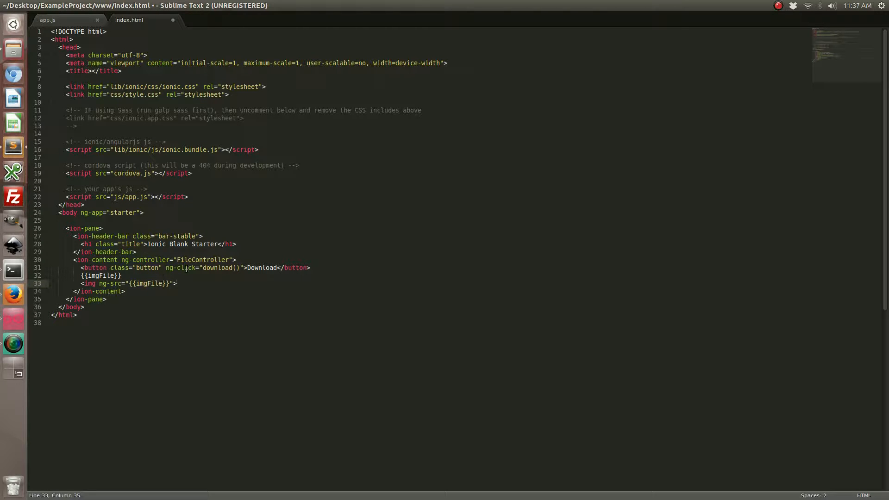
key(ctrl+s)
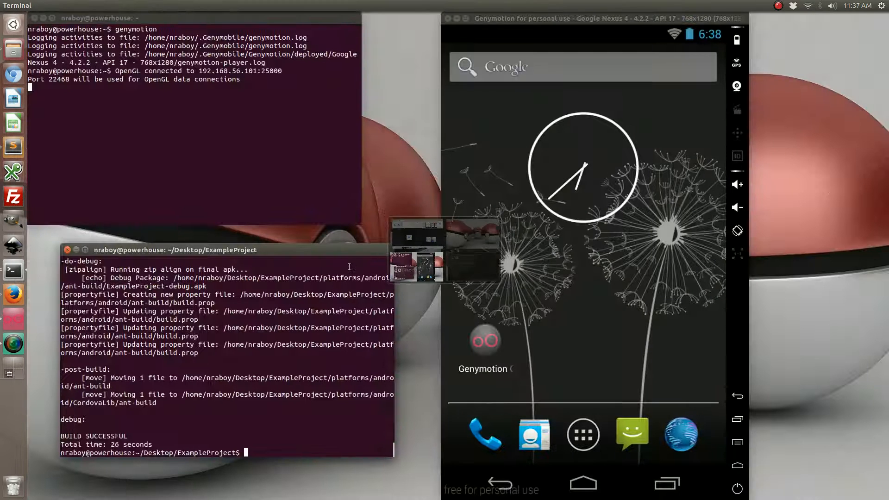
Run ionic build android, then adb install -r the ExampleProject-debug.apk onto the emulator
text(ionic build android)
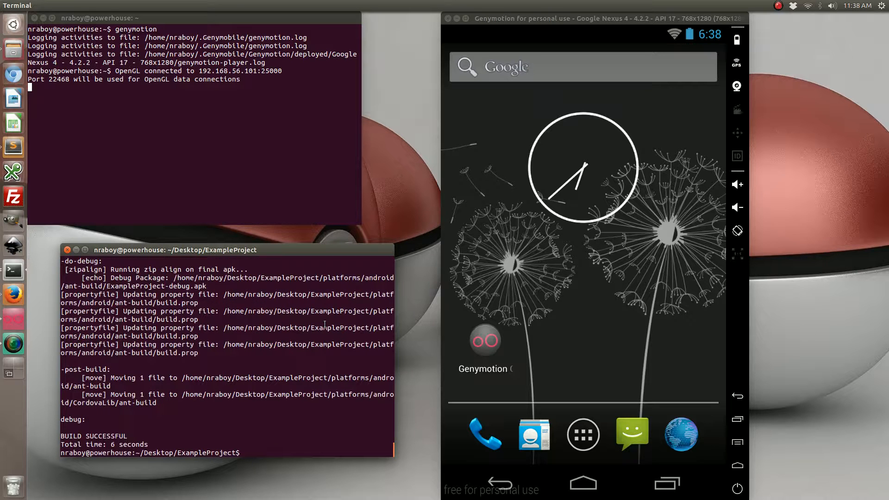
text(clear)
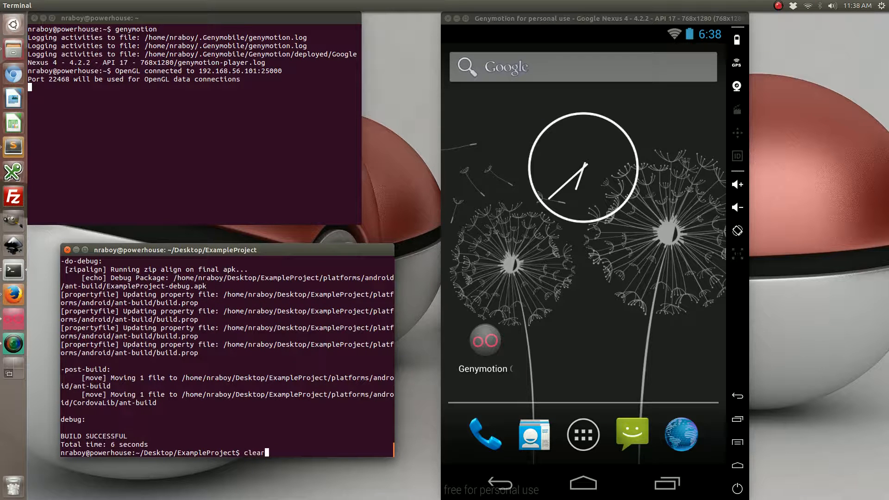
text(adb install -r)
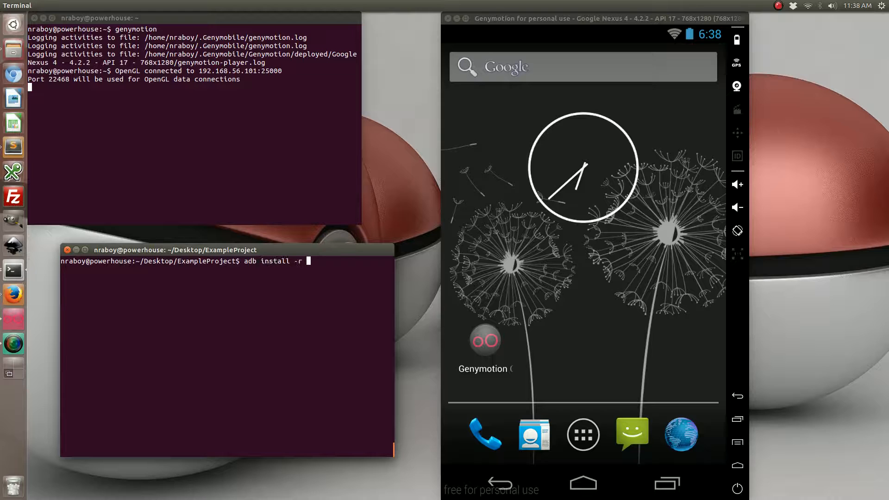
text(platforms/android/)
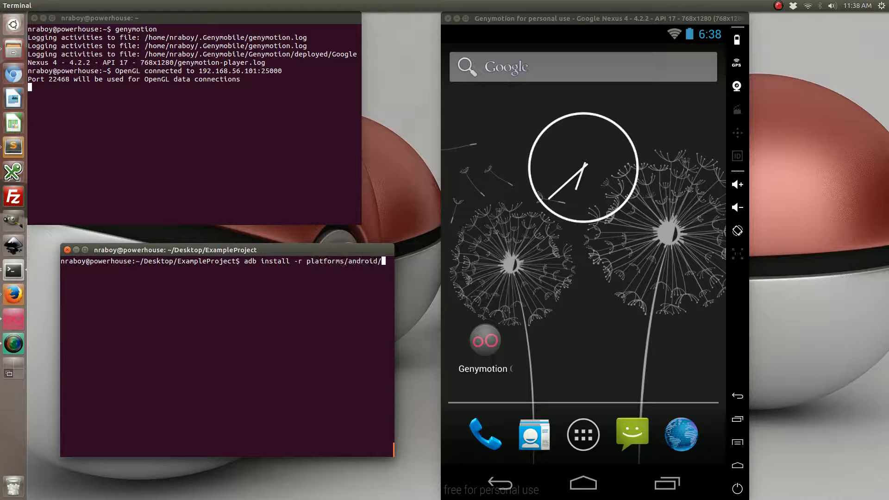
text(ant/build/)
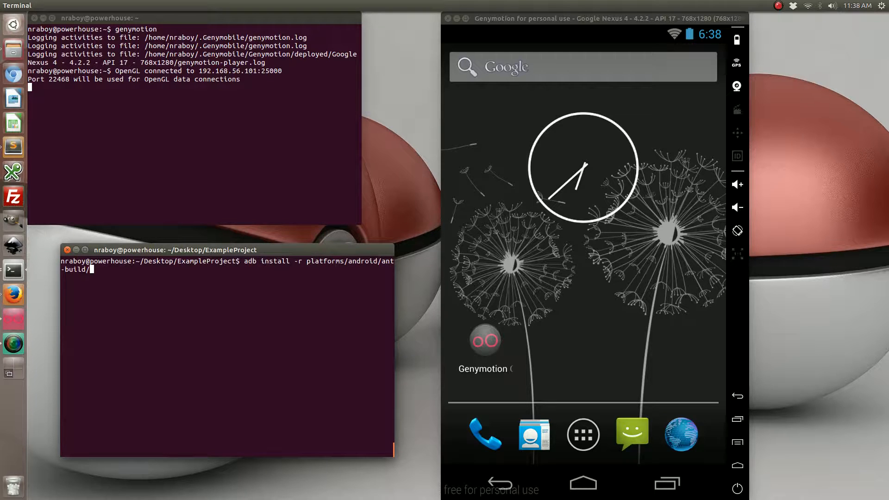
key(Return)
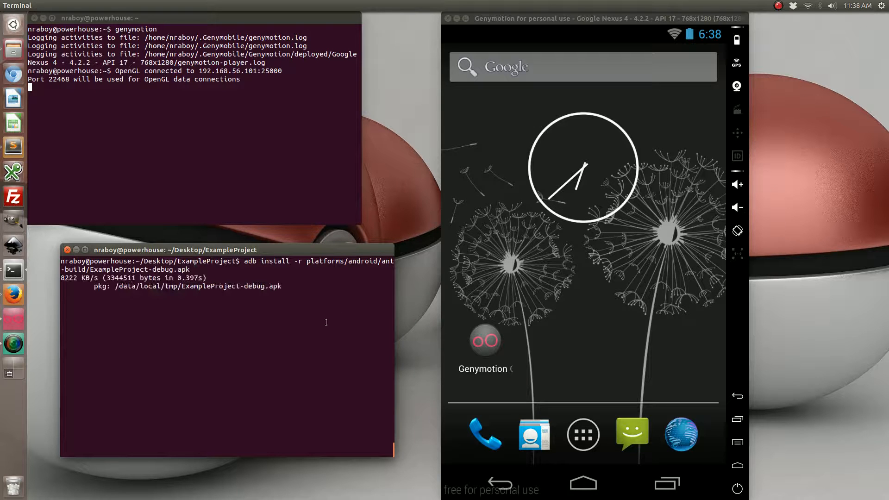
click(582, 434)
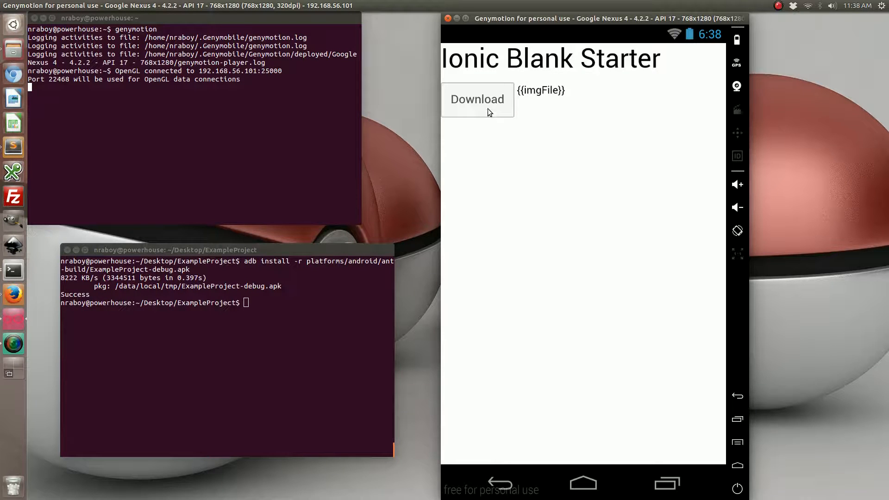
mouse_move(251, 262)
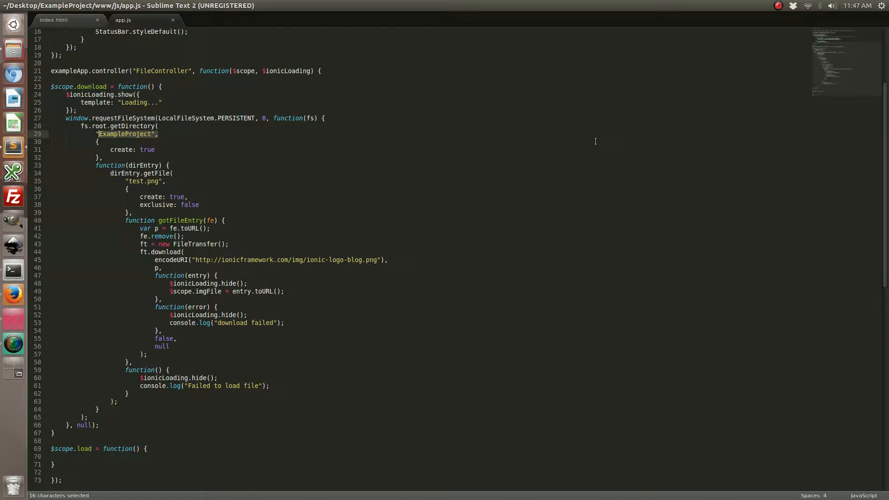
mouse_move(449, 150)
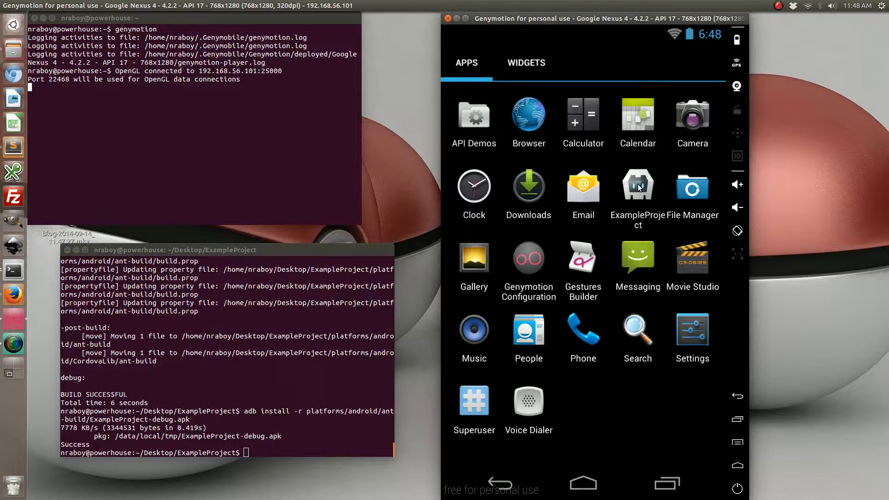
Launch ExampleProject in Genymotion and tap Download to save the Ionic logo as test.png
click(637, 184)
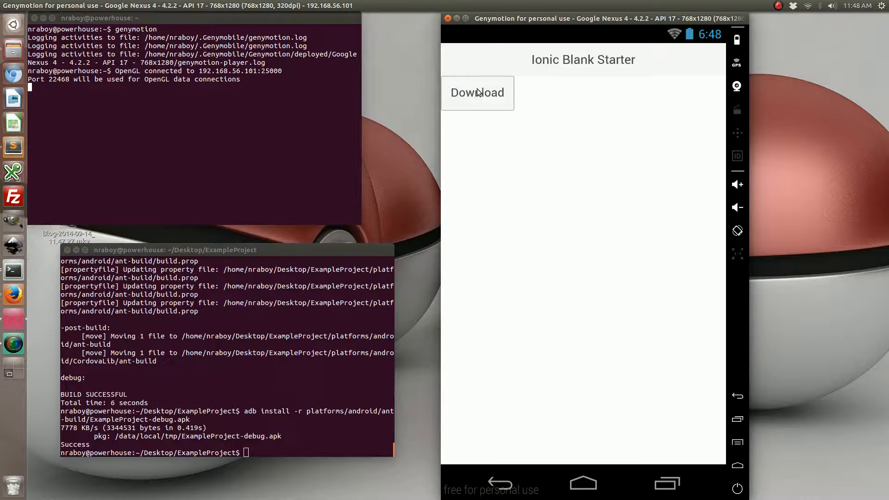
click(478, 92)
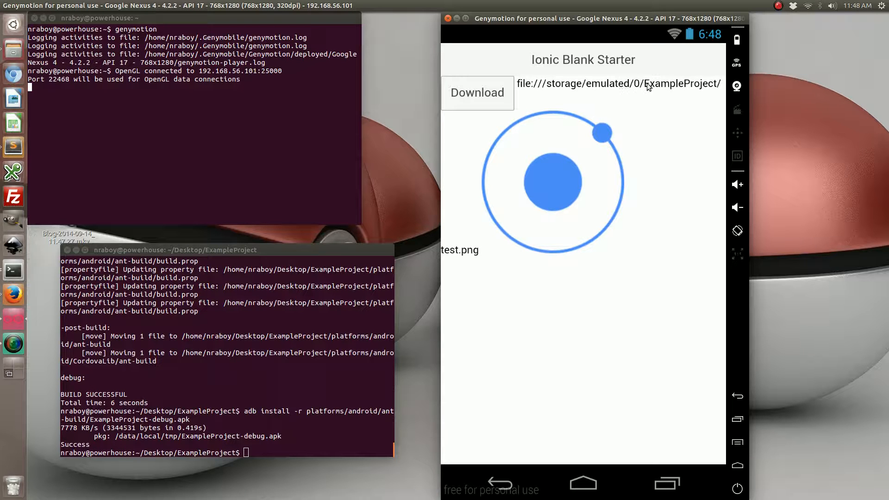
mouse_move(533, 187)
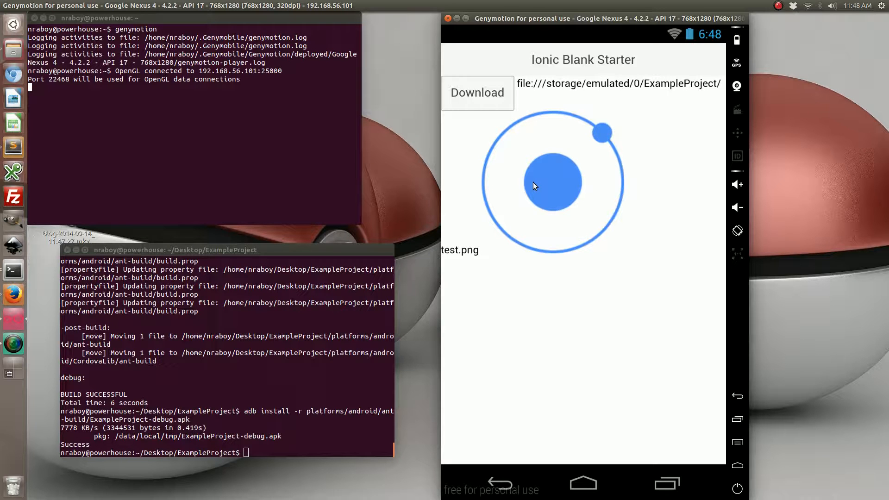
mouse_move(599, 88)
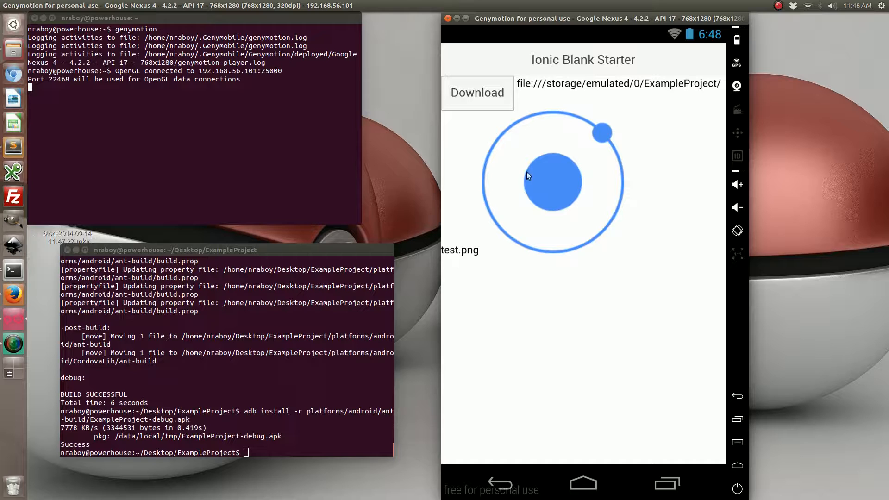
mouse_move(521, 329)
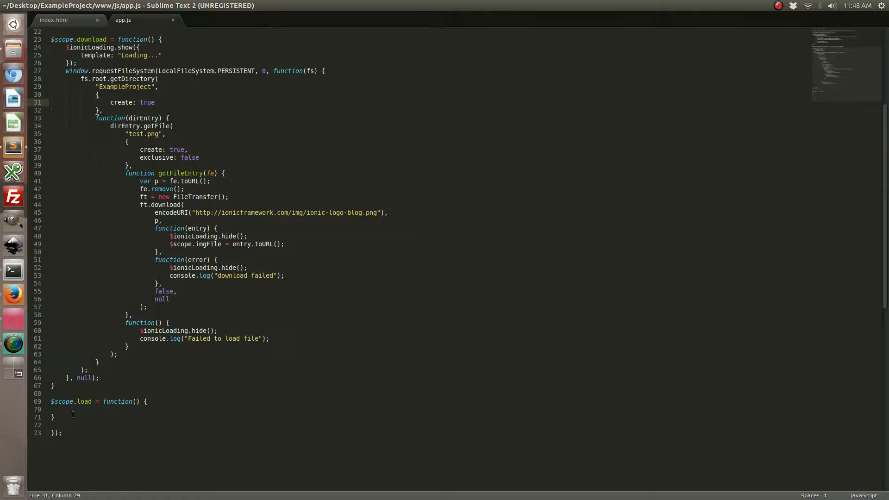
In $scope.load call $ionicLoading.show({template: "Loading..."});
click(65, 409)
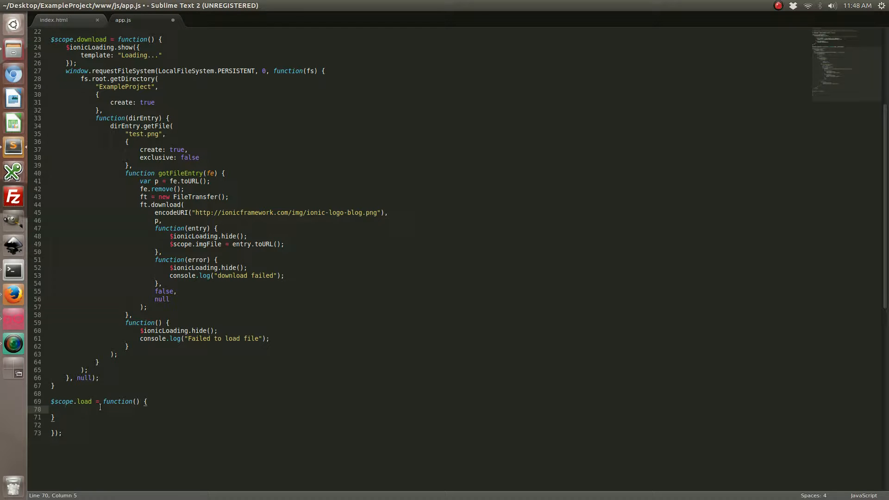
text($ionicLoading)
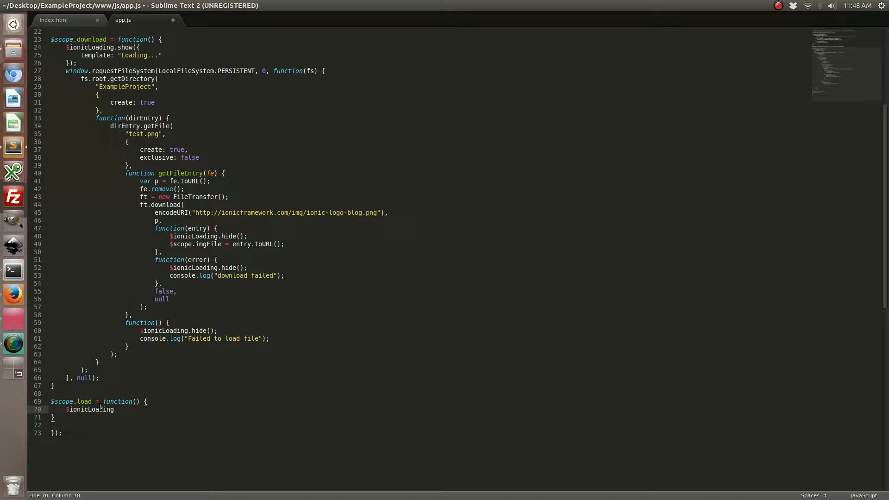
text(.)
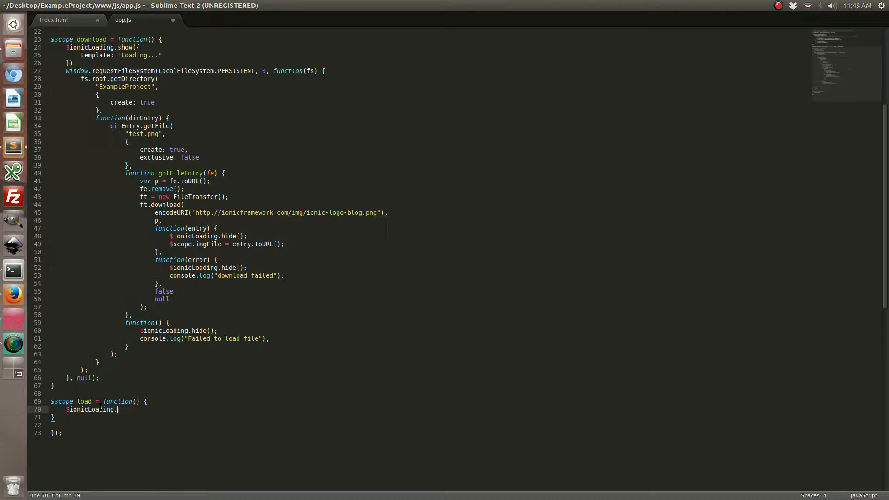
text(show({)
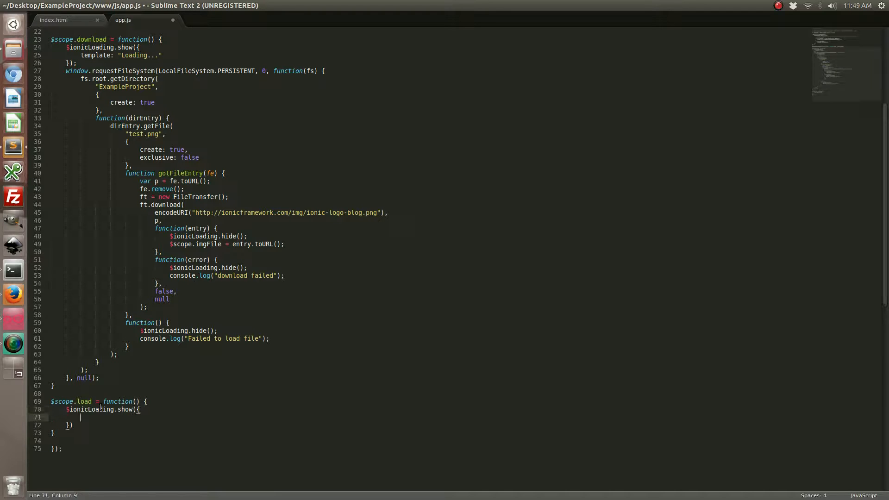
text(template: ")
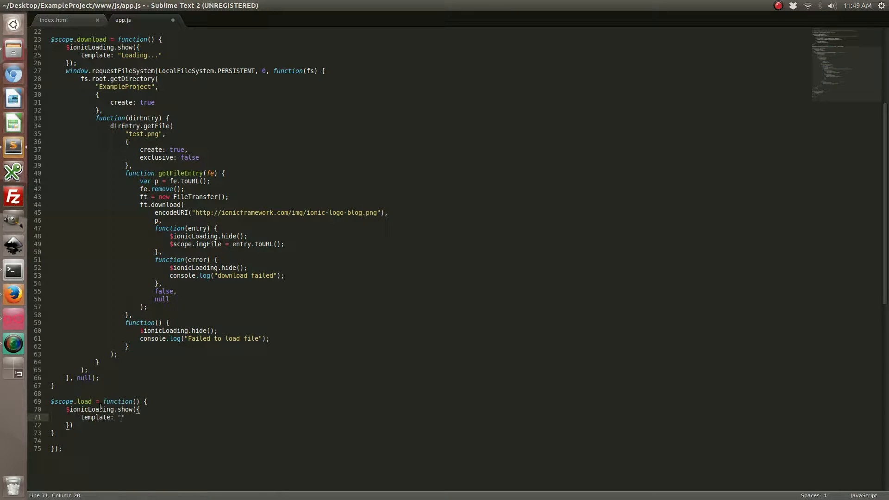
text(Loading...)
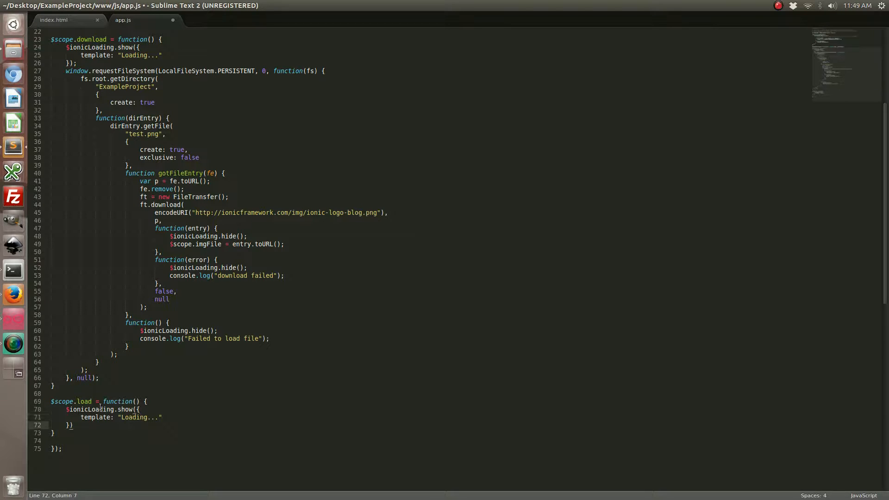
text(;)
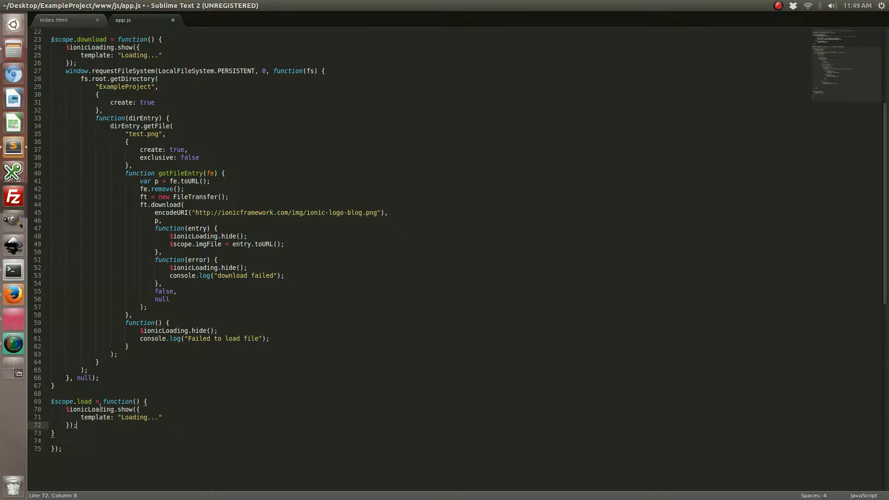
key(Return)
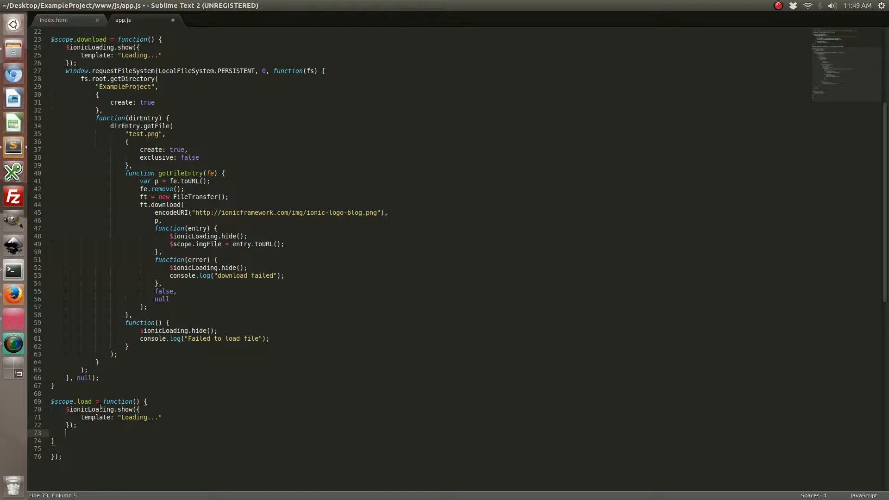
Request window.requestFileSystem(LocalFileSystem.PERSISTENT, 0, function(fs) { below it
text(window.requestFileSyste)
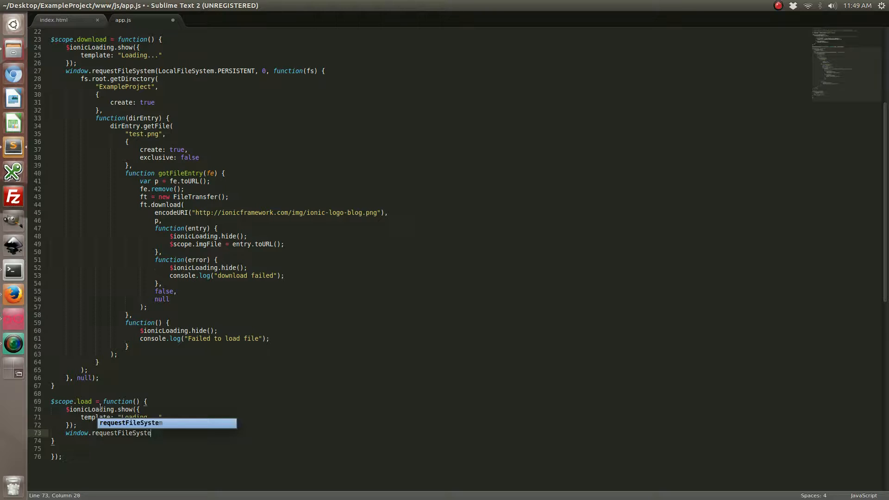
text(m(Loc)
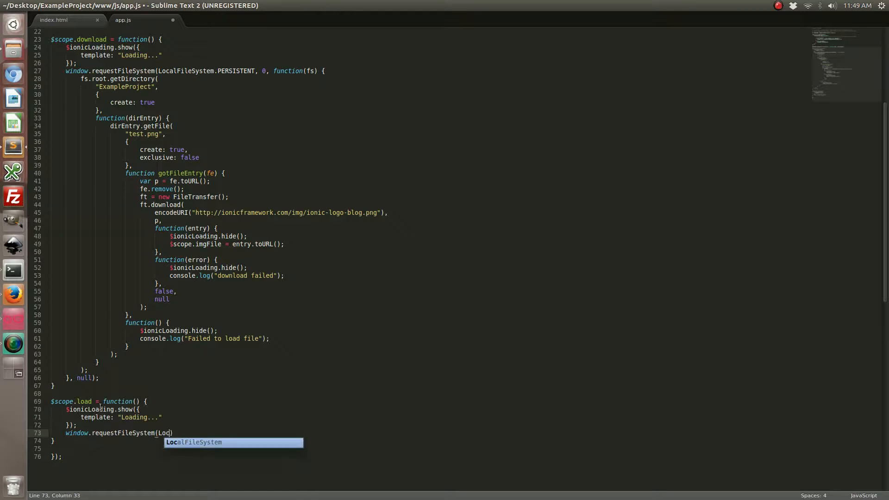
key(Tab)
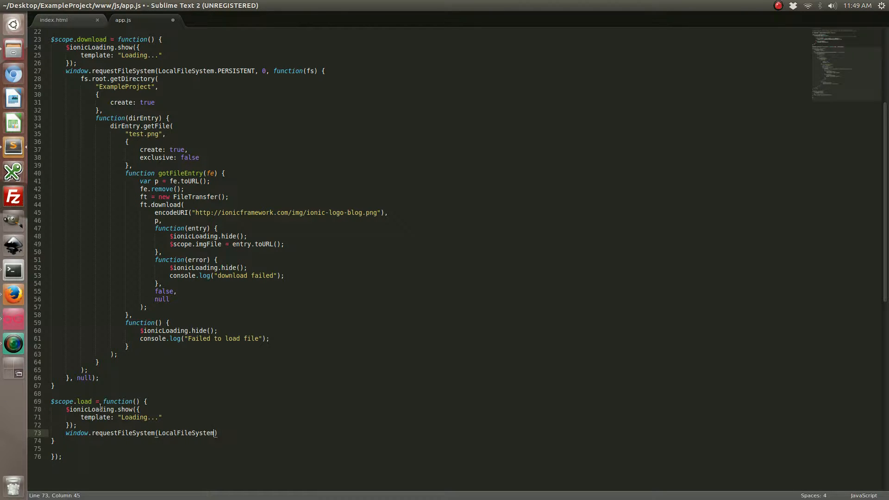
text(.PERSISTENT, 0,)
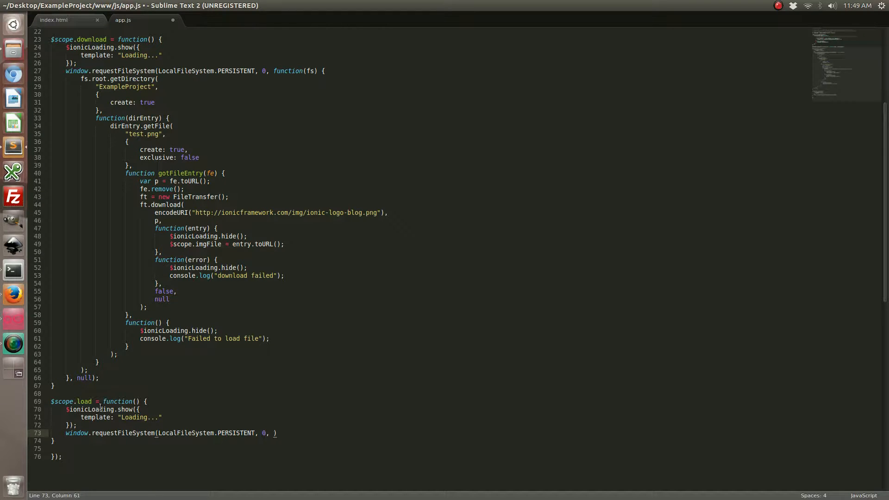
text(function(fs) {)
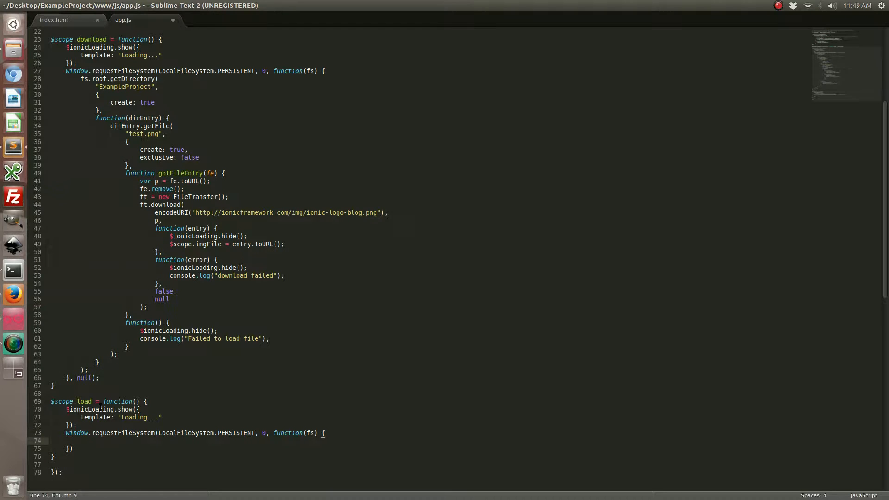
scroll(down, 3)
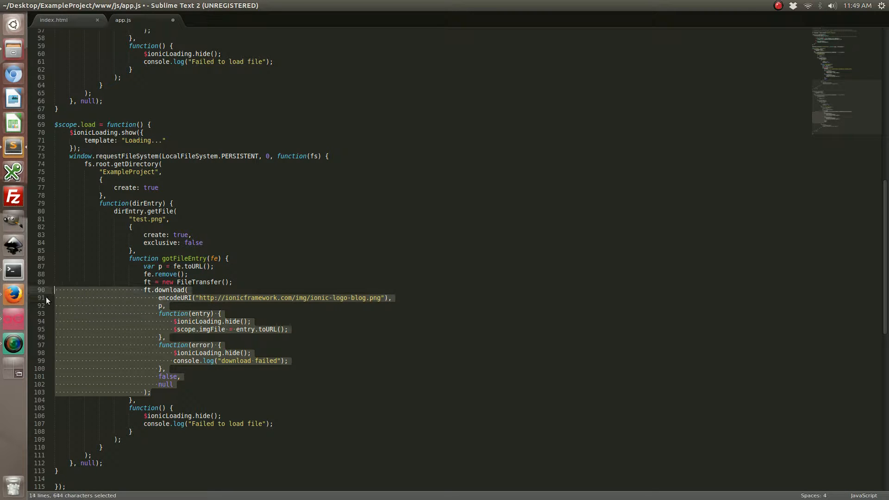
Remove the copied ft.download and FileTransfer lines from the load function
key(Delete)
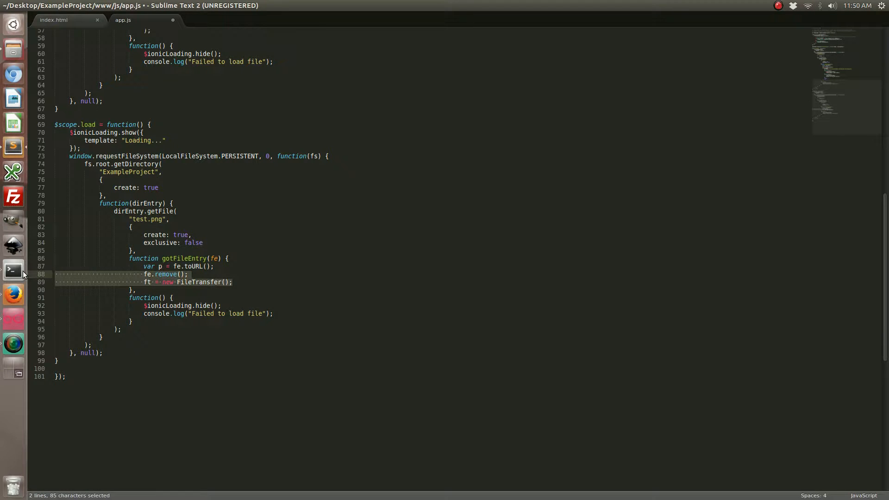
key(Delete)
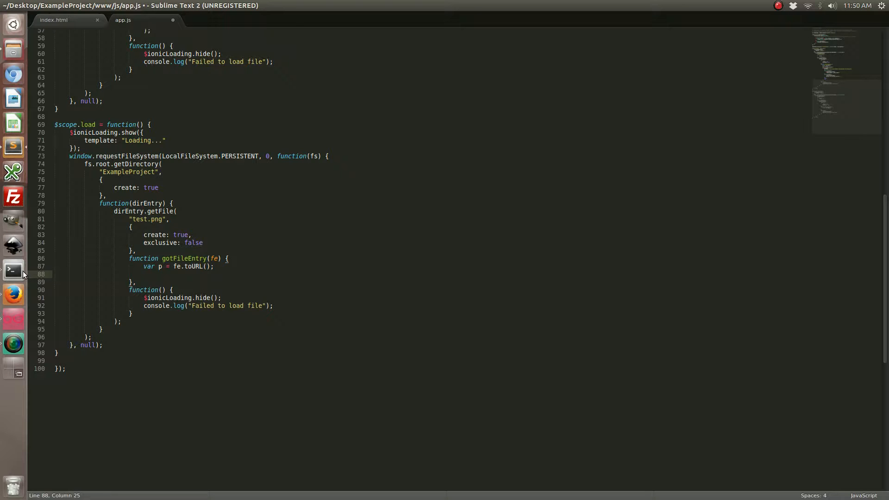
Add $ionicLoading.hide(); and $scope.imgFile = fe.toURL(); in gotFileEntry and save app.js
text($)
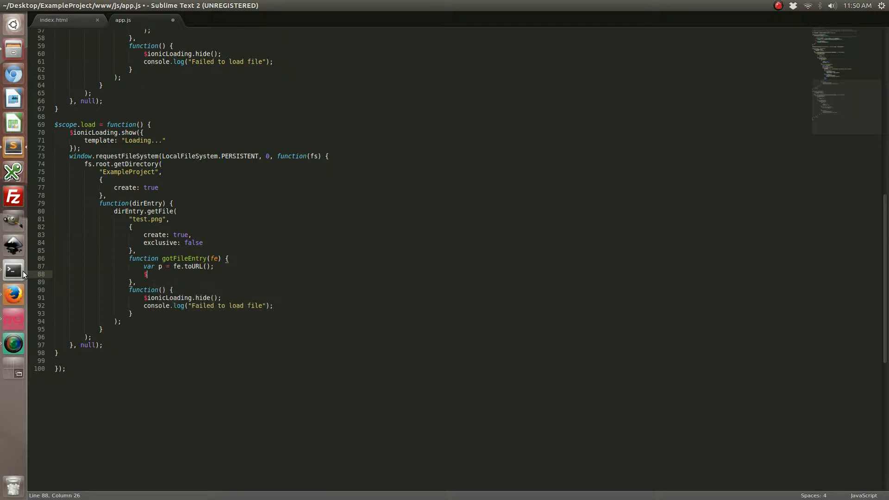
text($ionicLoading.)
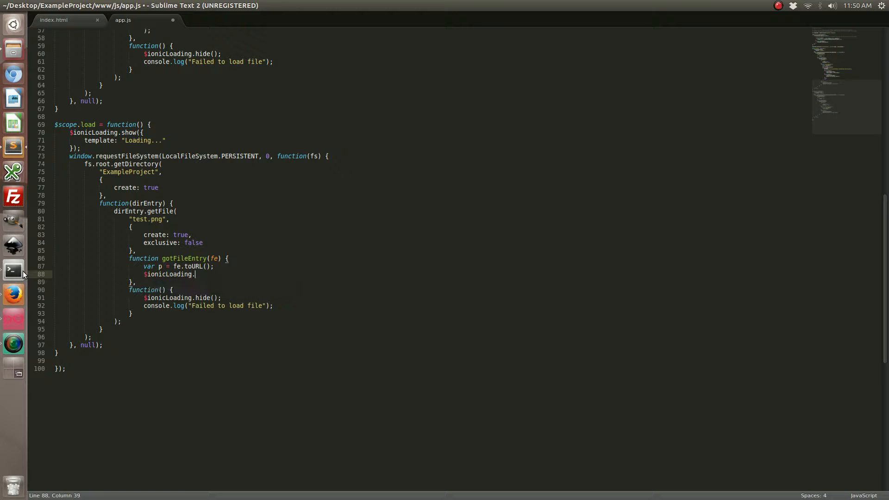
text(hide())
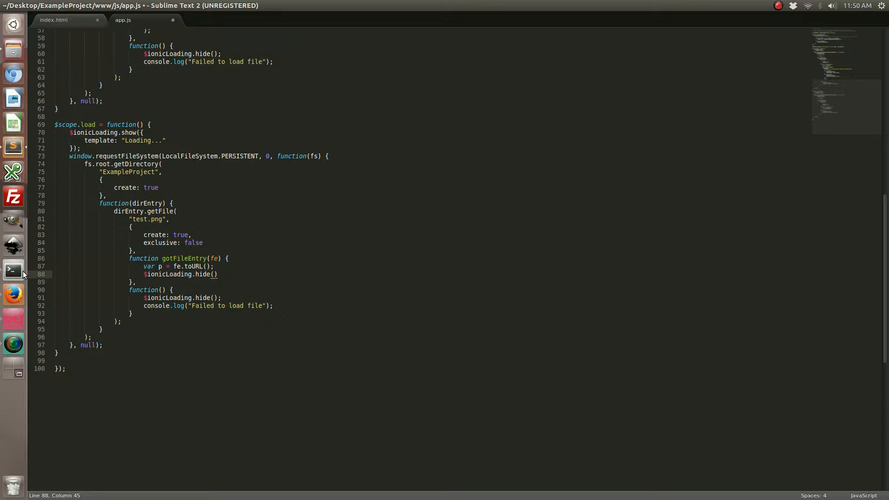
key(Return)
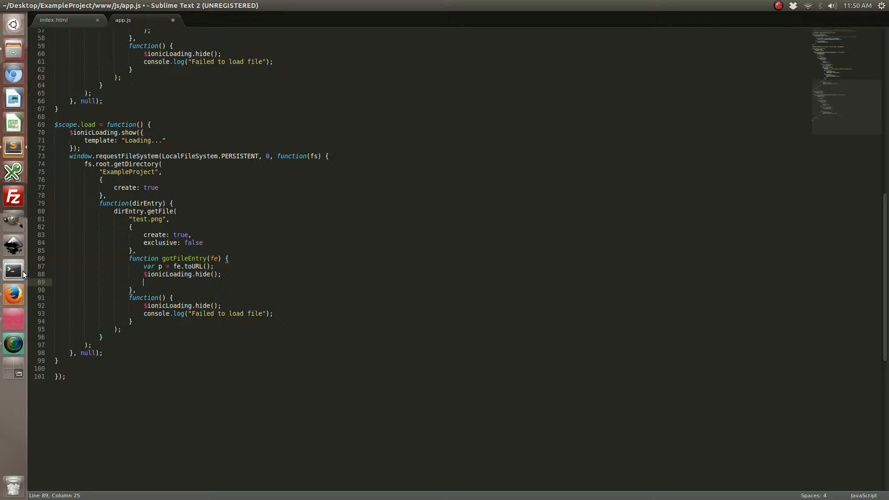
text($scope.)
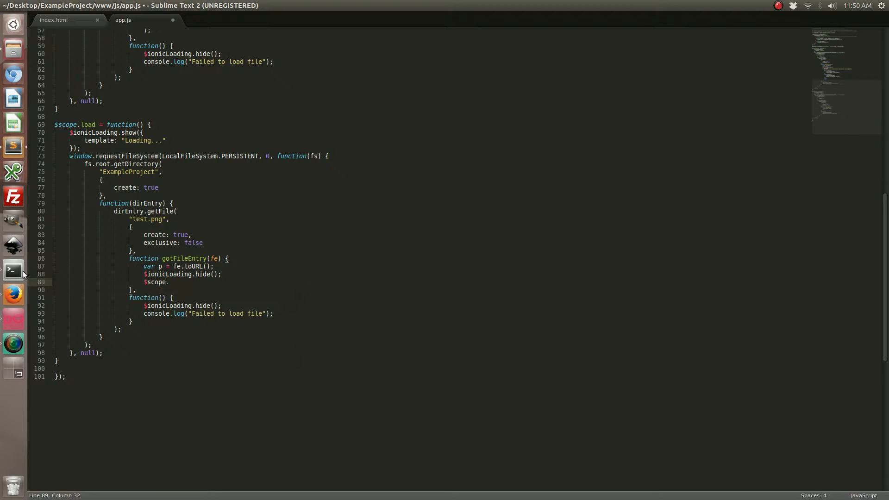
text(imgFile = fe.toURL();)
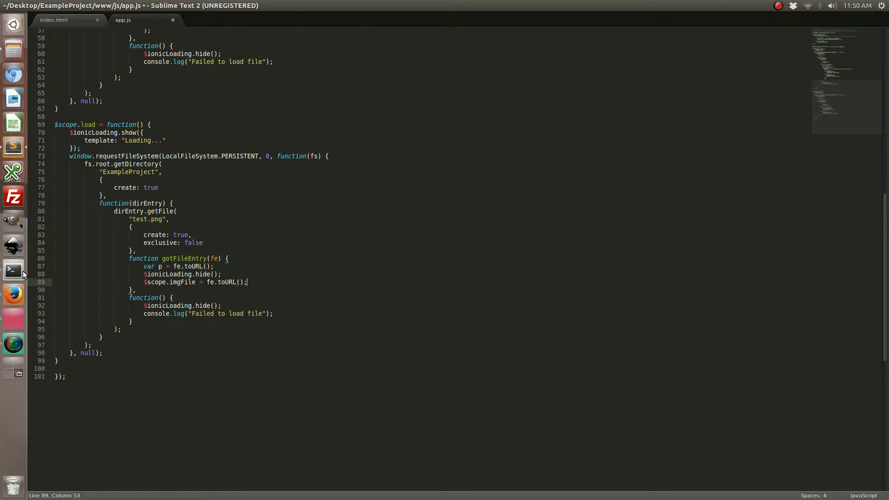
key(ctrl+s)
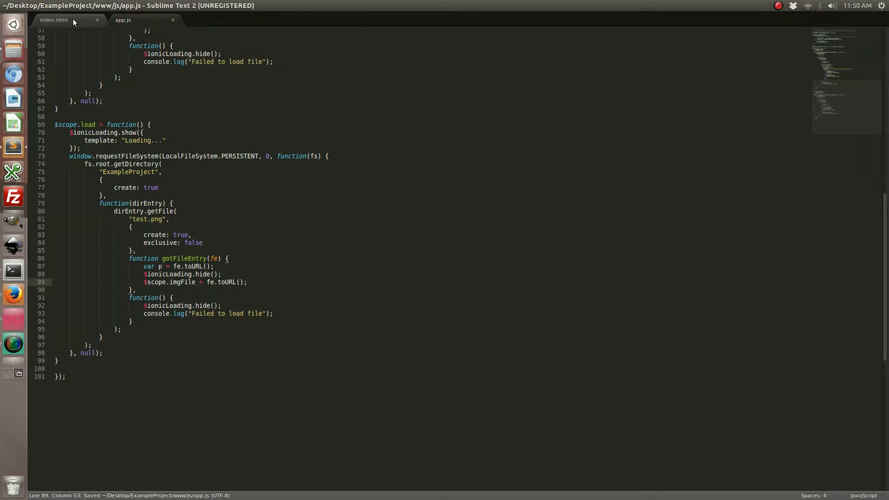
In index.html, begin a second button with class "button" and an ng-click attribute for load()
click(61, 20)
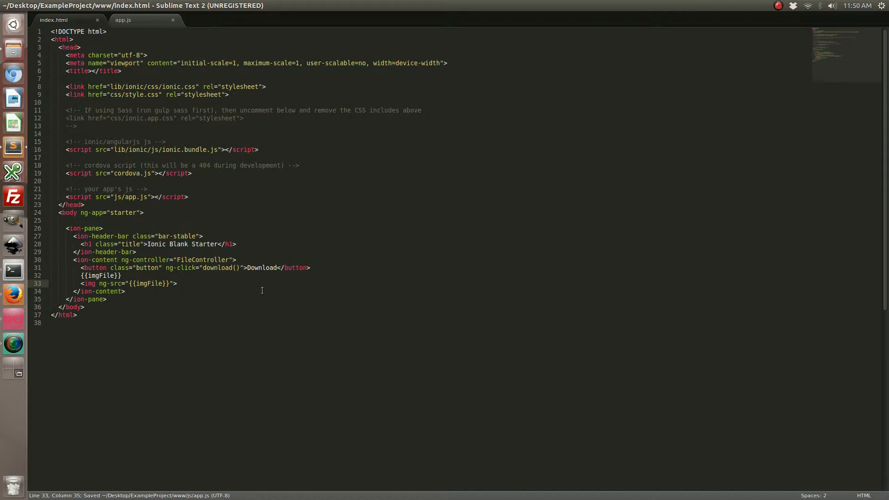
key(Return)
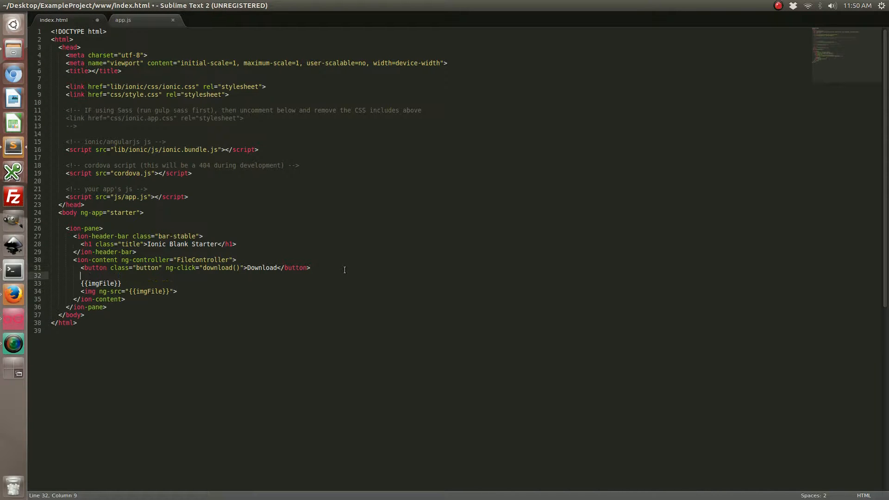
text(<button class=")
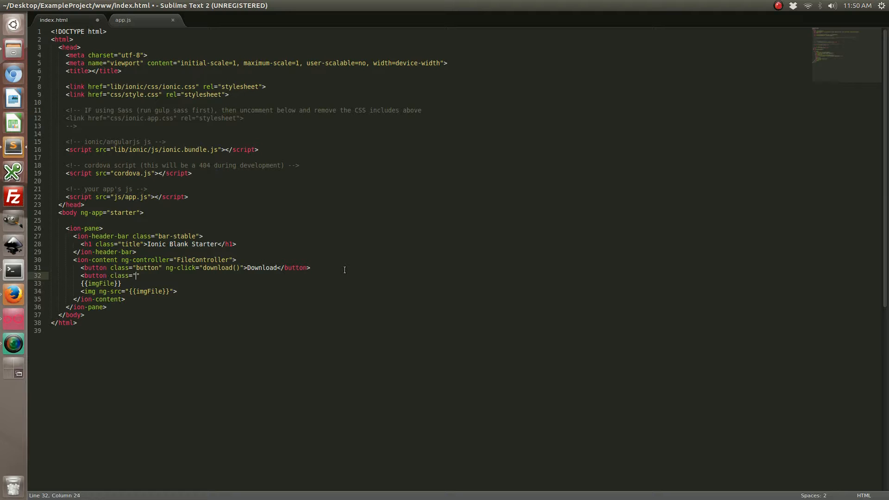
text(button"> ng-cl)
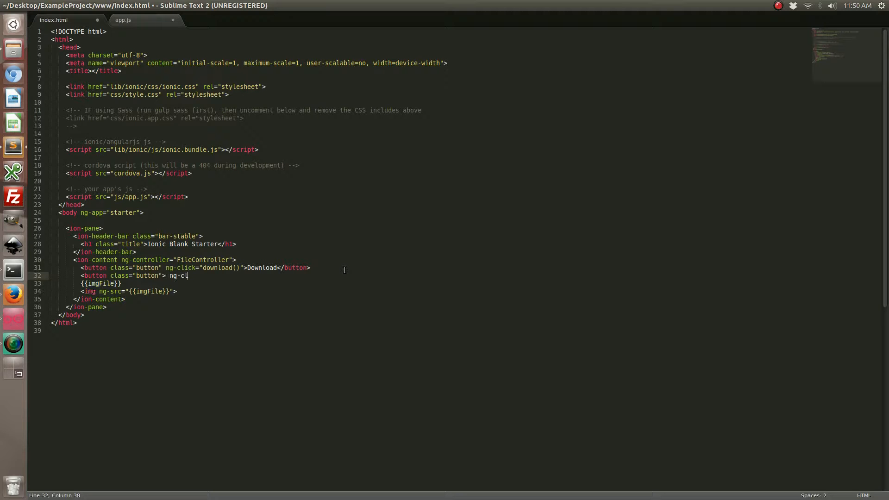
text(ick="load()
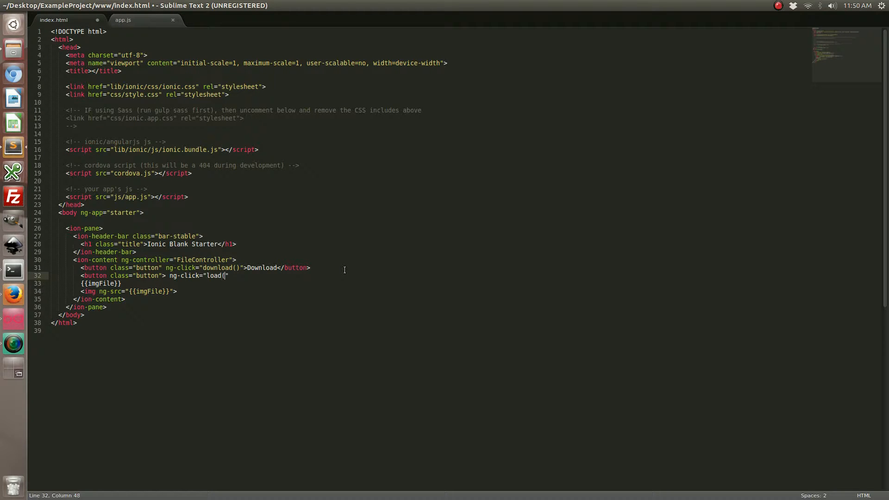
key(BackSpace)
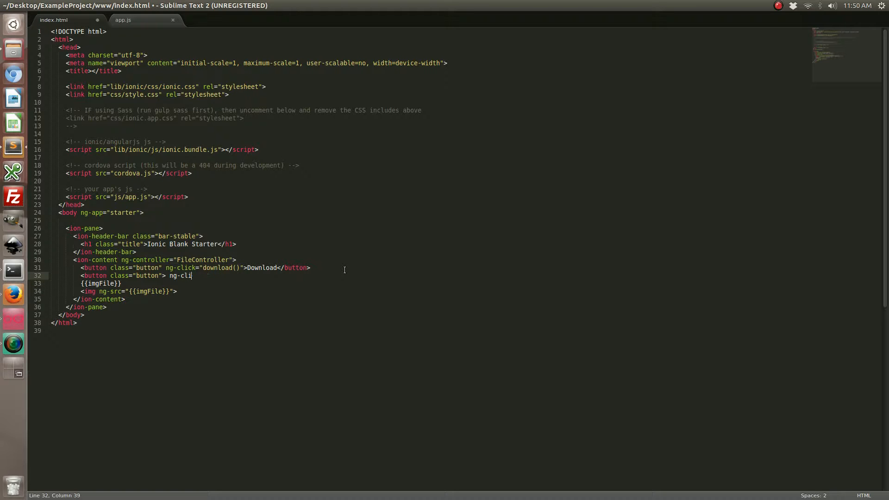
key(BackSpace)
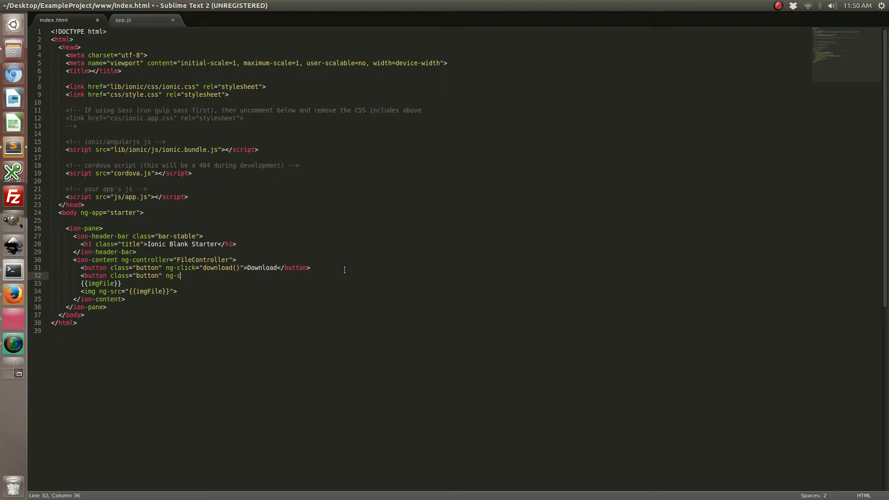
Finish the button as ng-clikc="load()">Load</button>, save, and dismiss the license prompt
text(likc="load()")
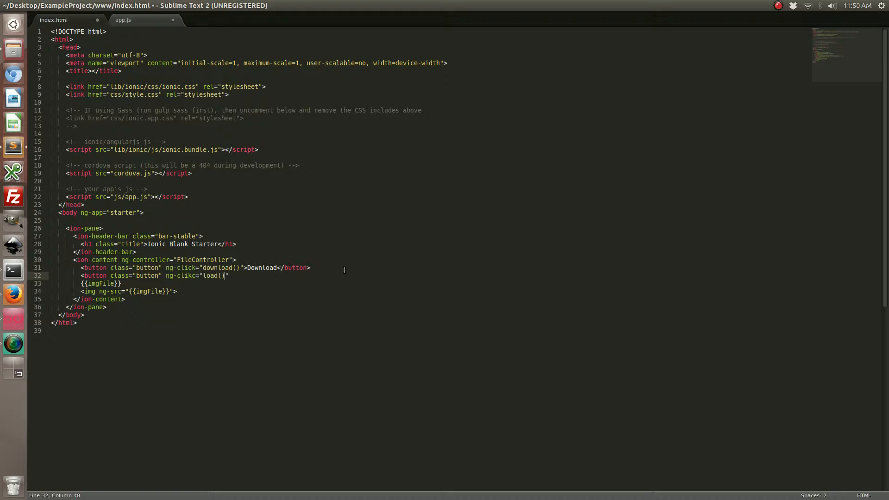
text(">)
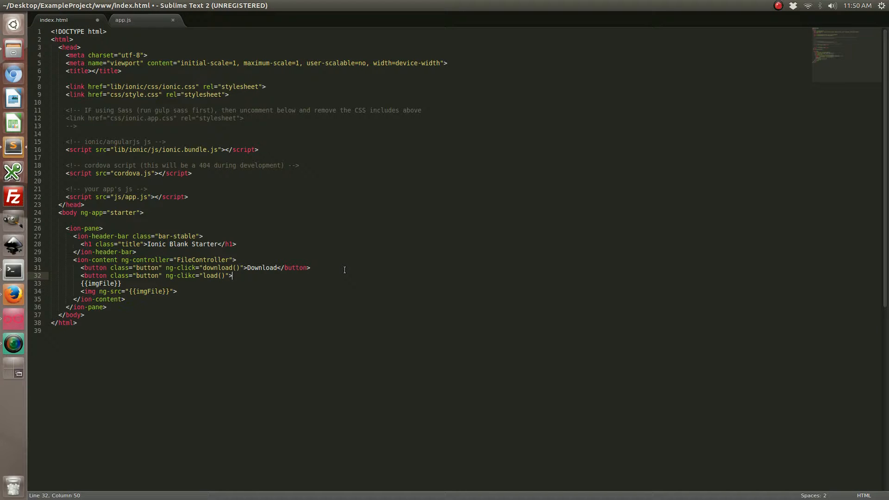
text(Load</button>)
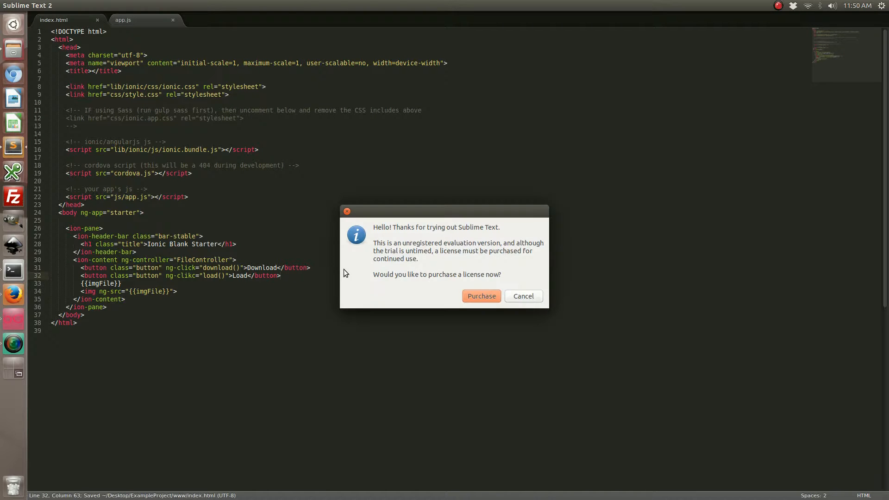
click(523, 297)
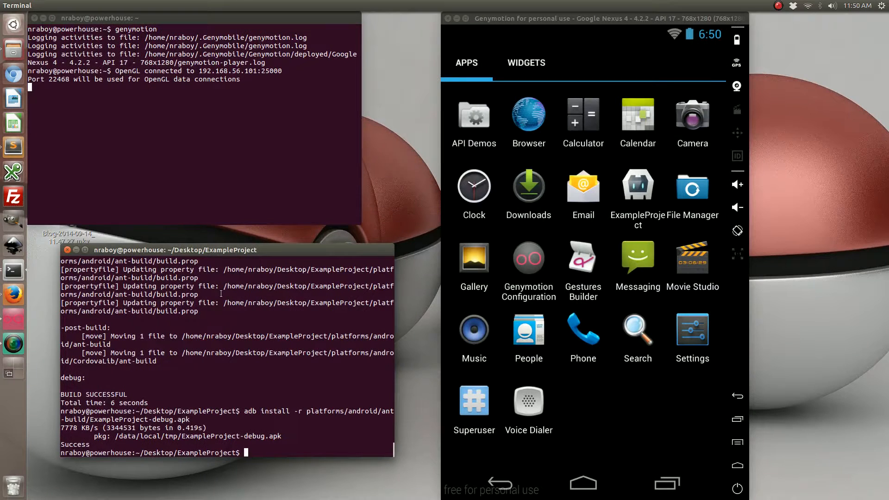
Rebuild with 'ionic build android', reinstall, tap Download in the app, then reopen ExampleProject
text(ionic build android)
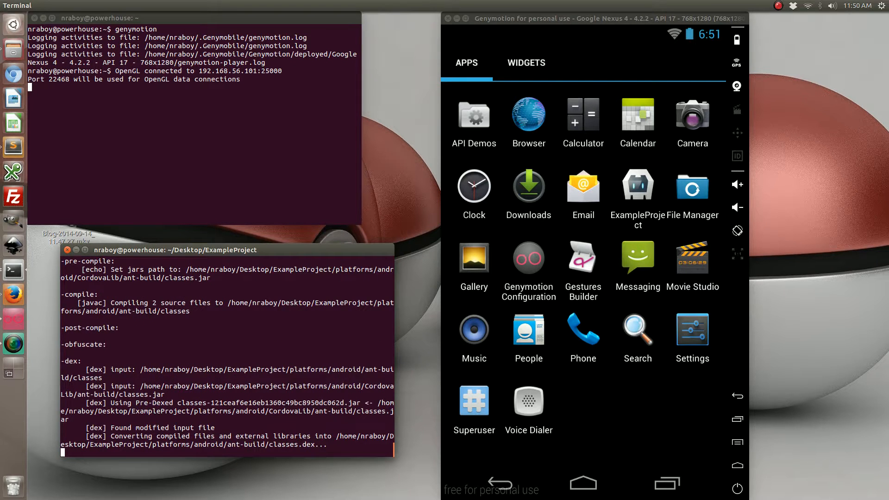
text(ionic build android)
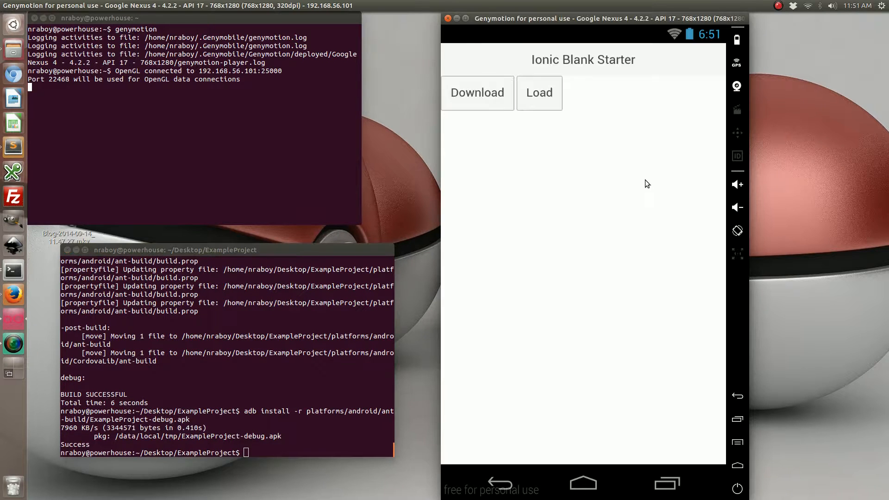
mouse_move(576, 146)
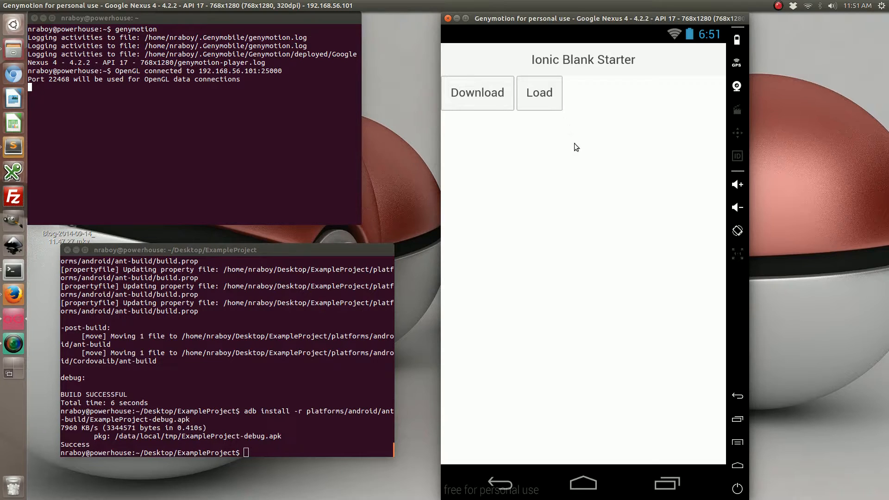
mouse_move(576, 120)
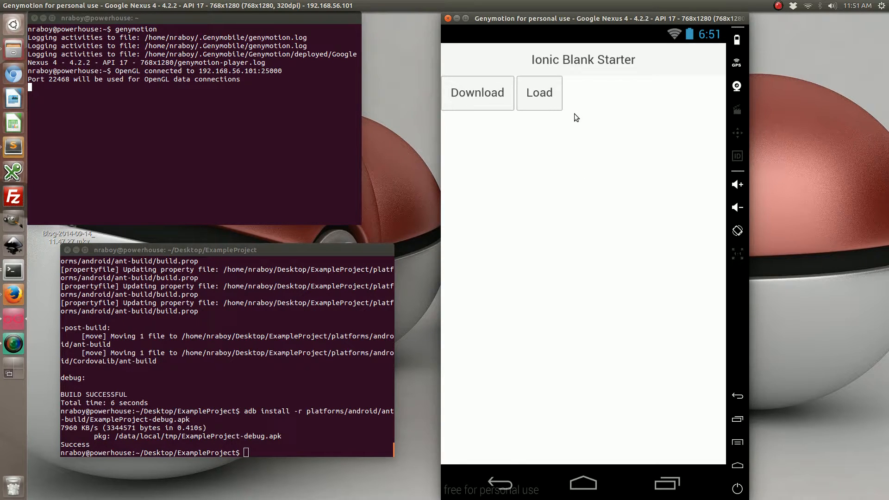
mouse_move(541, 89)
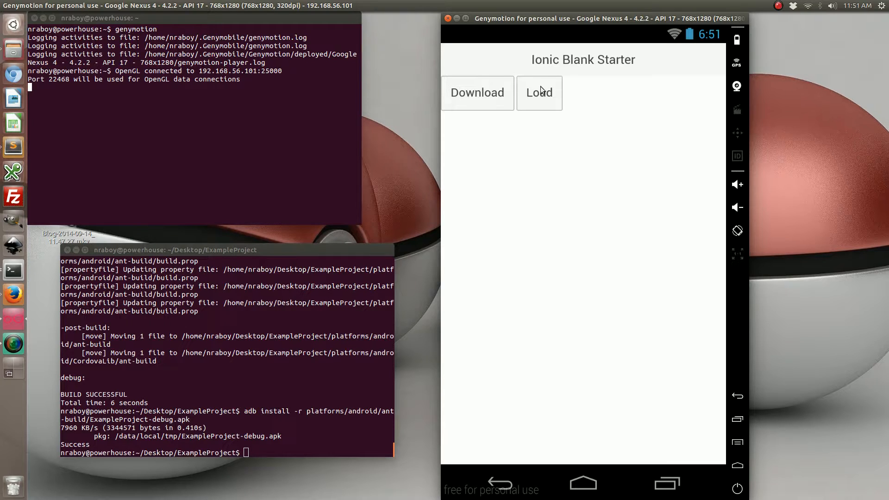
mouse_move(558, 129)
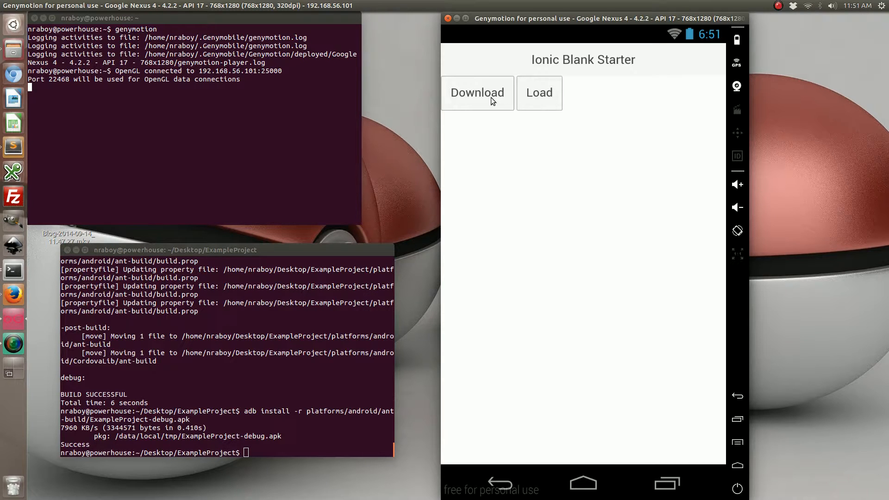
click(478, 92)
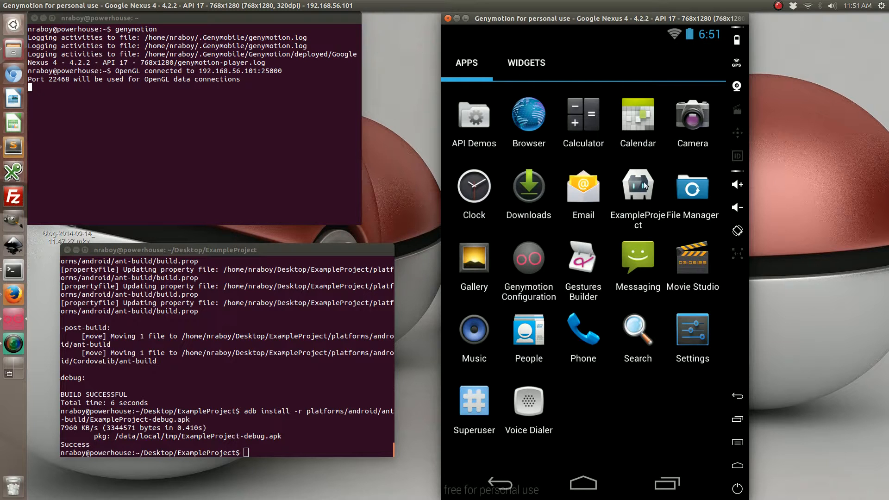
click(637, 185)
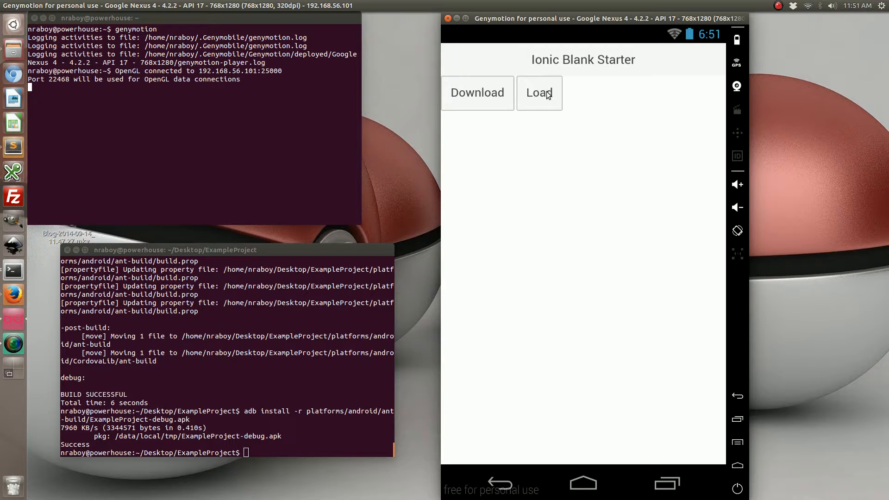
mouse_move(125, 222)
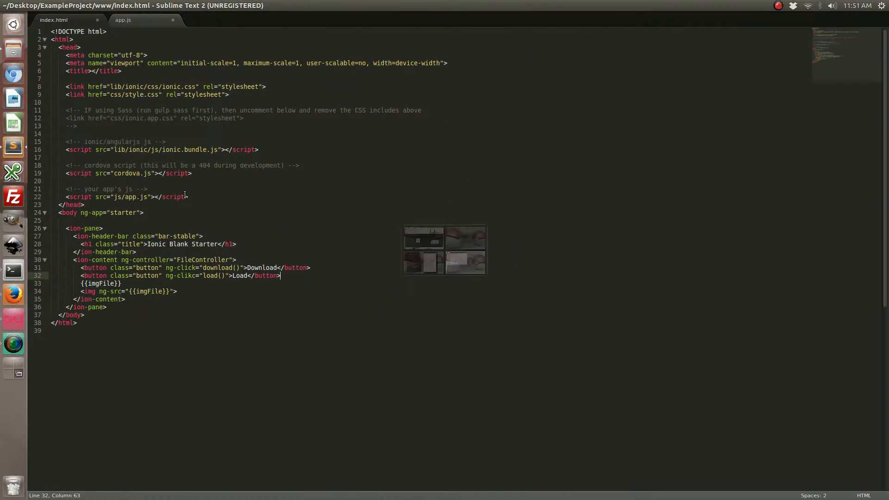
Correct the Load button's 'ng-clikc' attribute to 'ng-click' on line 32 of index.html
click(125, 20)
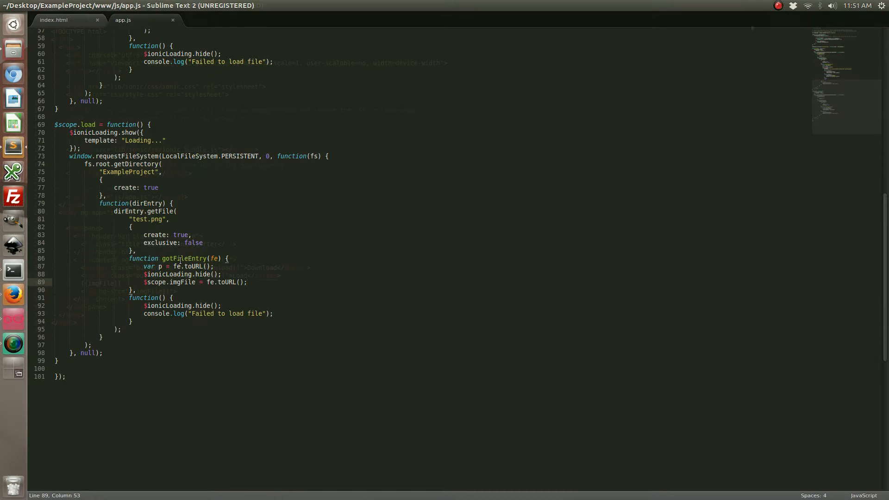
click(67, 20)
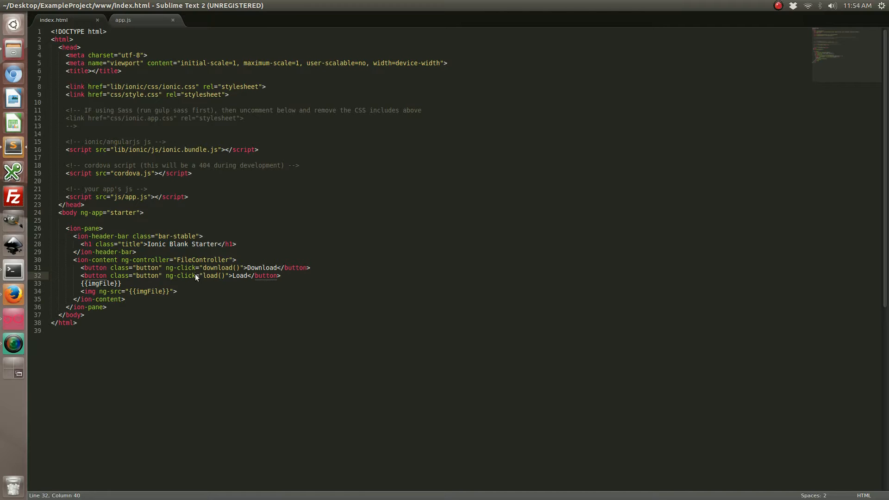
double_click(181, 276)
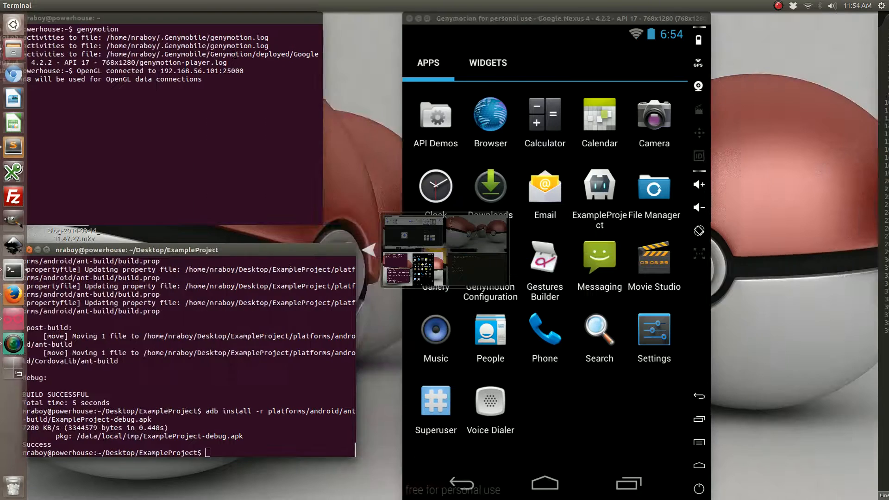
Rebuild, reinstall with adb install -r, launch ExampleProject and tap Load to show test.png
text(ionic build android)
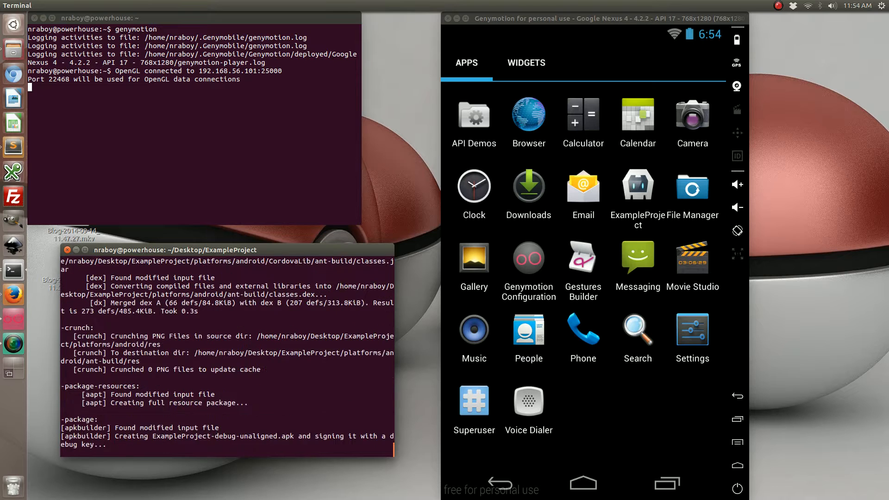
text(adb install -r platforms/android/ant-build/ExampleProject-debug.apk)
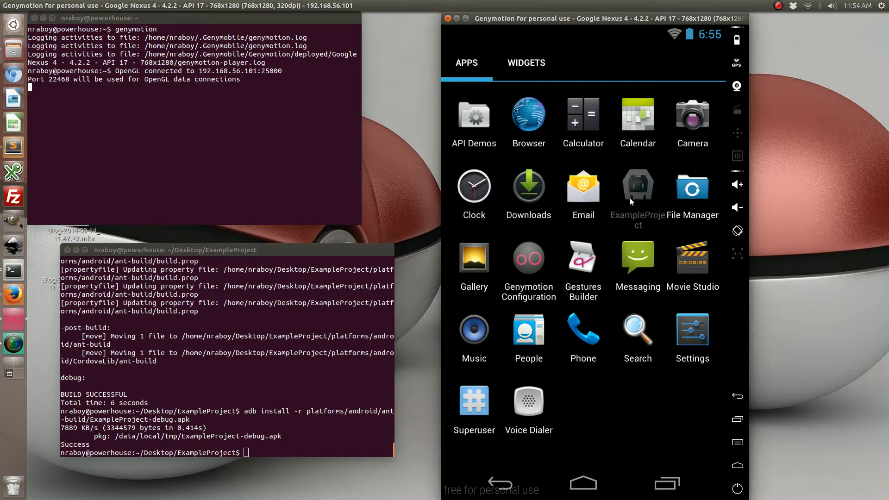
click(637, 185)
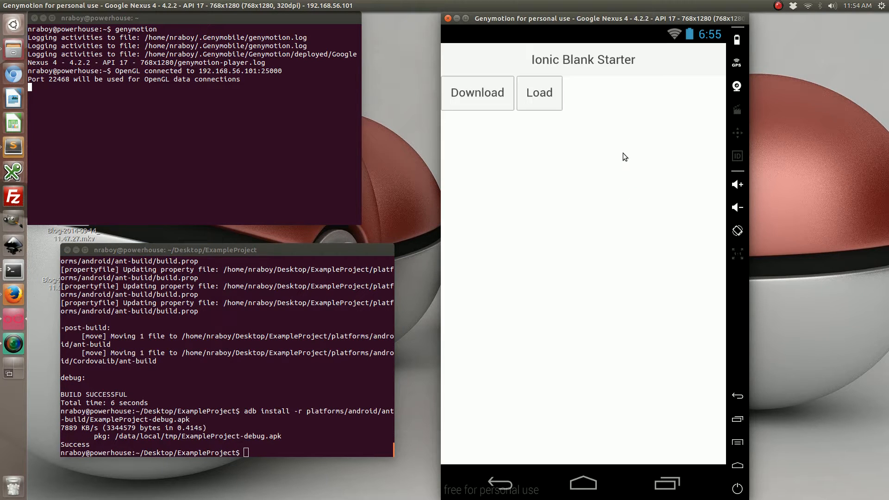
click(539, 93)
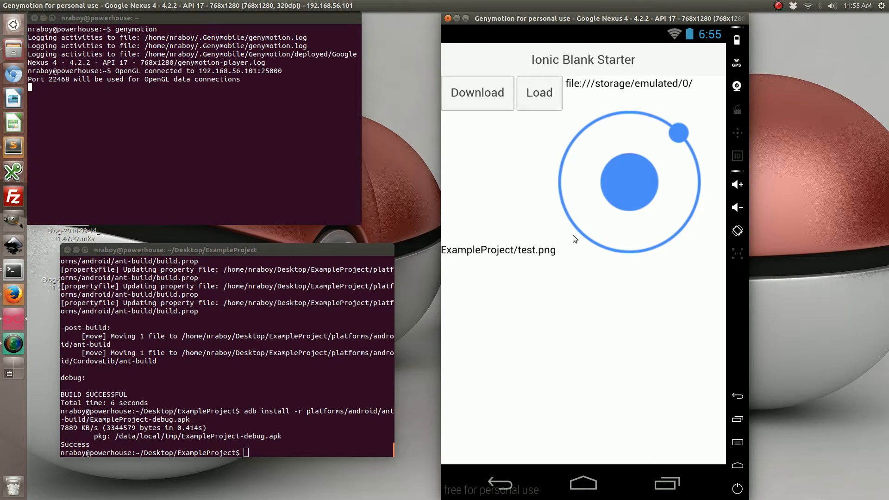
mouse_move(591, 243)
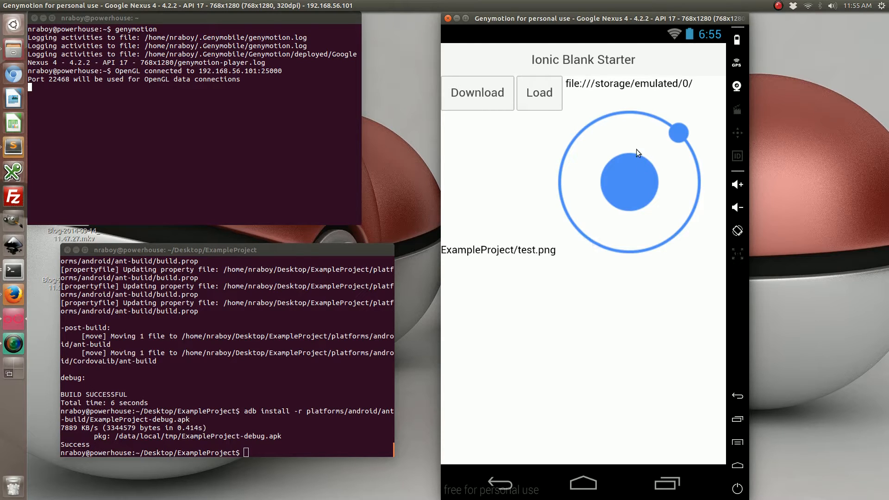
mouse_move(642, 146)
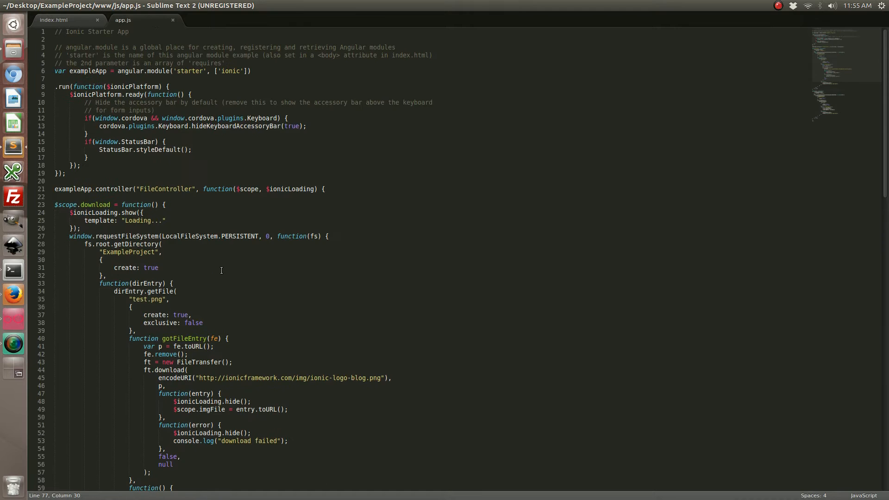
Scroll app.js down to the $scope.load function that opens ExampleProject/test.png
scroll(down, 3)
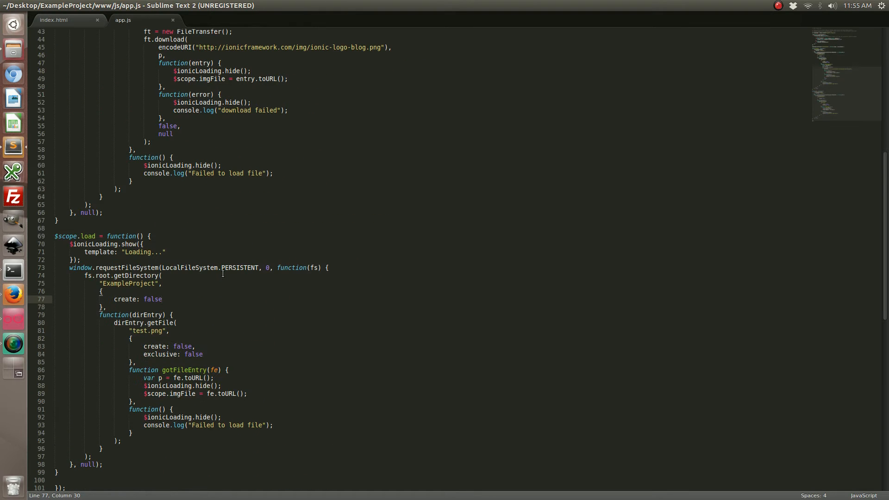
scroll(down, 3)
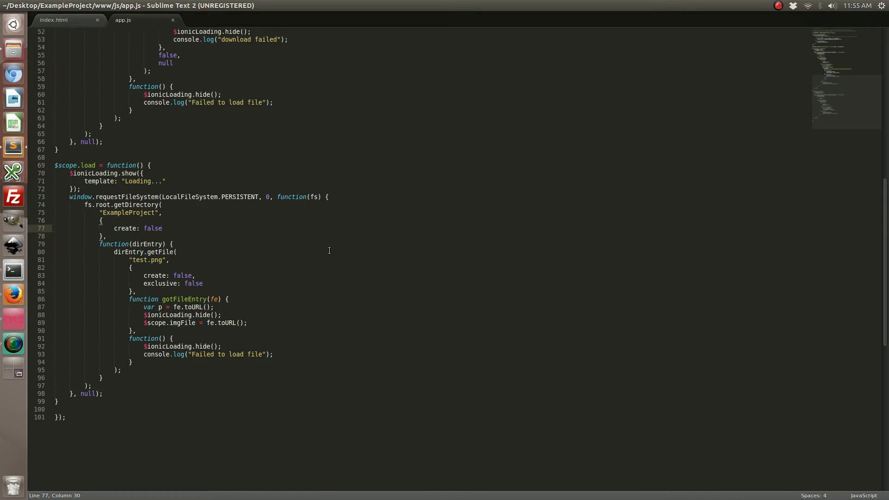
mouse_move(303, 249)
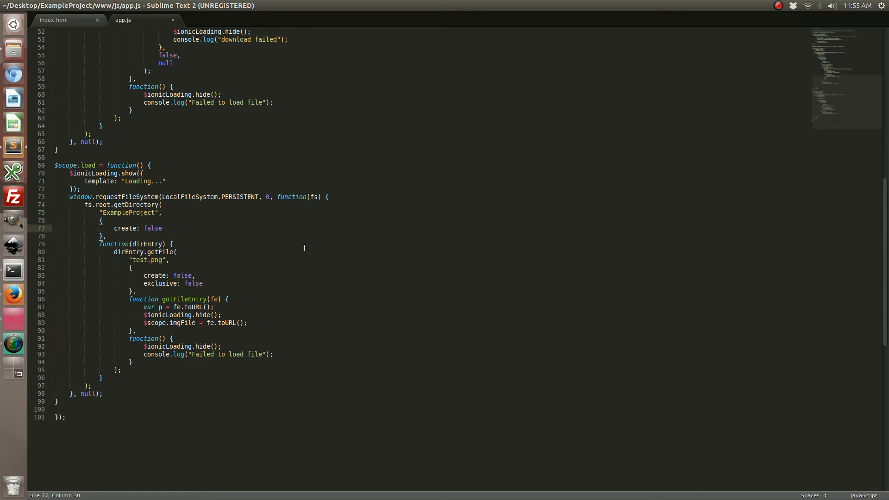